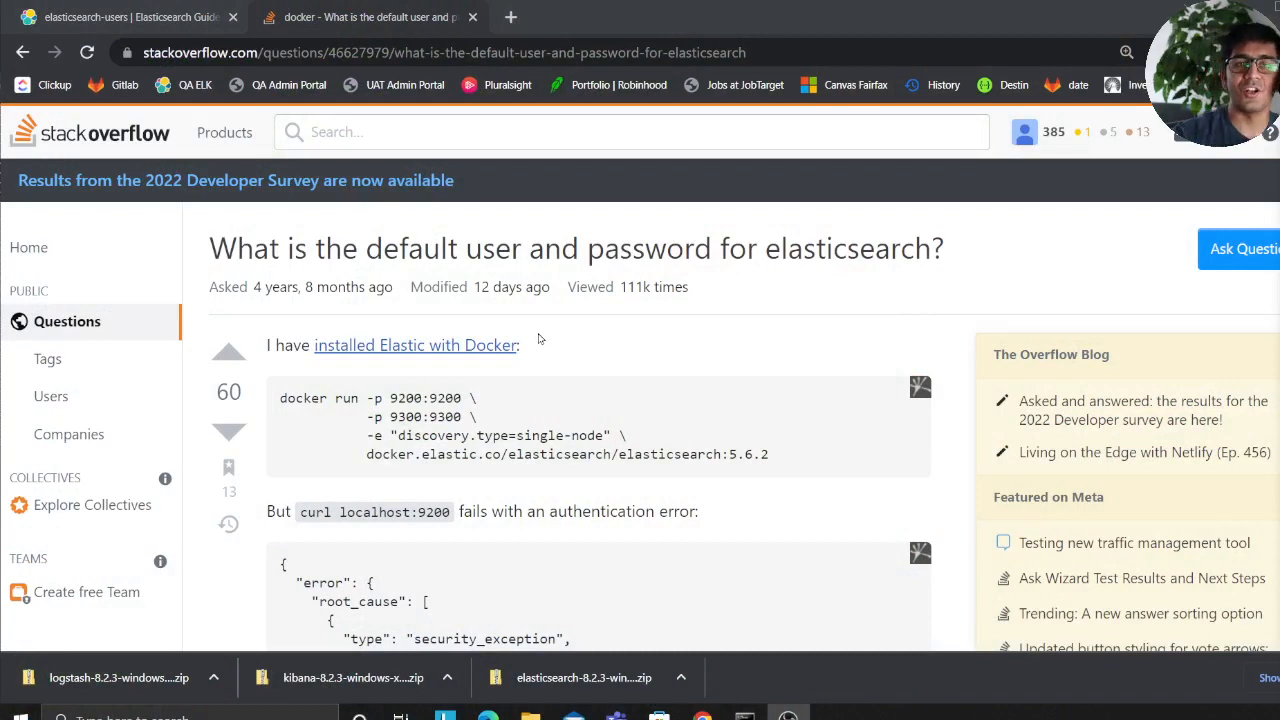
mouse_move(465, 339)
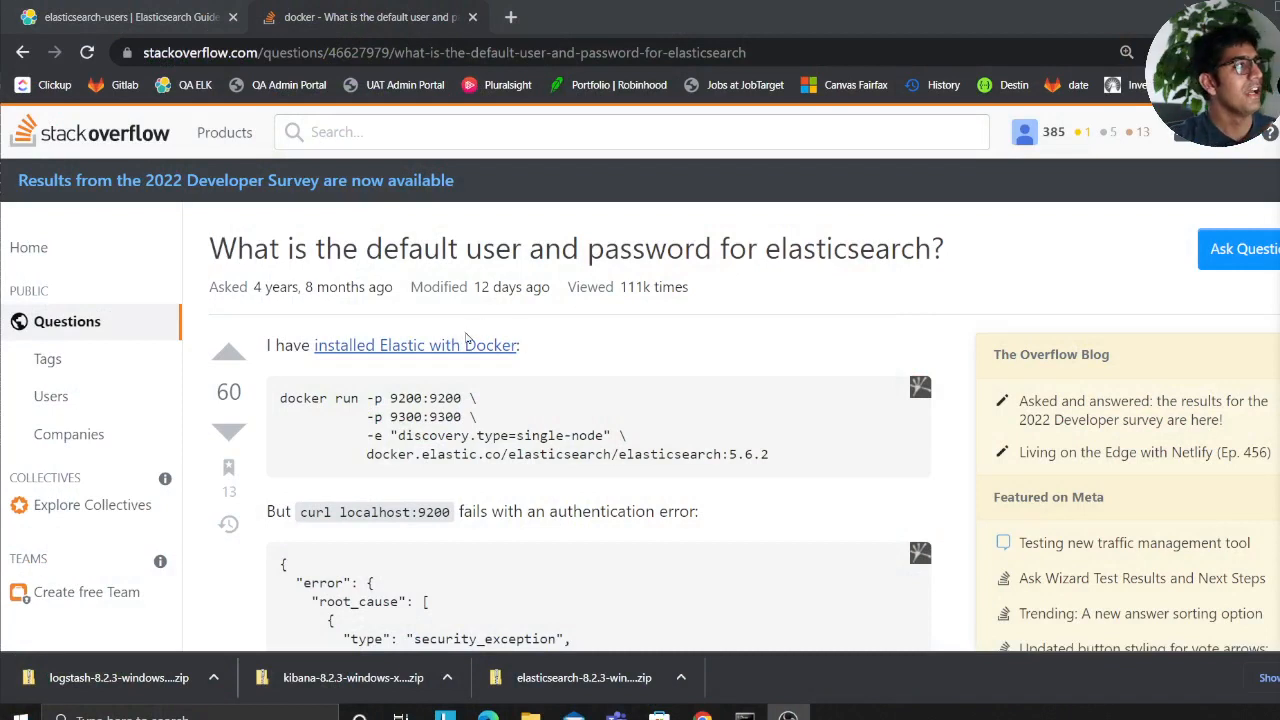
mouse_move(503, 385)
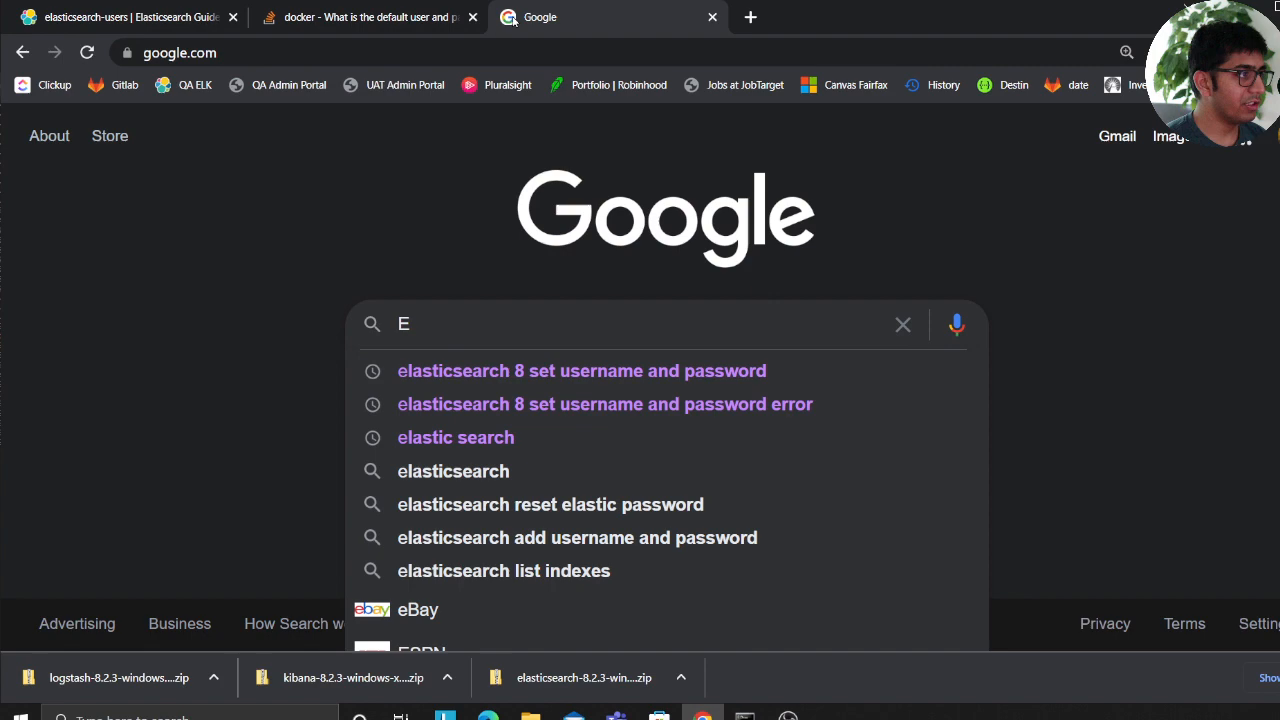
Step: Search Google for an Elasticsearch download and browse the free-download advert page
text(Elastic seahc)
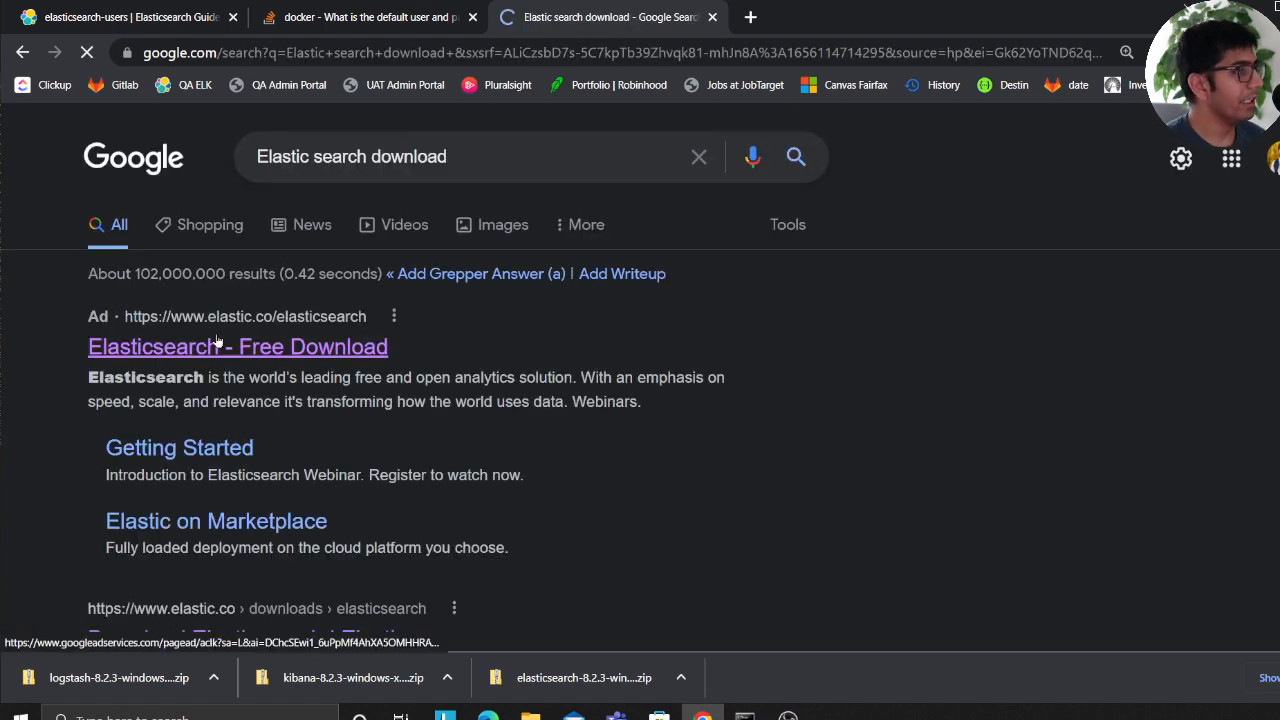
click(237, 346)
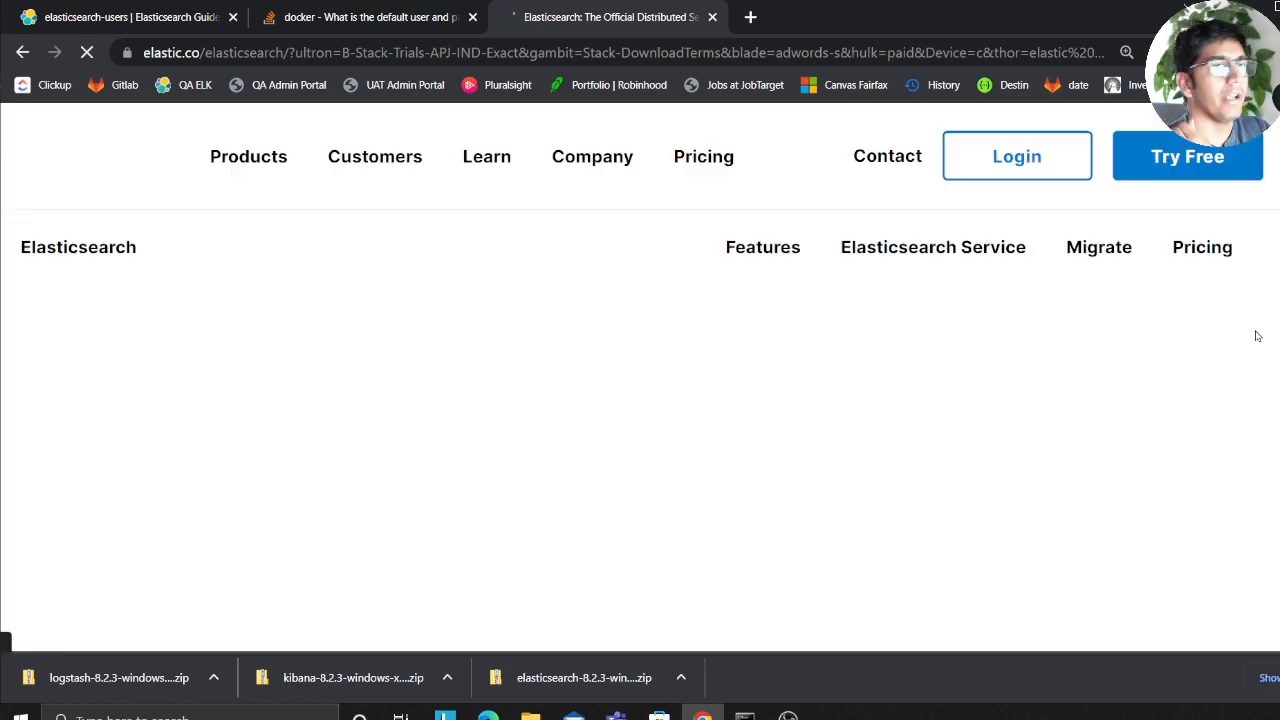
scroll(down, 3)
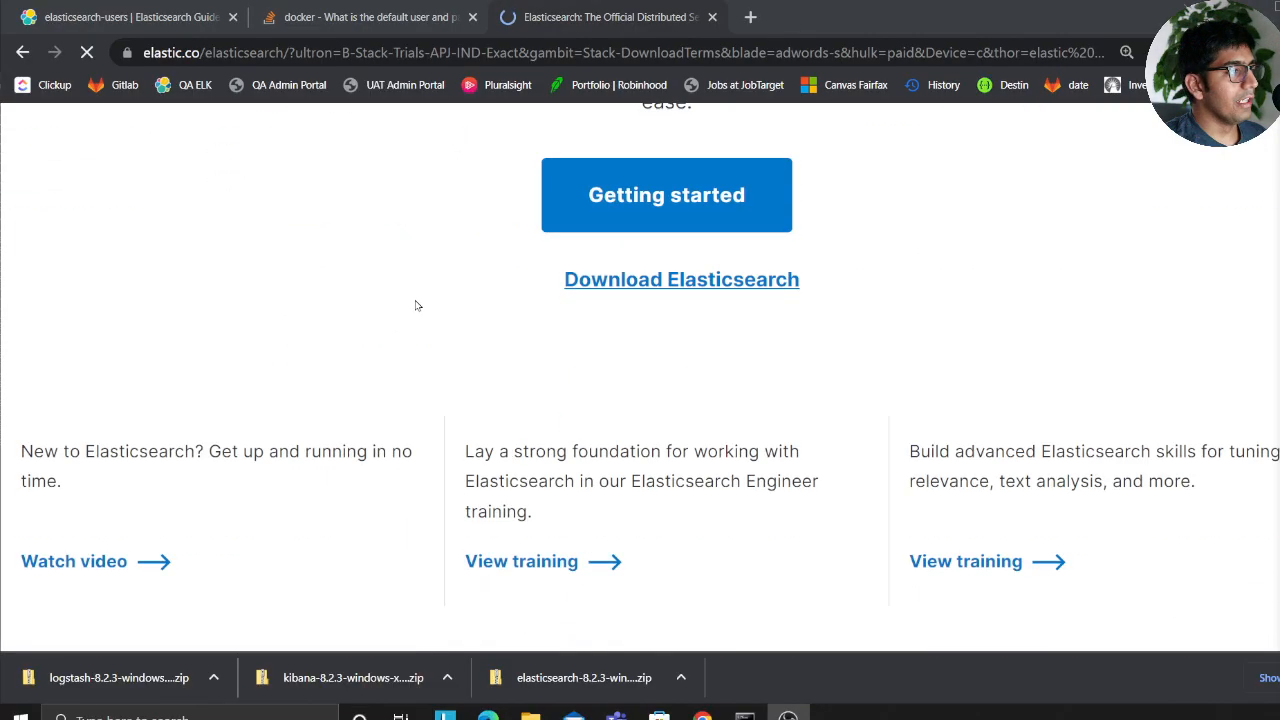
scroll(down, 3)
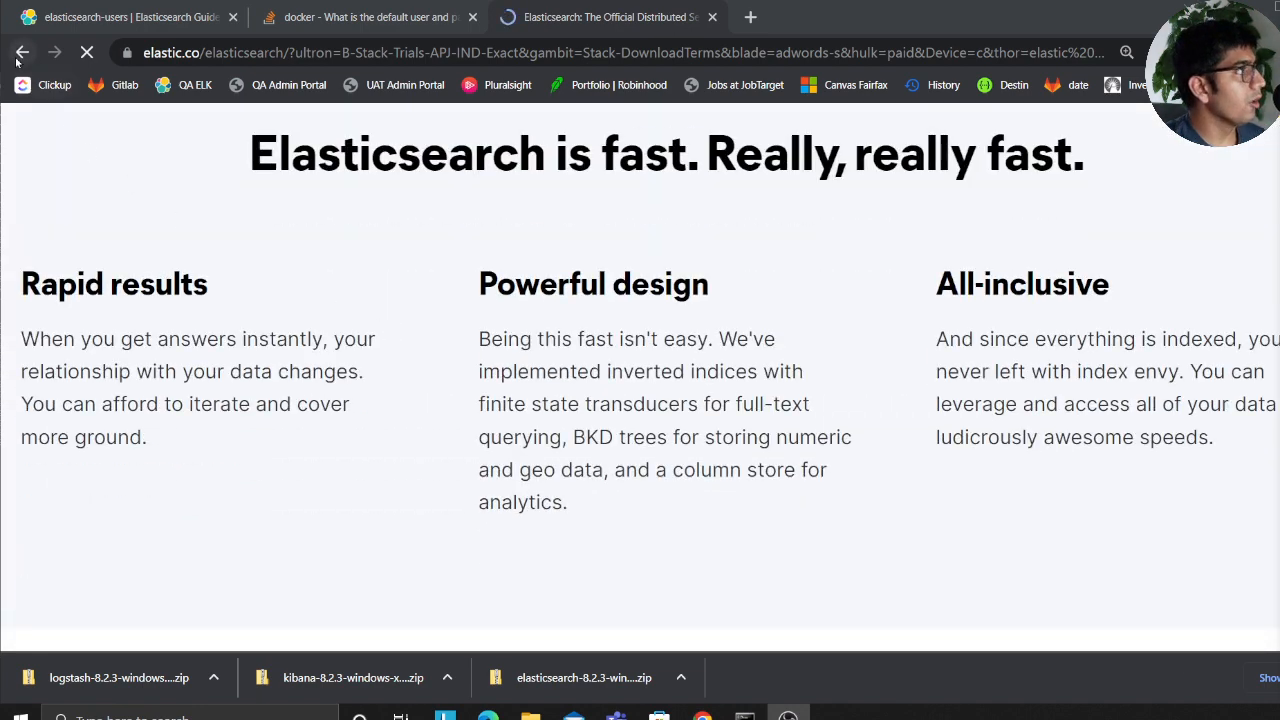
Step: Return to the results and open the official 'Download Elasticsearch | Elastic' page
click(23, 52)
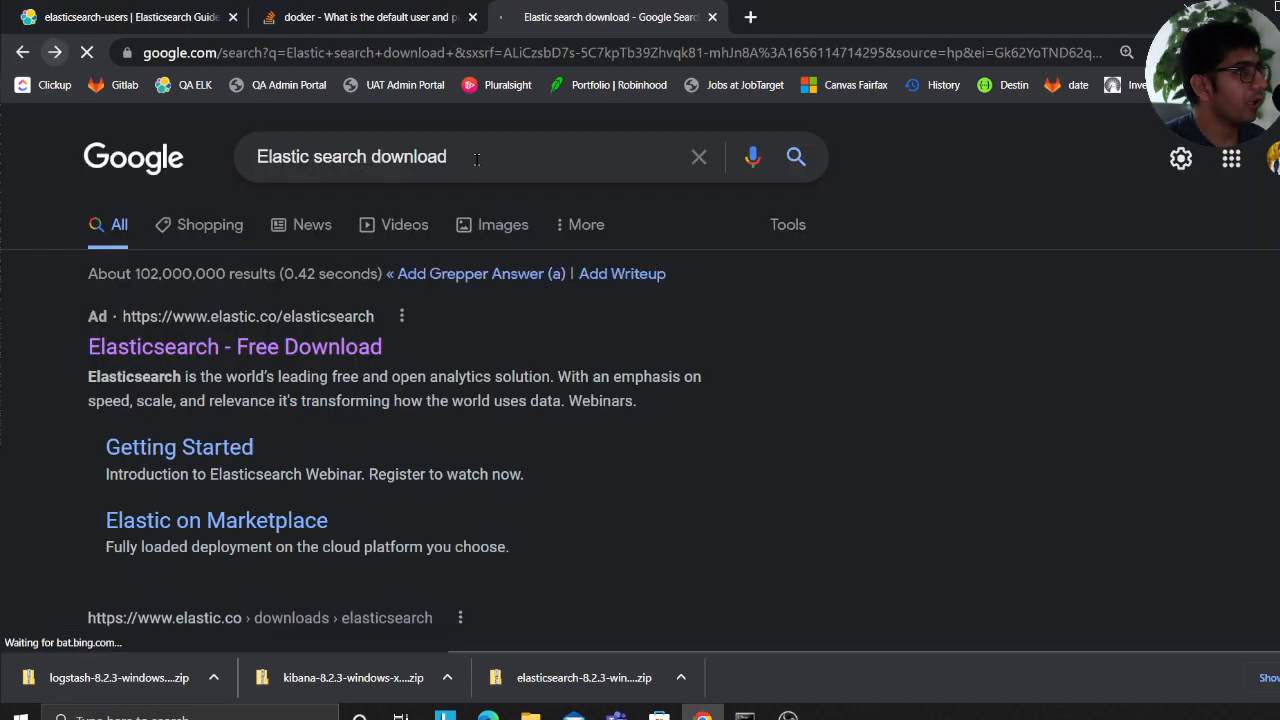
scroll(down, 3)
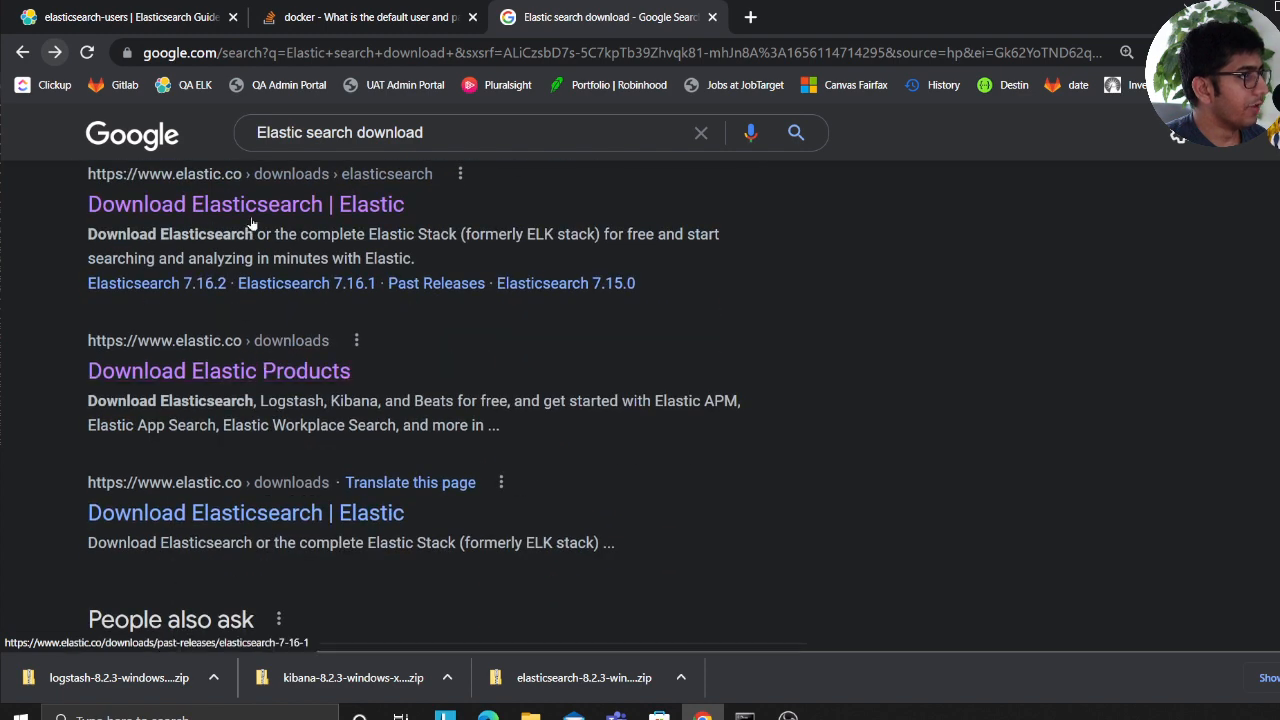
click(245, 204)
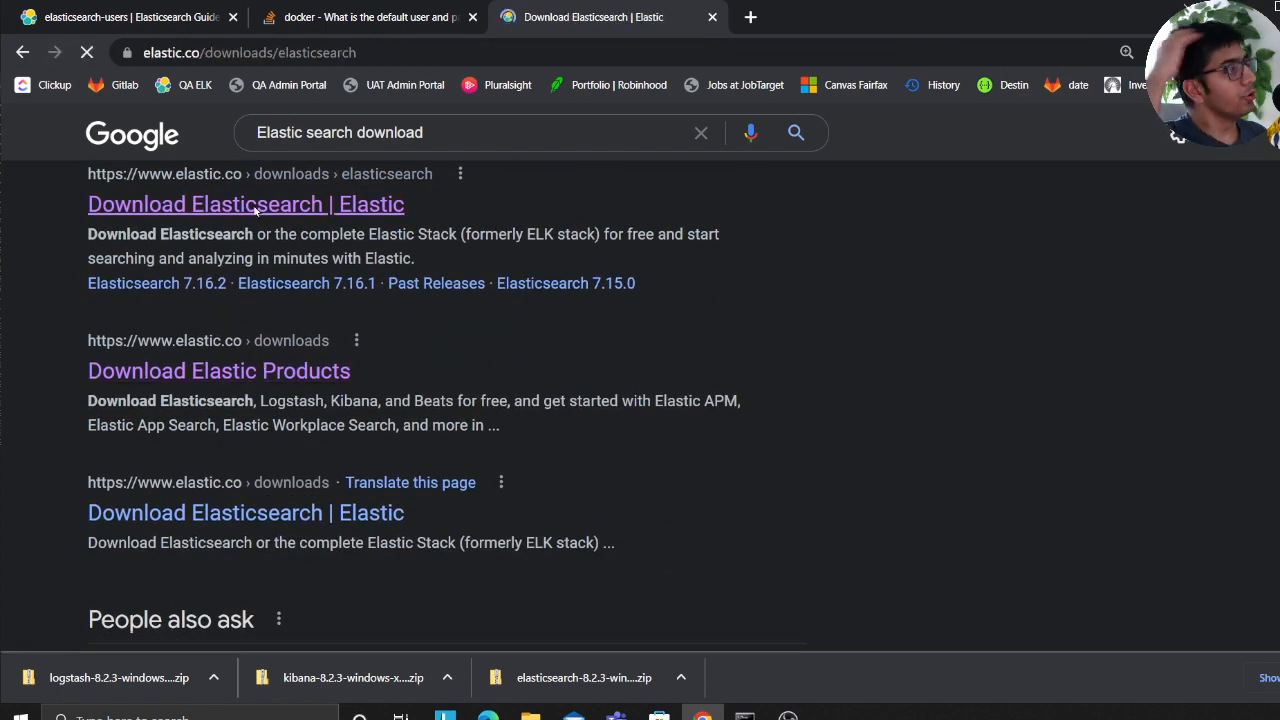
click(245, 204)
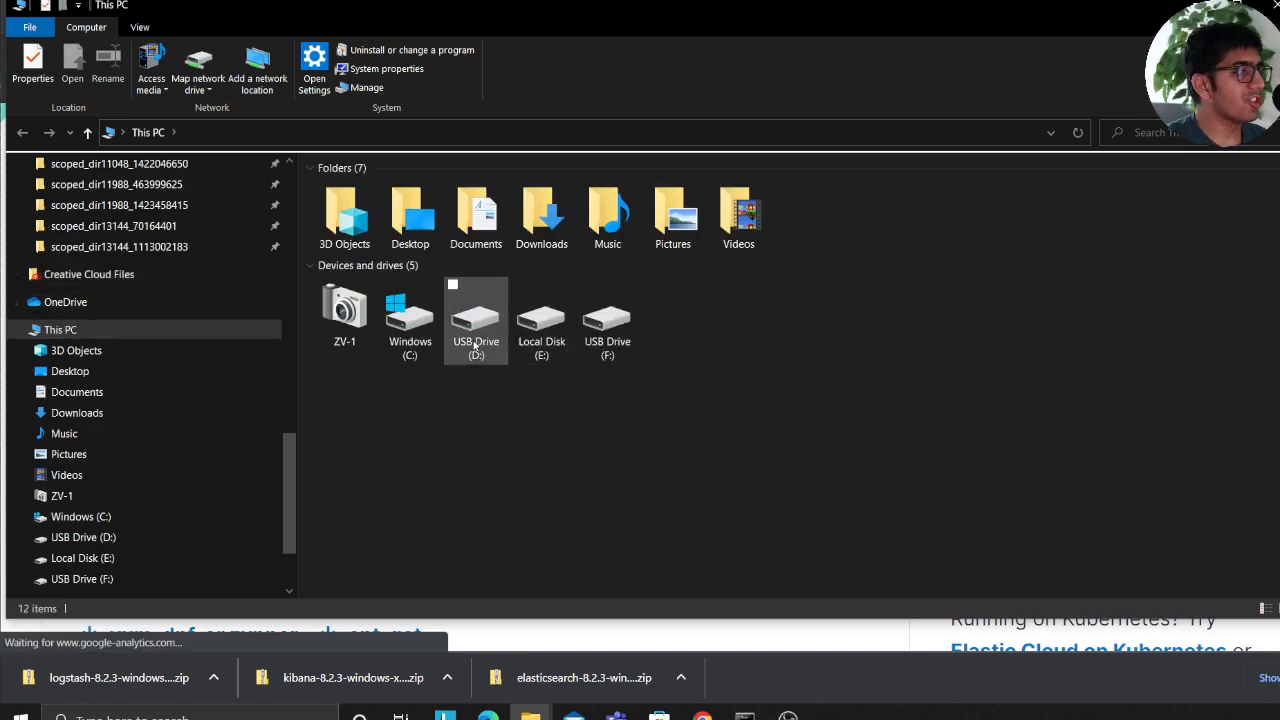
Step: Browse Local Disk (E:) to elasticsearch-8.2.3\config and right-click elasticsearch.yml
click(541, 320)
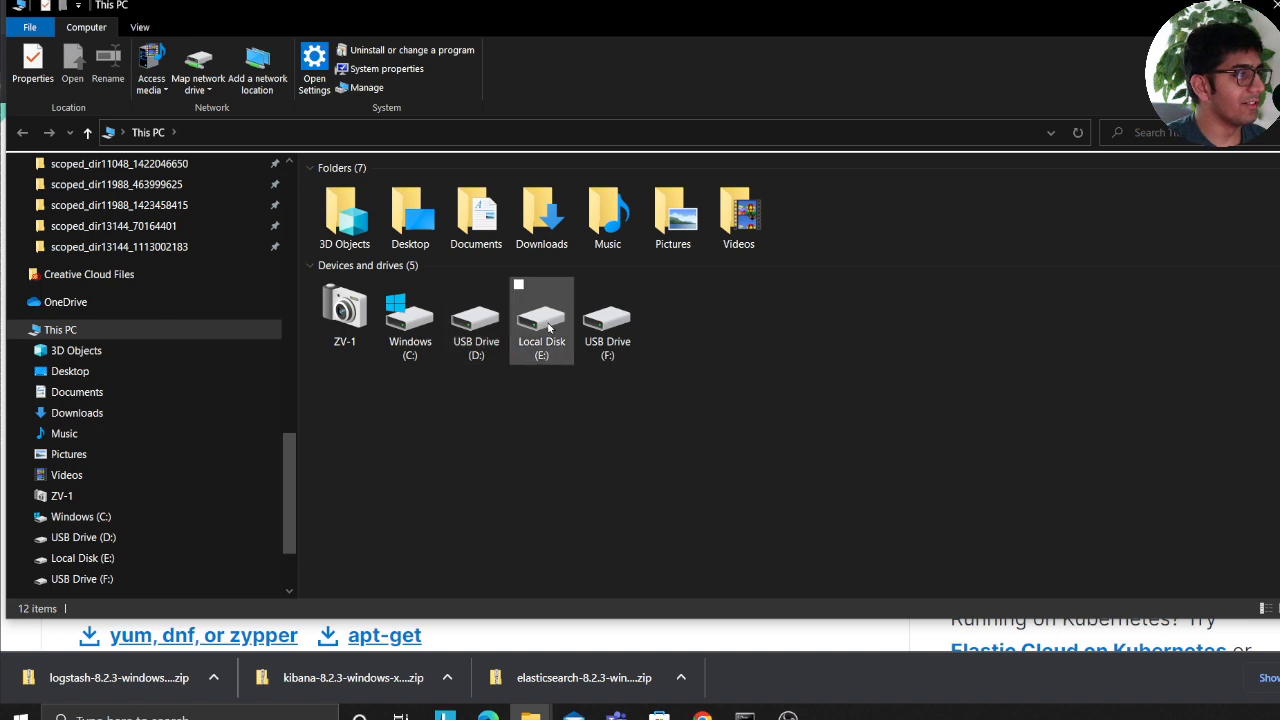
double_click(541, 320)
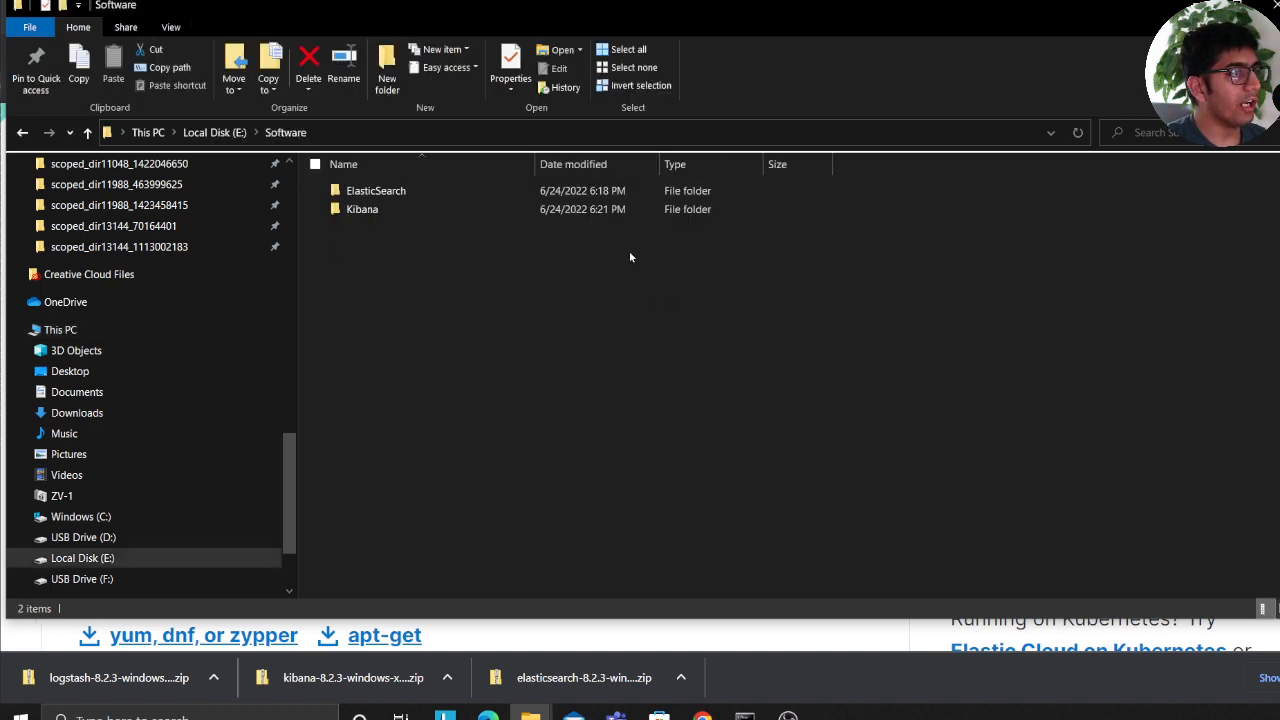
double_click(375, 190)
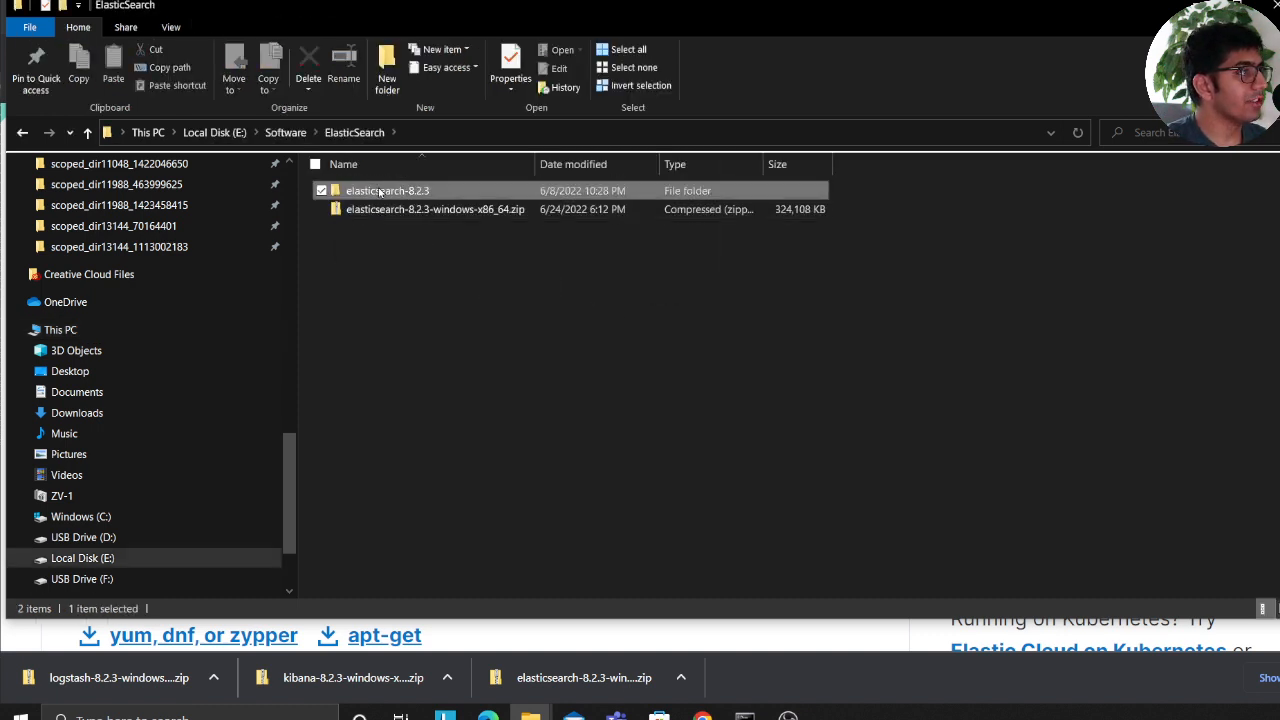
double_click(387, 190)
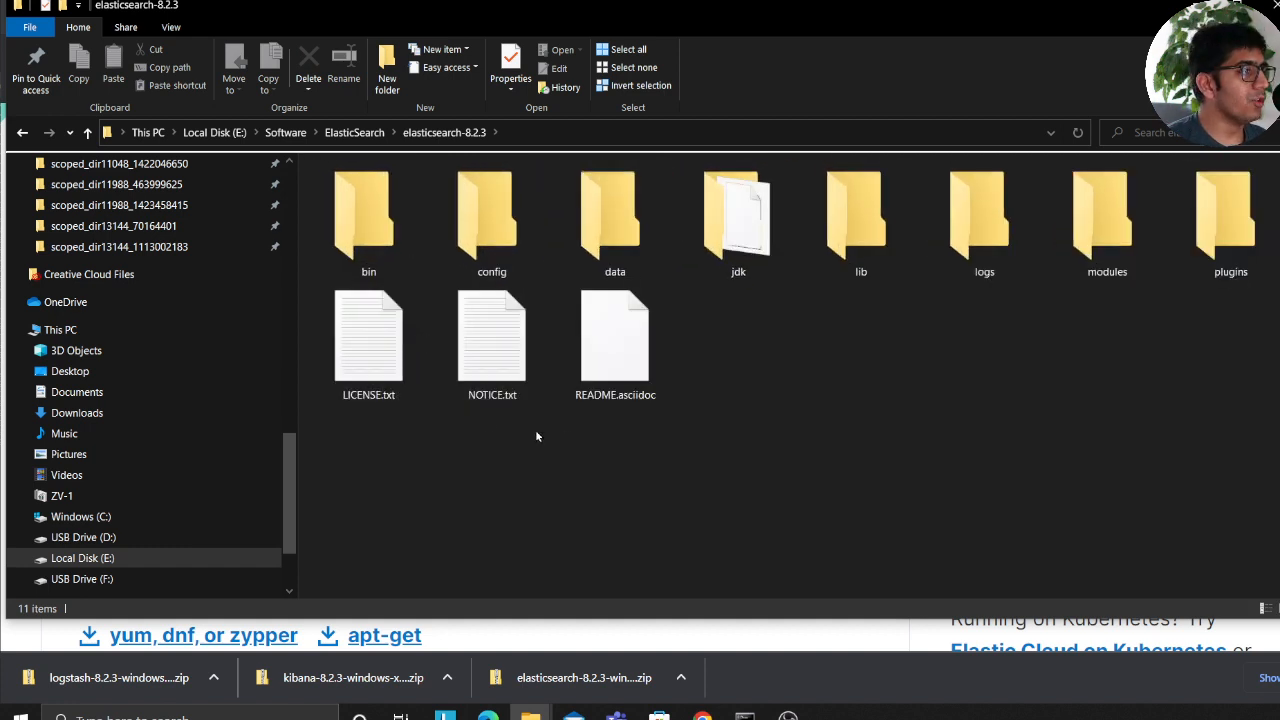
mouse_move(368, 220)
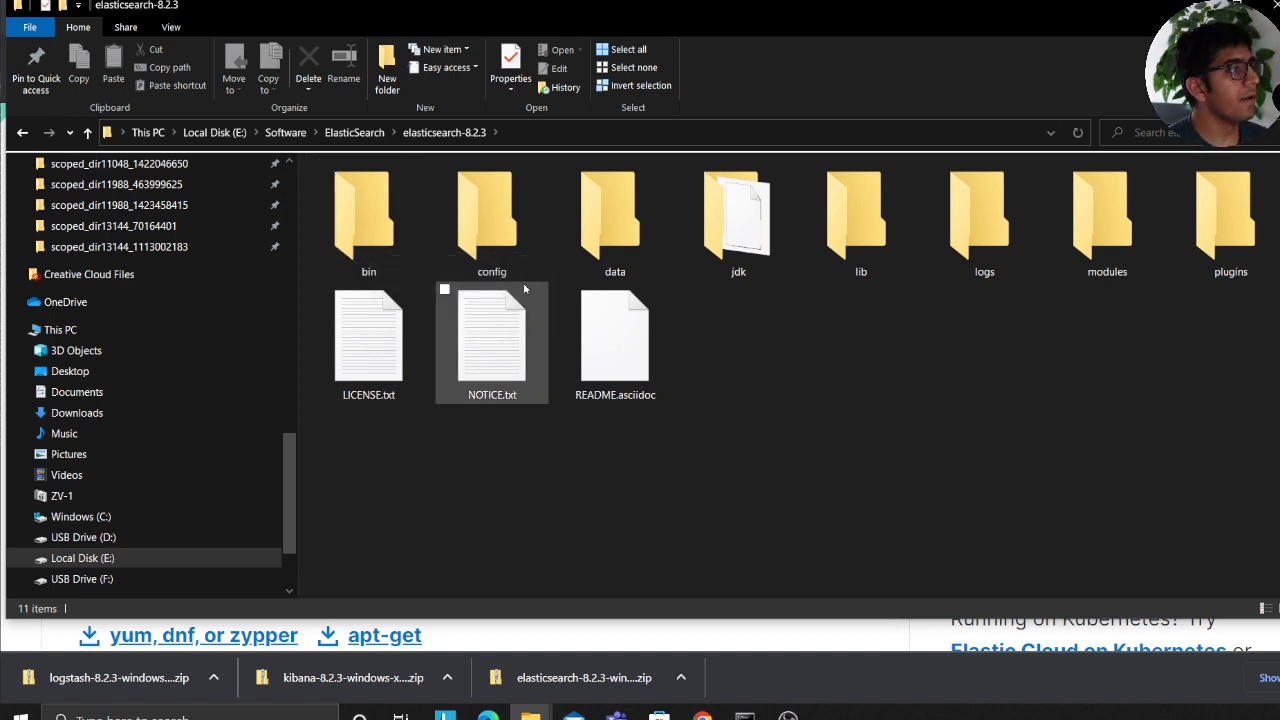
click(491, 215)
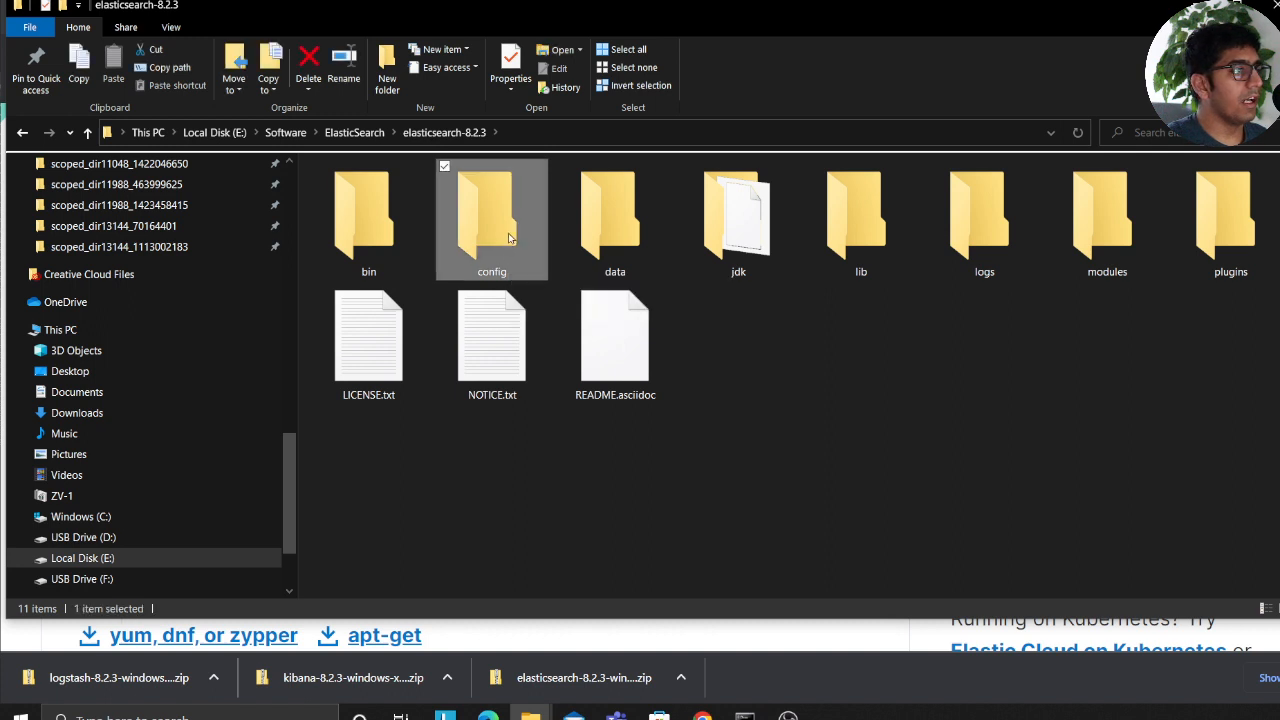
double_click(491, 218)
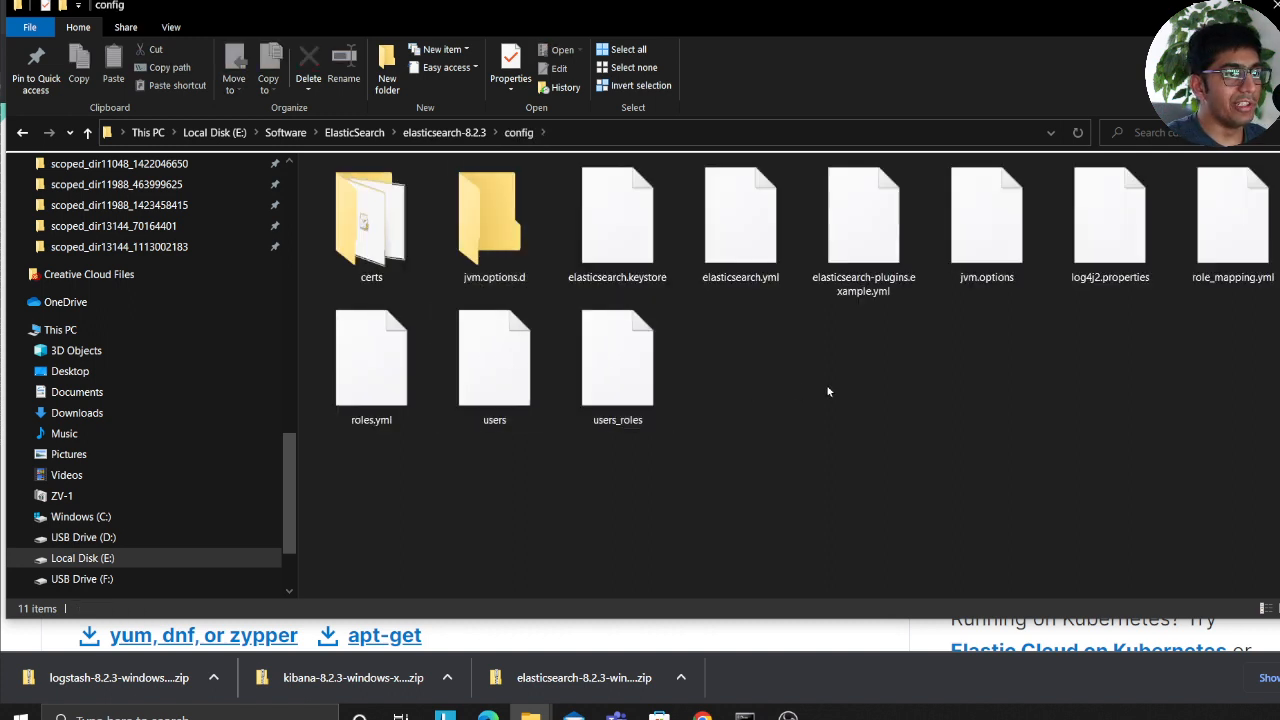
mouse_move(733, 331)
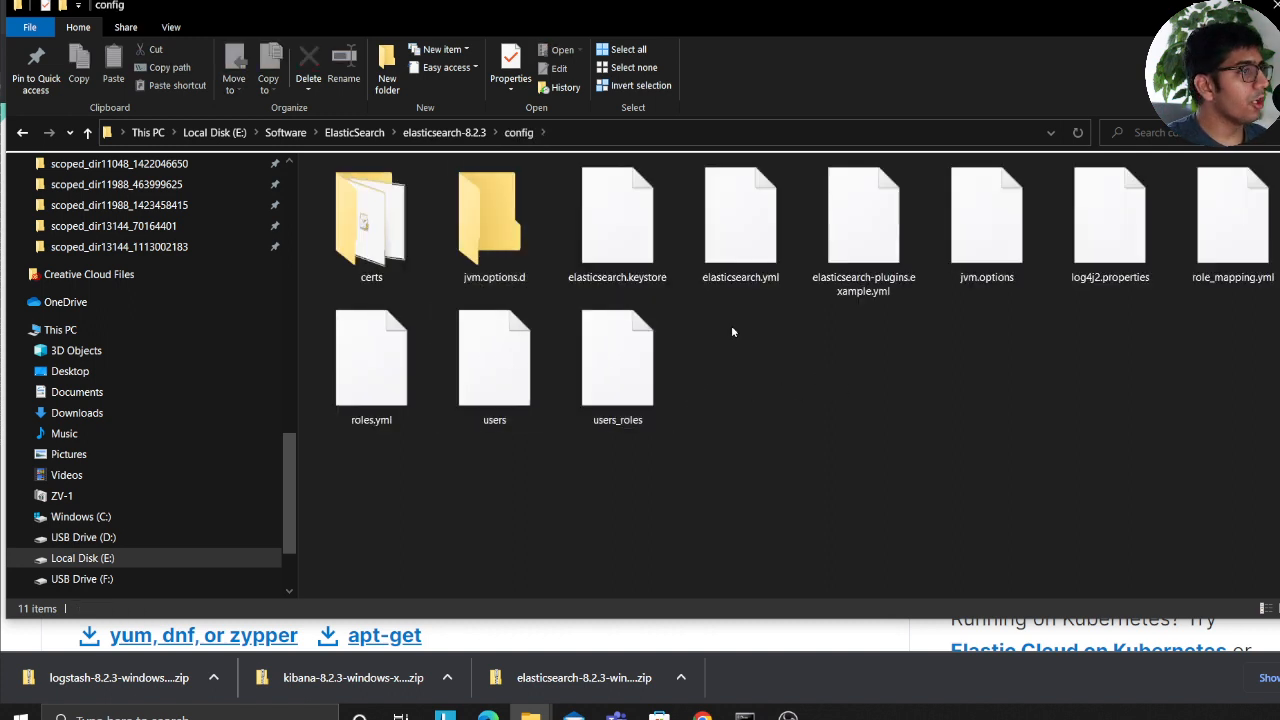
click(617, 360)
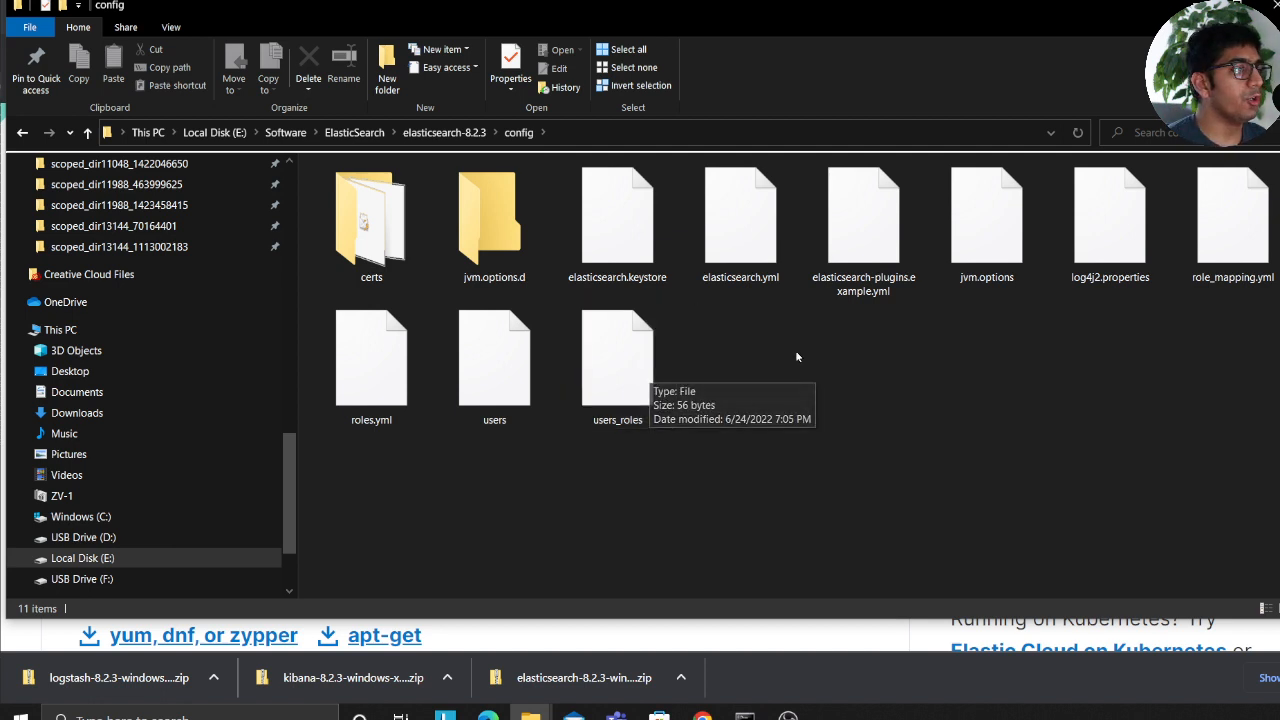
mouse_move(928, 303)
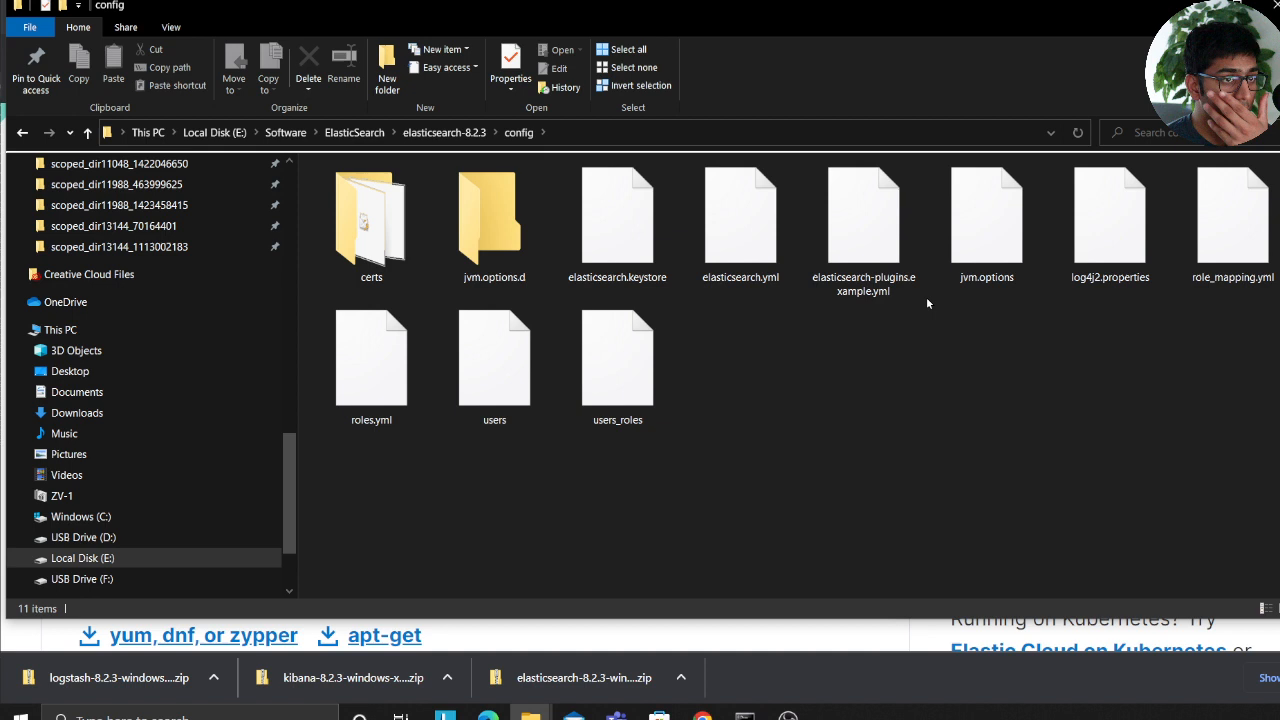
mouse_move(753, 341)
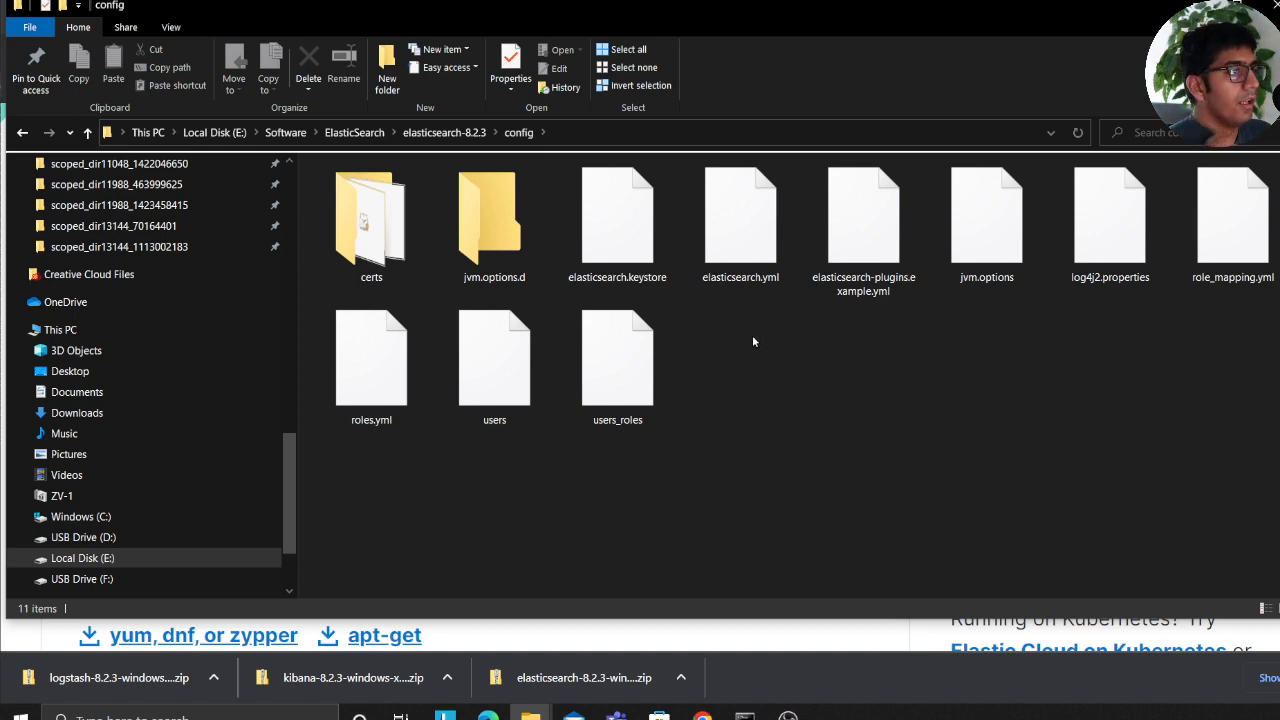
right_click(740, 215)
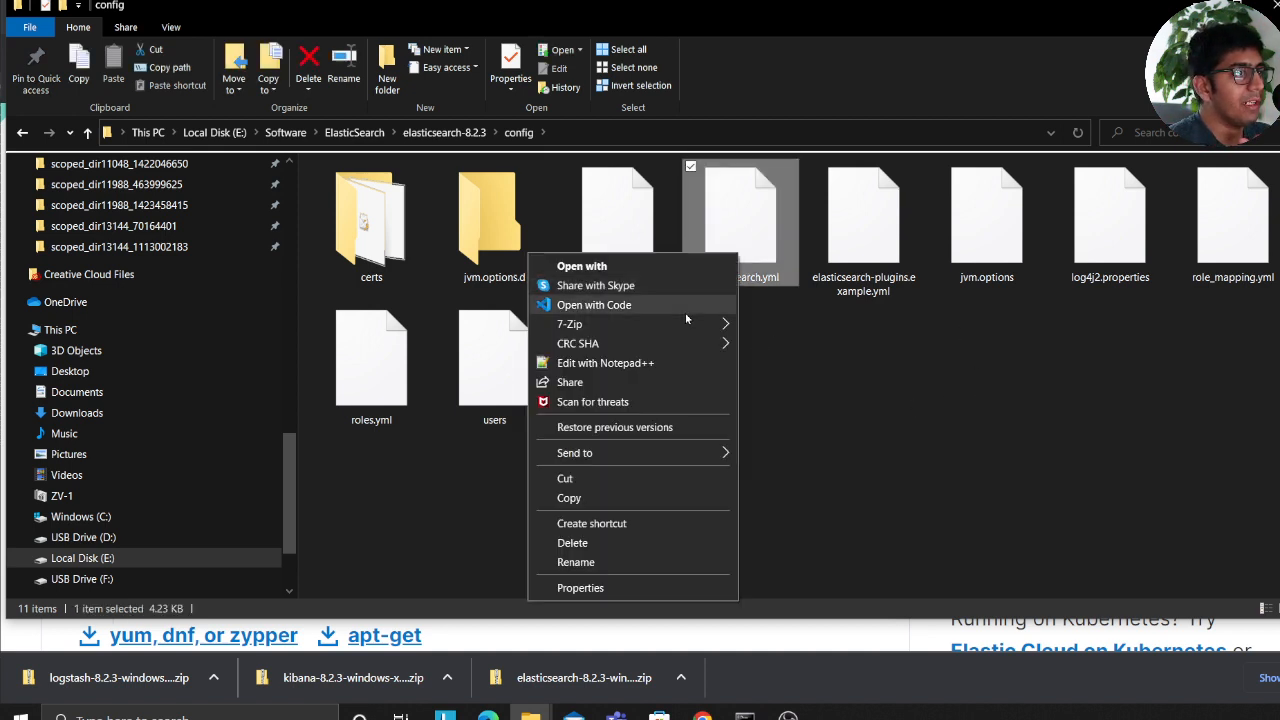
mouse_move(670, 373)
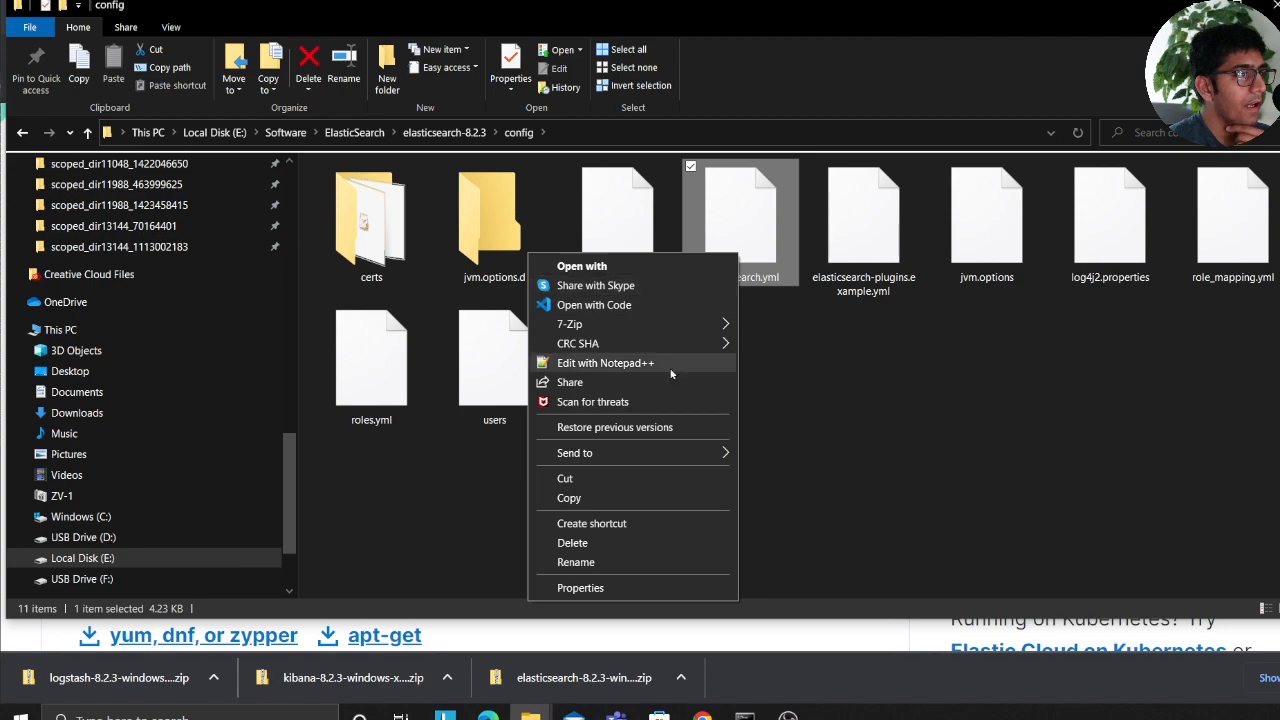
Step: Edit elasticsearch.yml with Notepad++ and review its xpack.security and SSL settings
click(605, 362)
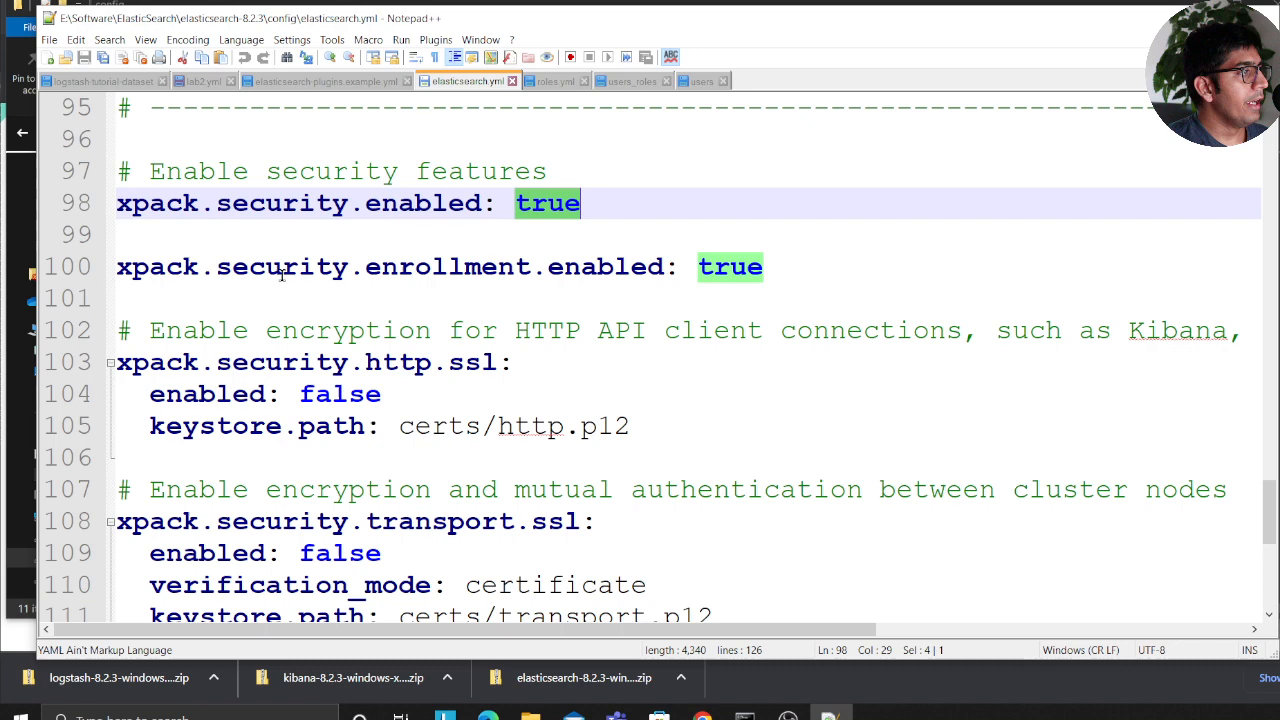
click(802, 266)
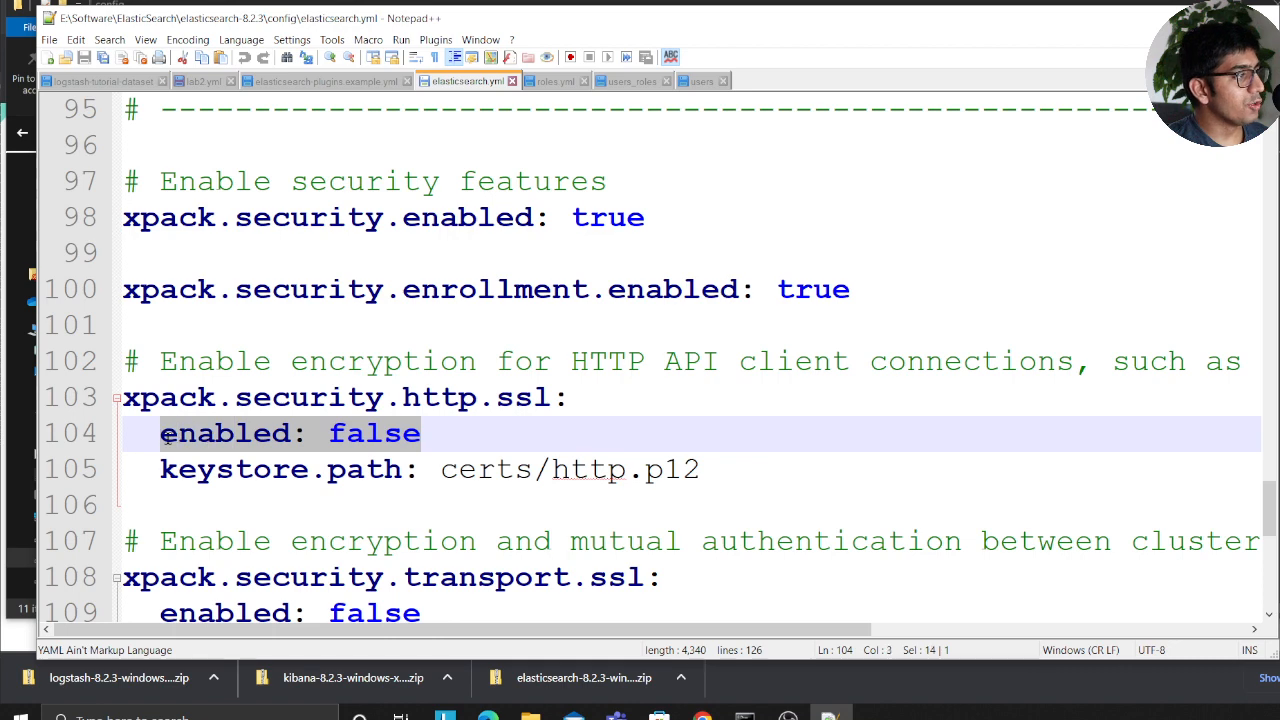
scroll(down, 3)
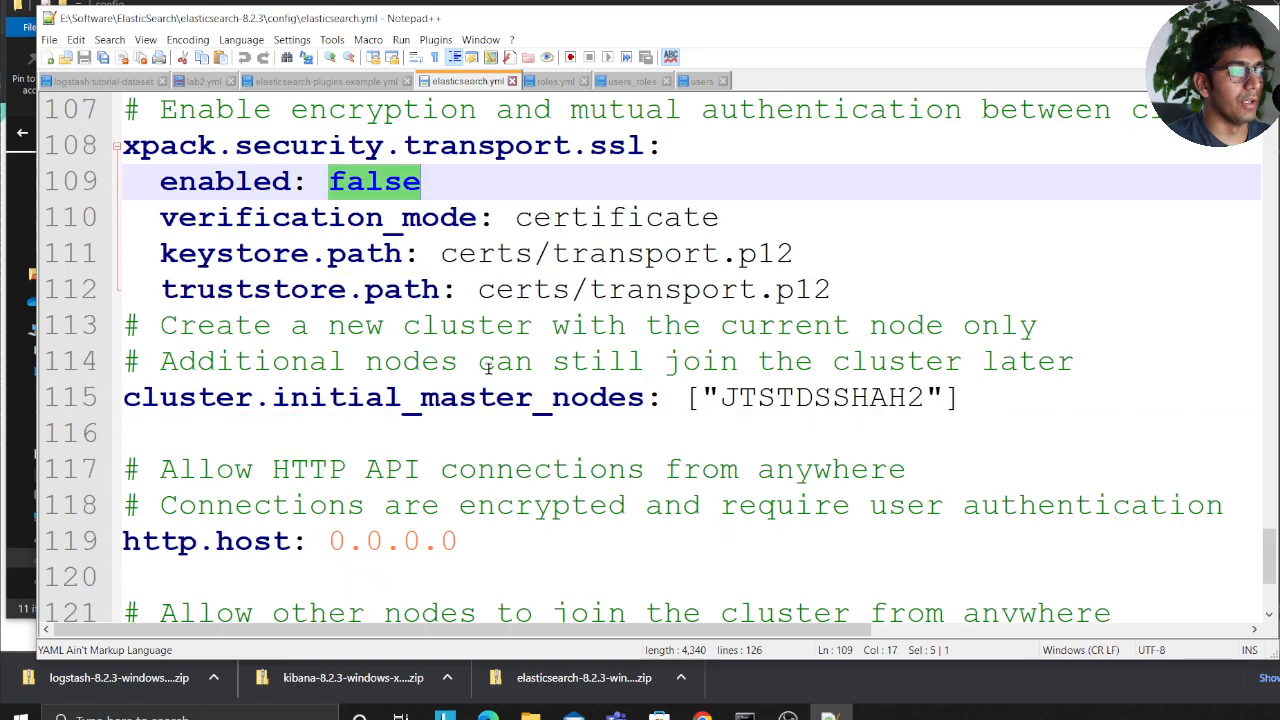
scroll(down, 3)
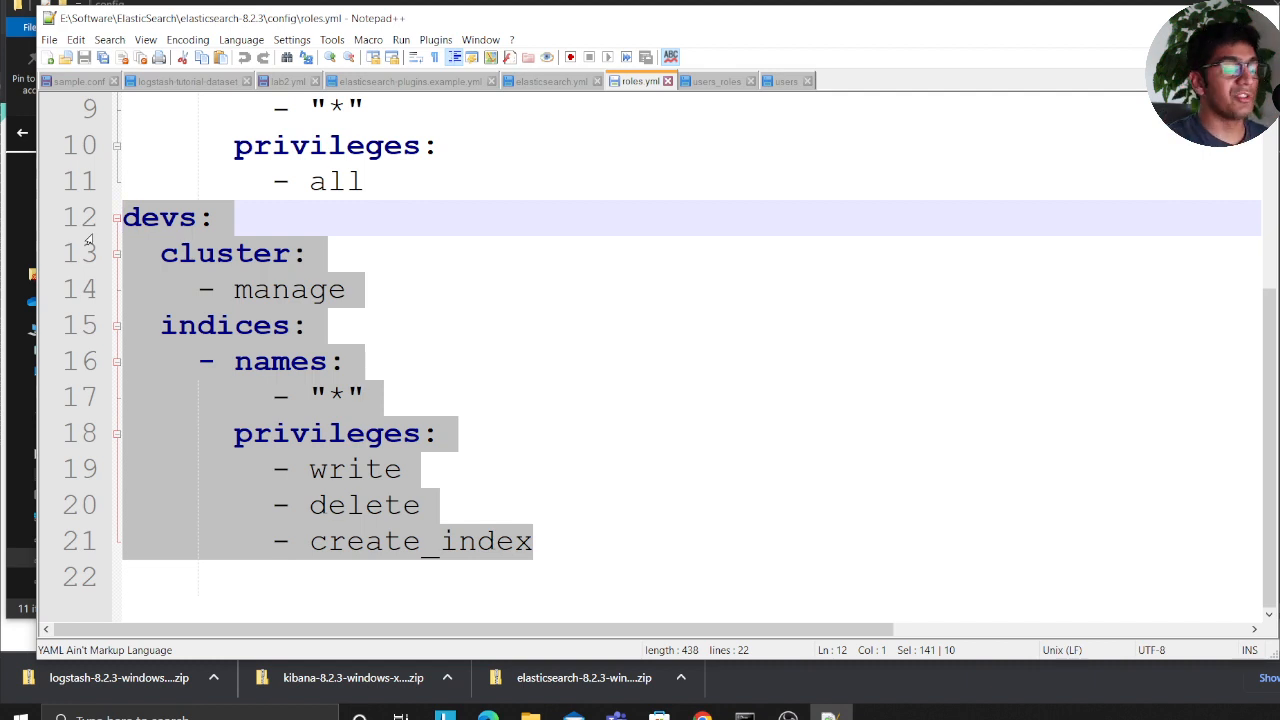
Step: Review roles.yml and select the devs role name added below the admins role
scroll(up, 3)
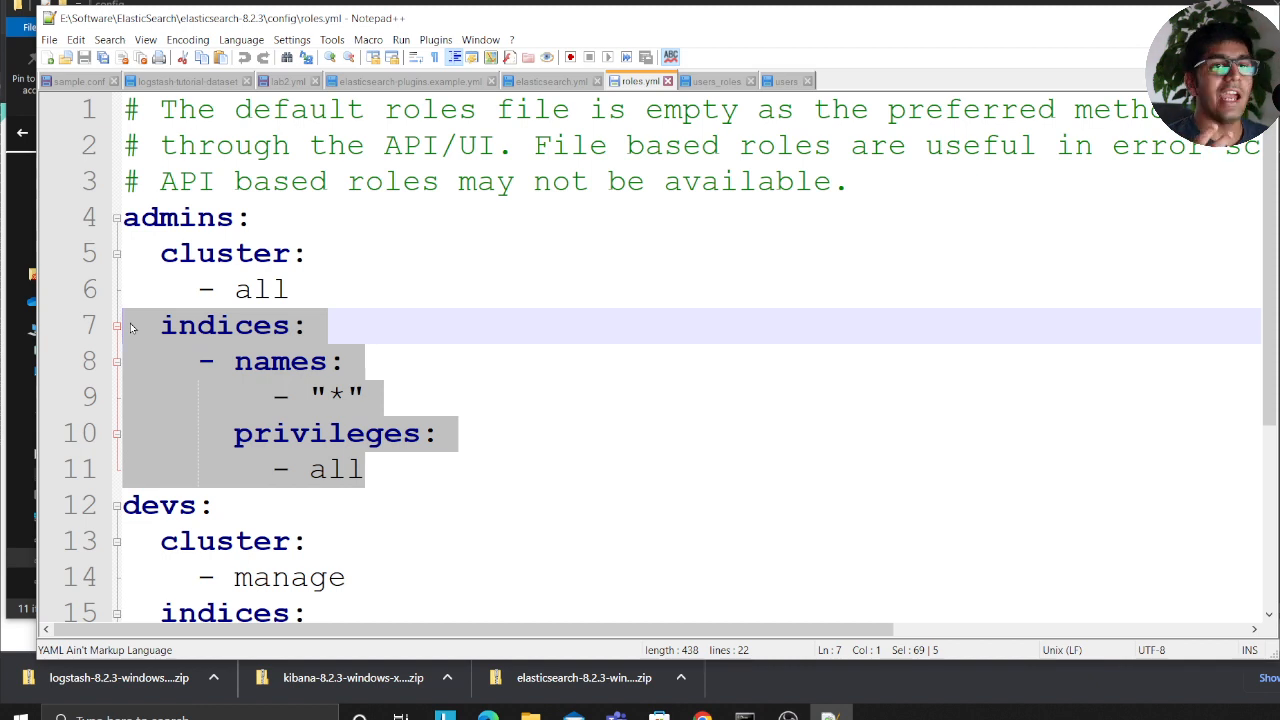
scroll(down, 3)
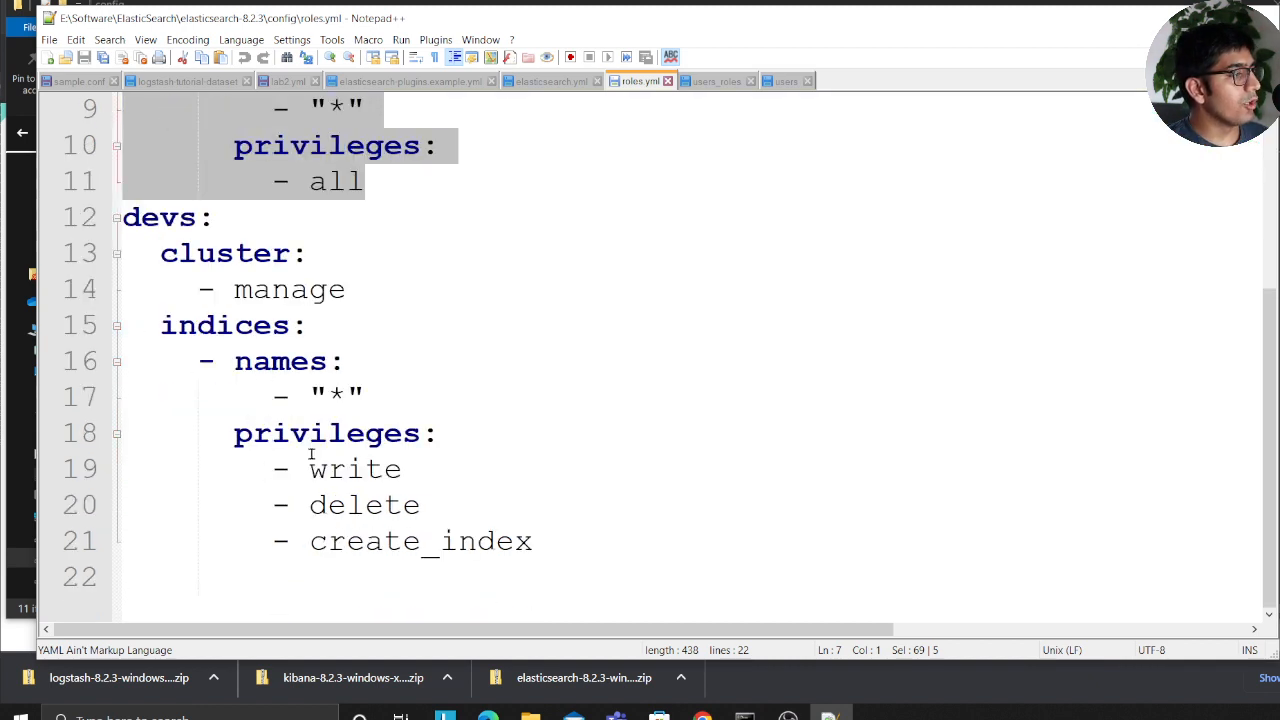
mouse_move(585, 566)
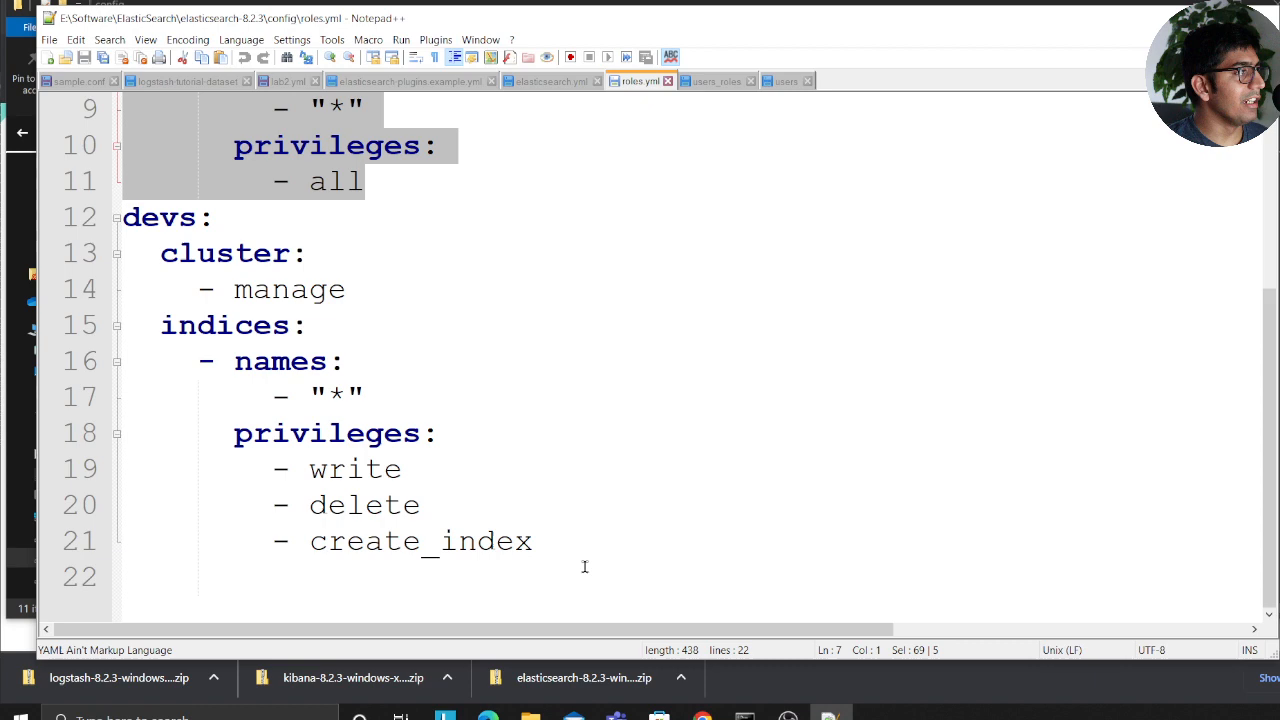
click(148, 217)
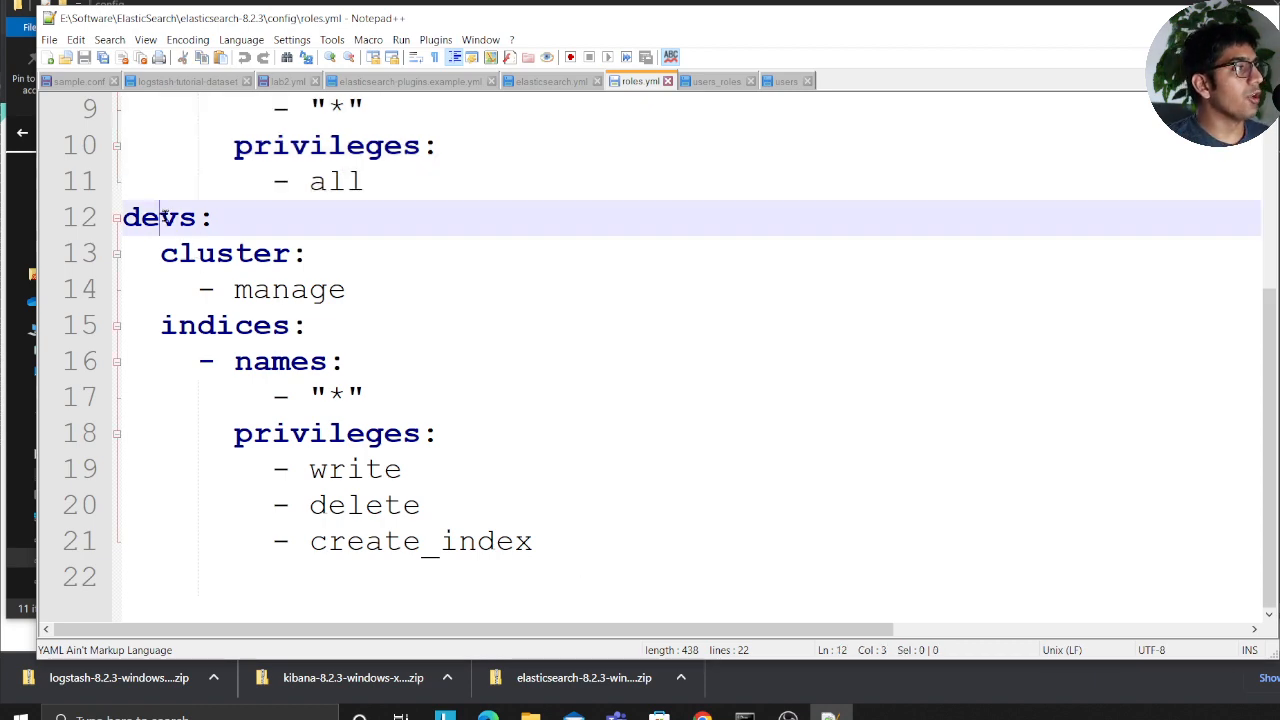
double_click(160, 217)
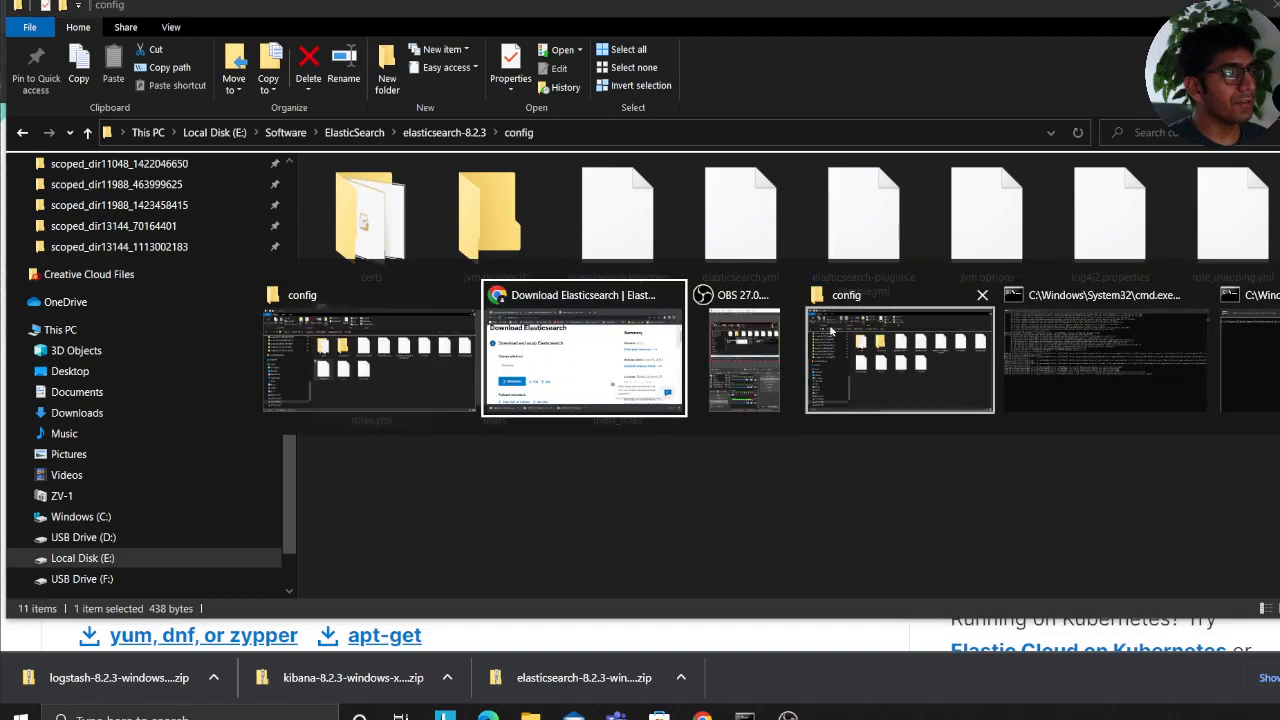
Step: Switch to the config Explorer window and enter the elasticsearch-8.2.3 bin folder
click(1103, 360)
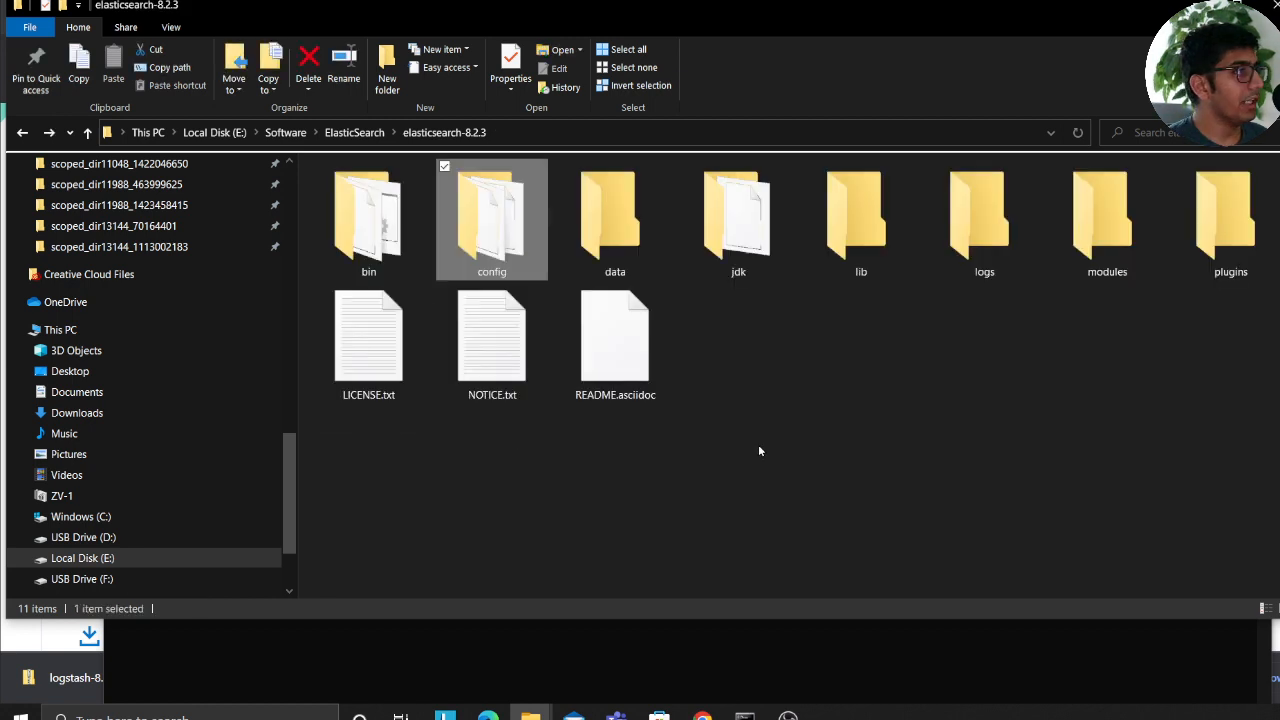
double_click(368, 215)
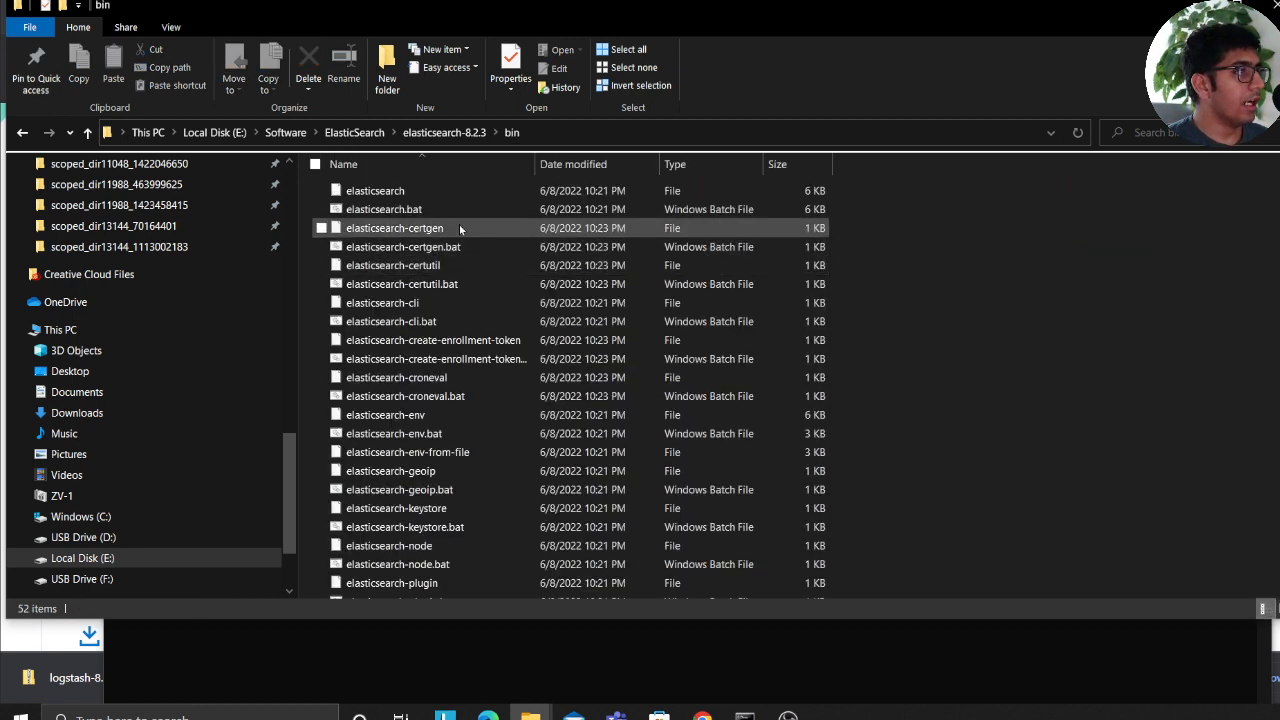
click(400, 132)
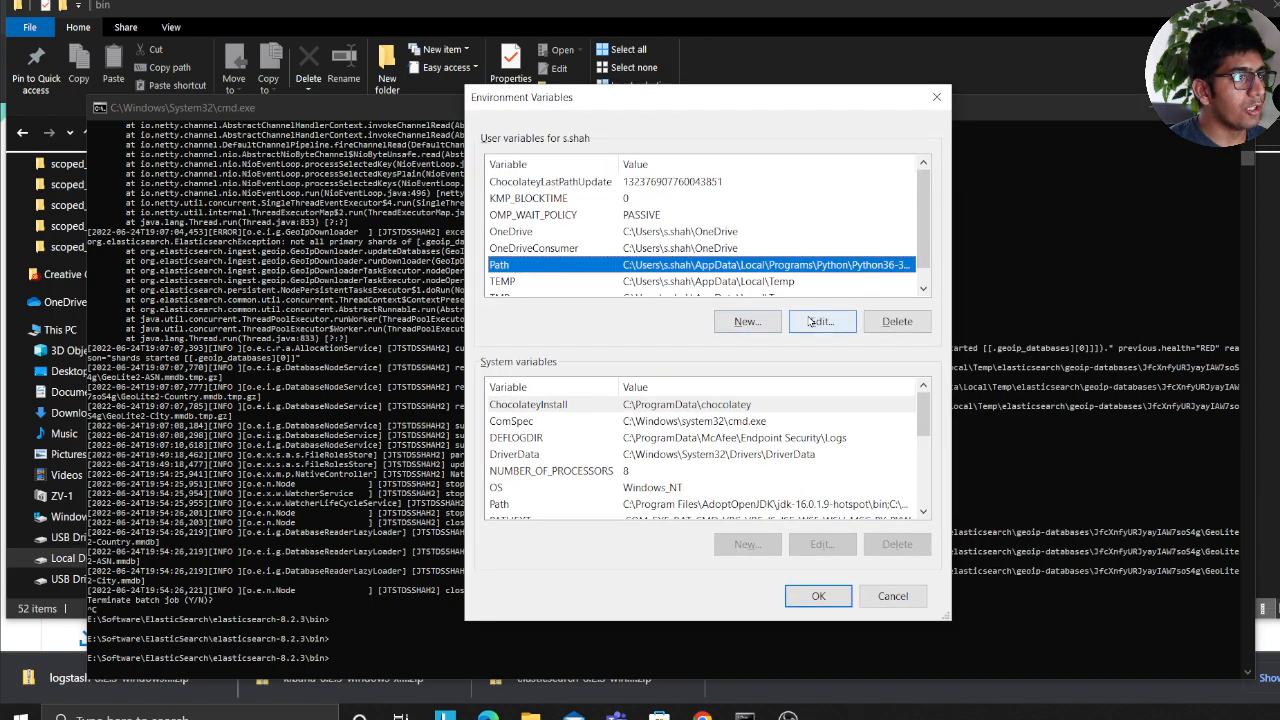
Step: Add E:\Software\ElasticSearch\elasticsearch-8.2.3\bin as a new user Path entry
click(821, 321)
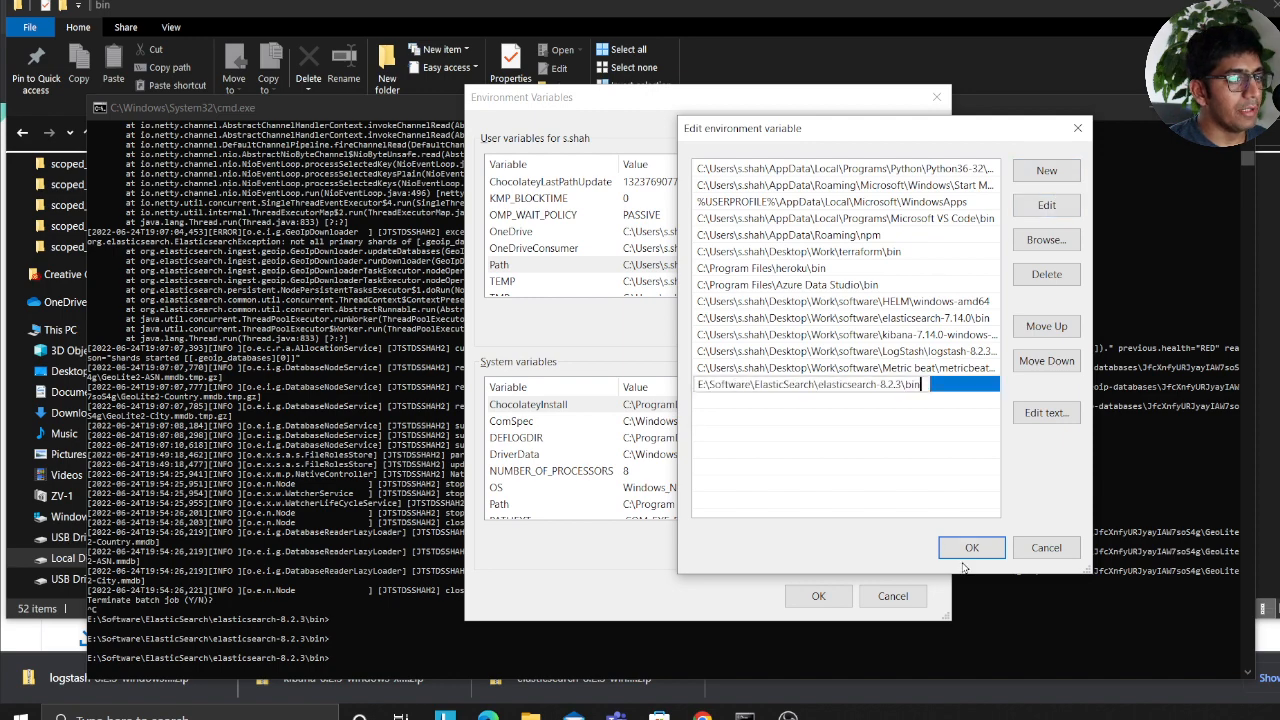
click(971, 547)
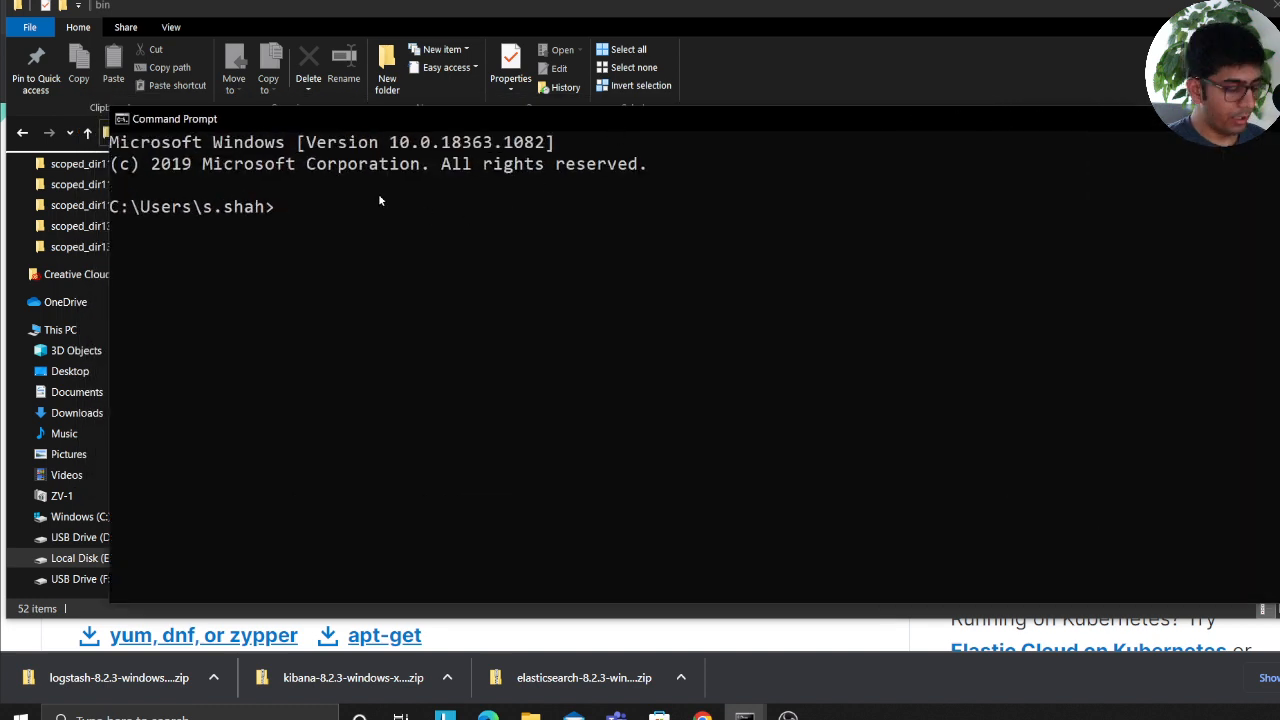
Step: Run the elasticsearch command from the home-directory Command Prompt
text(elasticsearch)
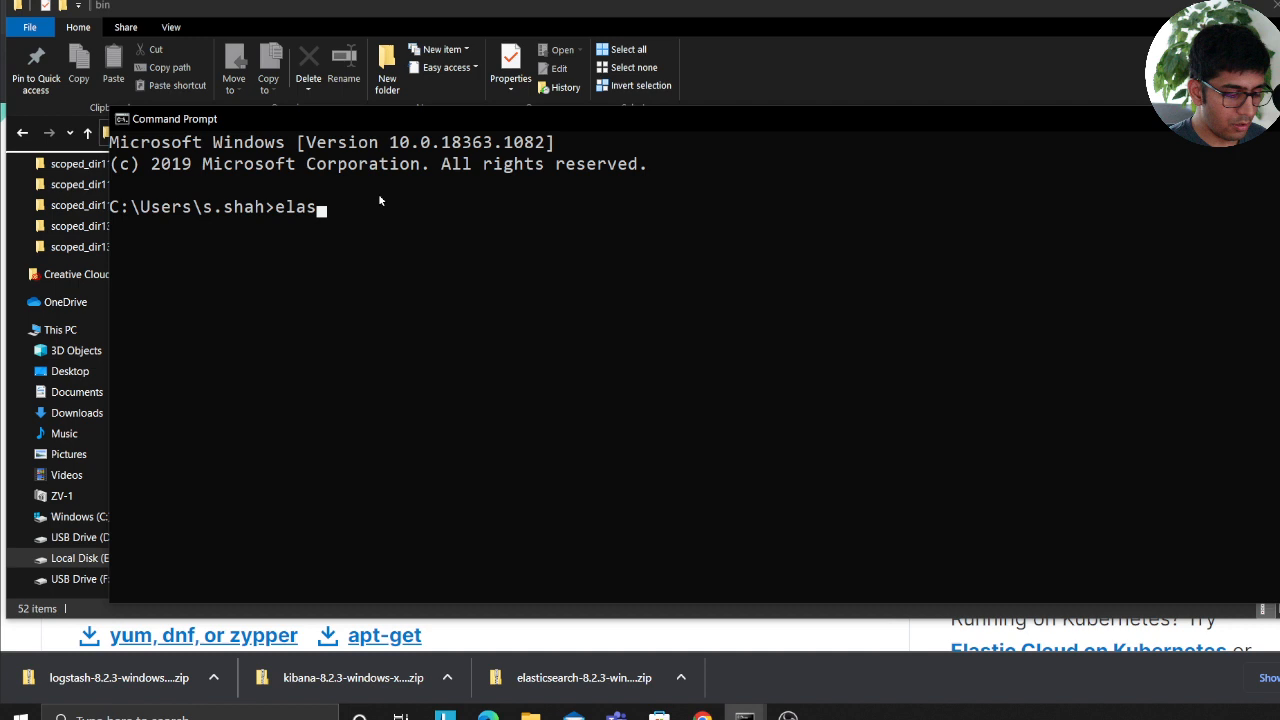
text(ticsearch)
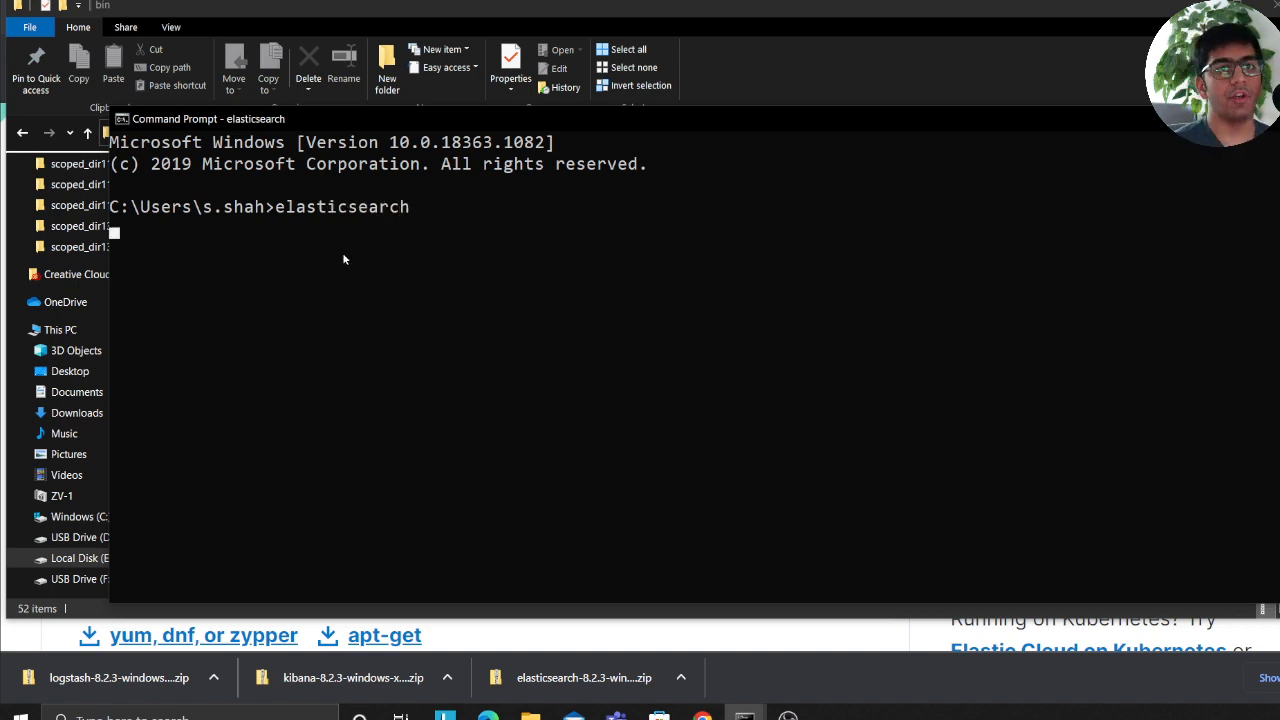
mouse_move(354, 264)
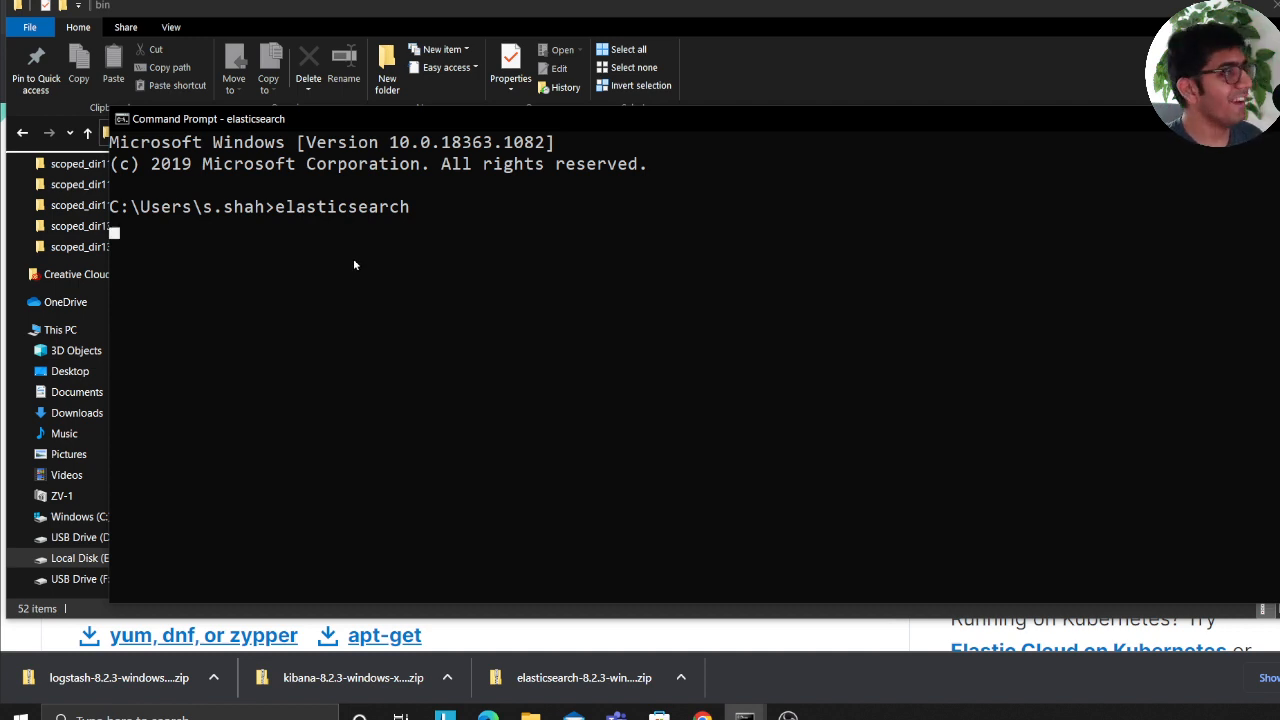
mouse_move(475, 256)
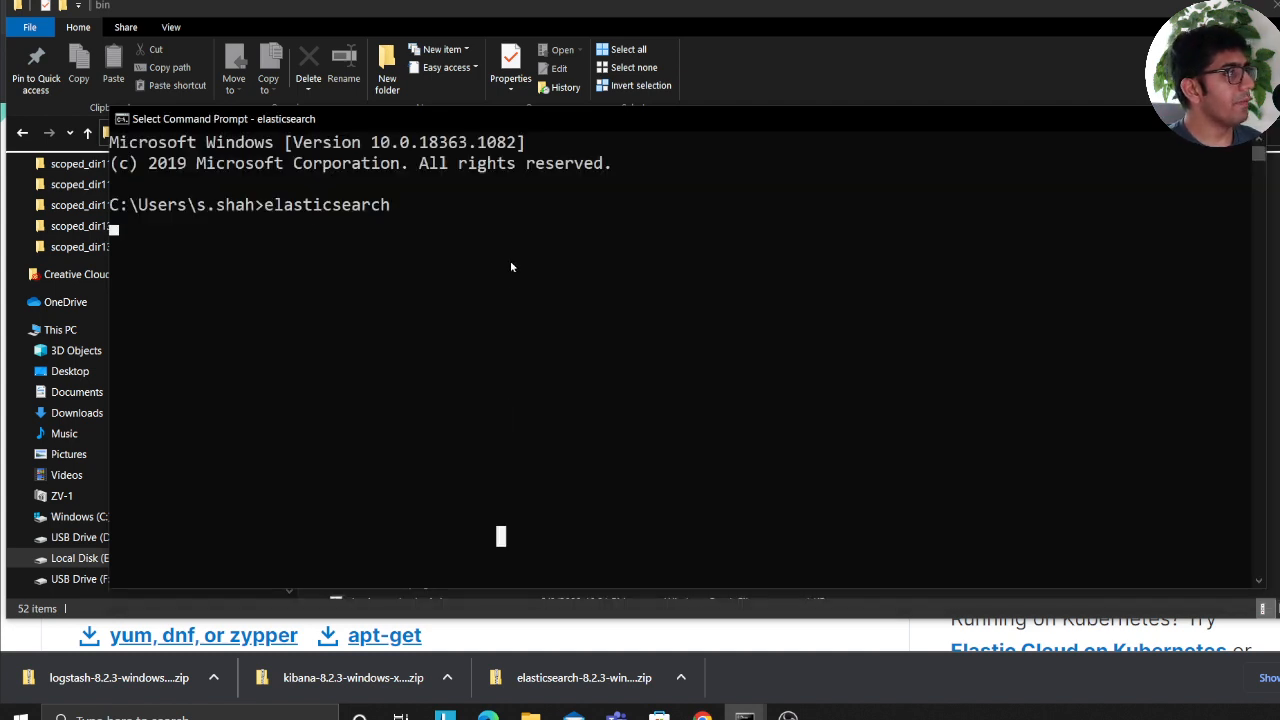
mouse_move(430, 272)
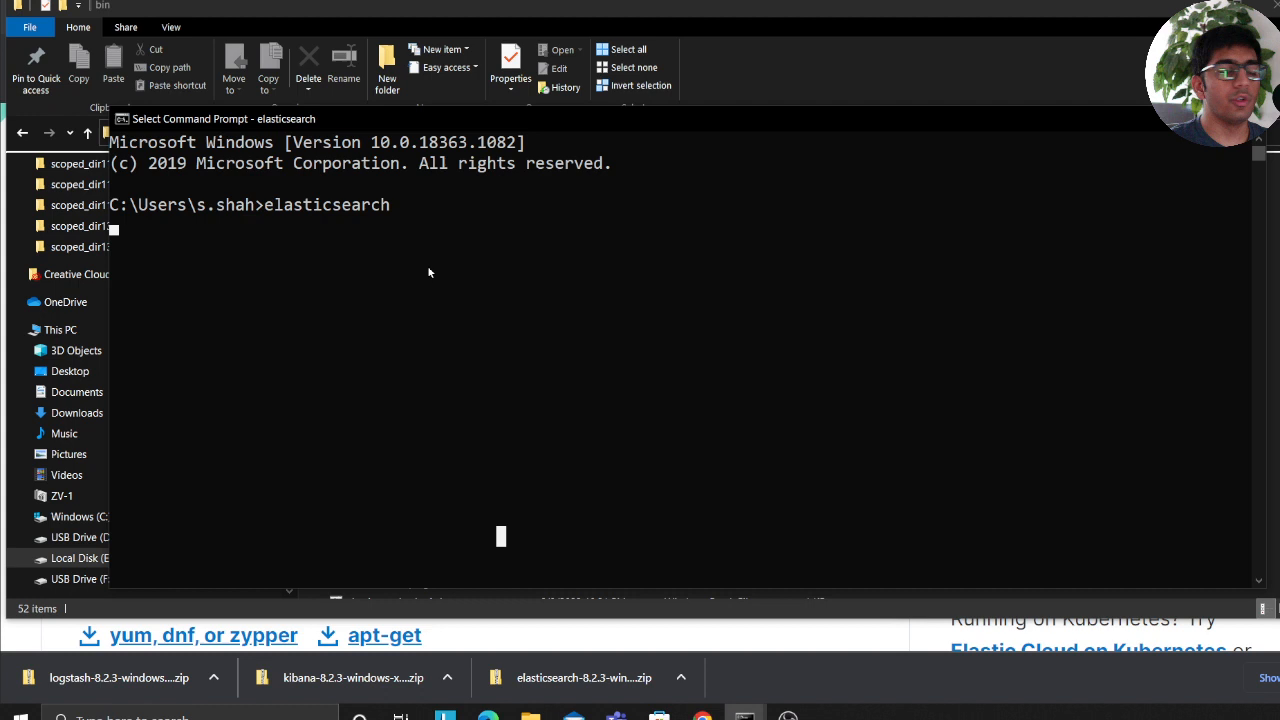
mouse_move(404, 233)
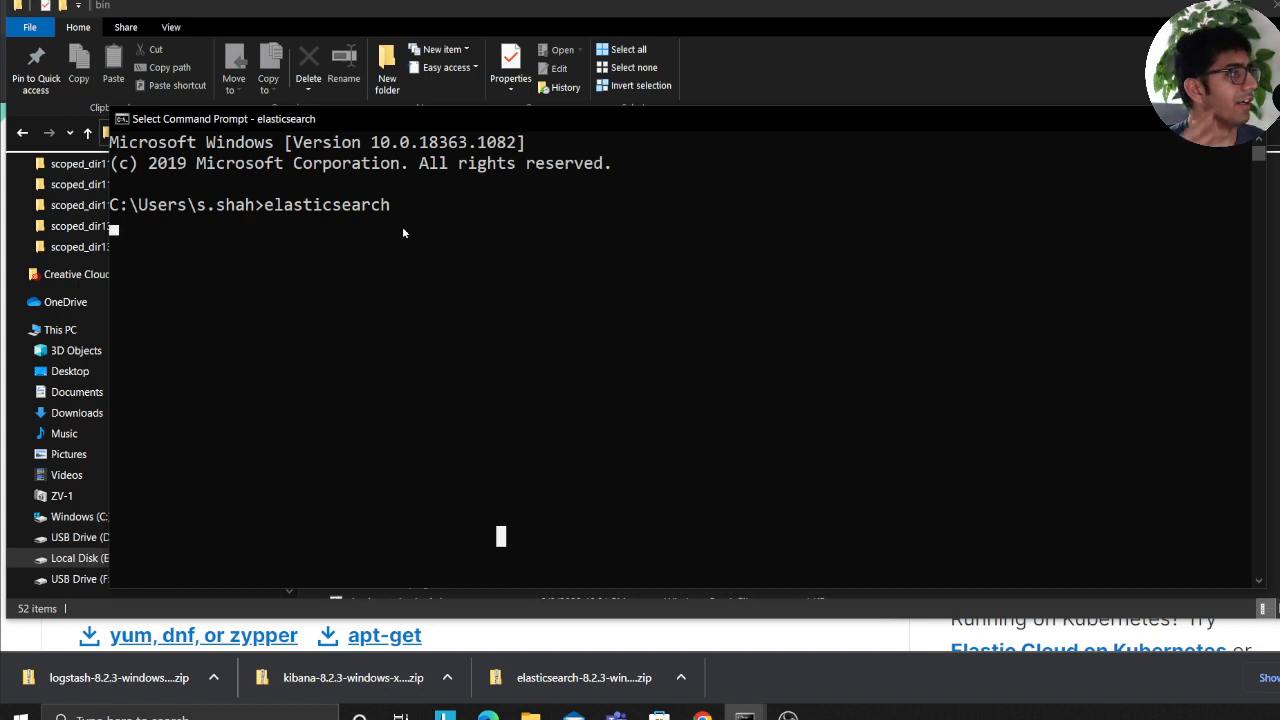
mouse_move(435, 296)
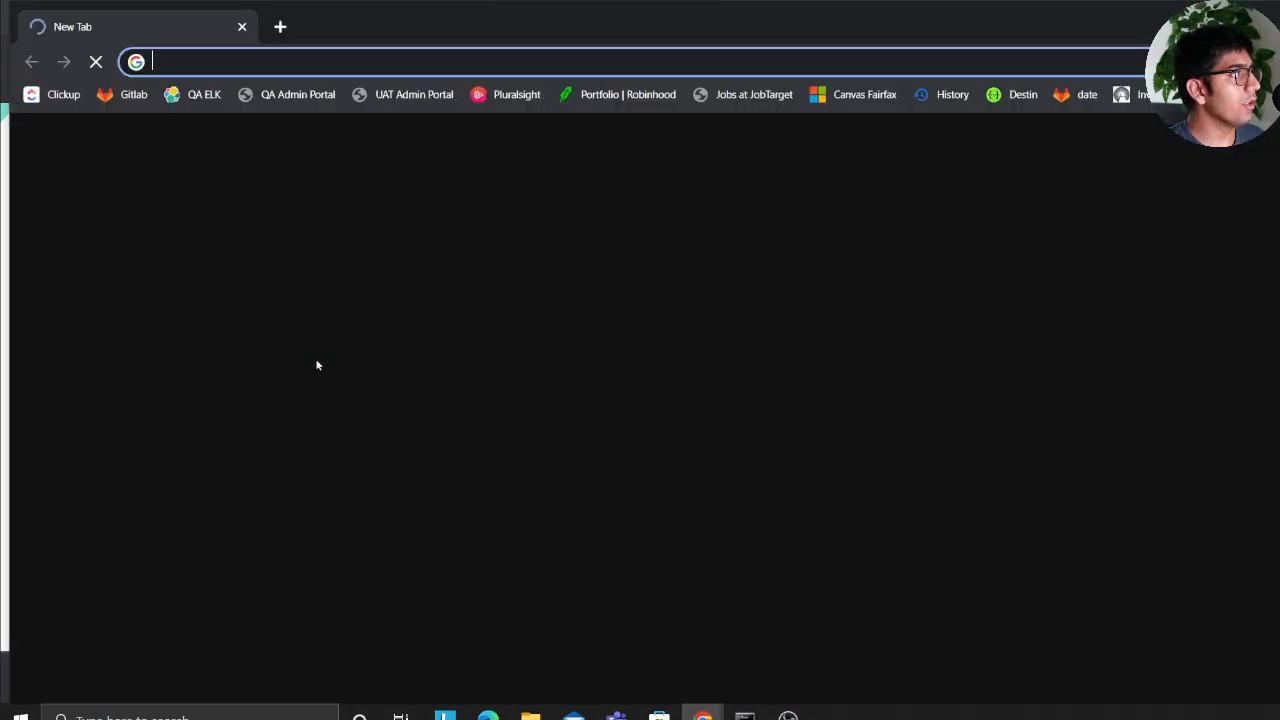
Step: Try loading the localhost page in Chrome while checking the Elasticsearch startup log
text(localhost:5000)
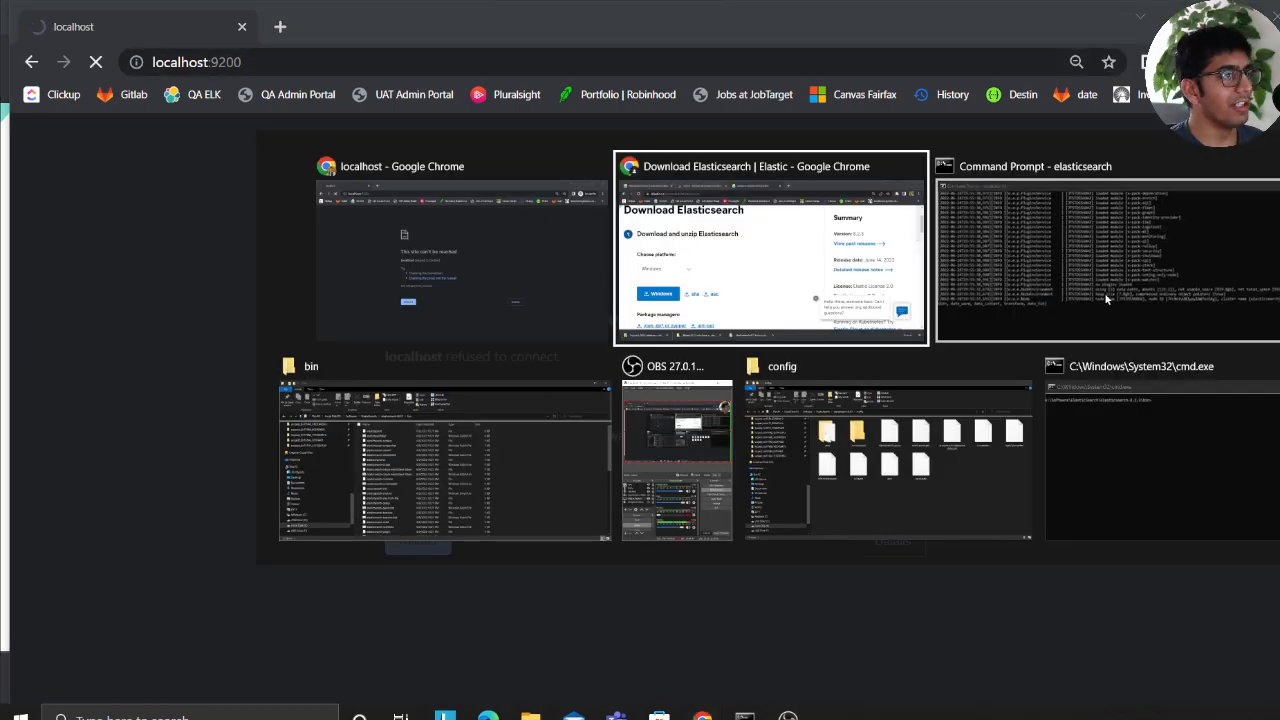
click(1107, 250)
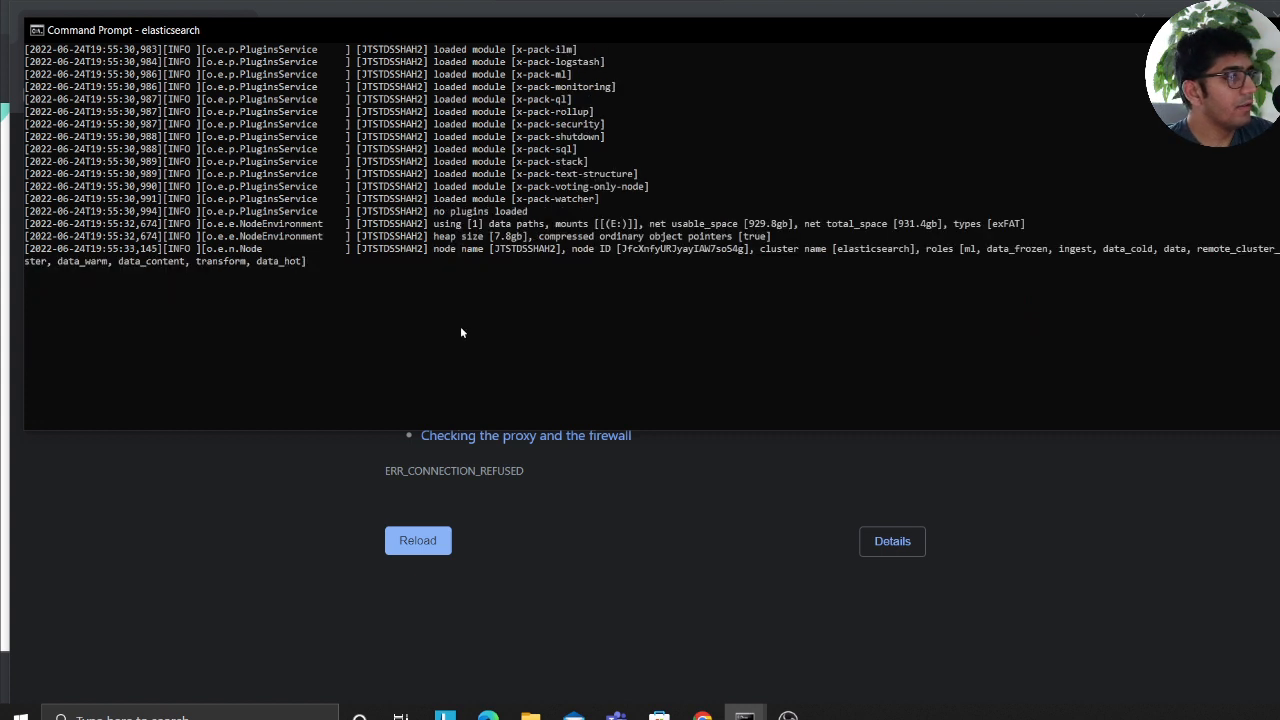
click(897, 223)
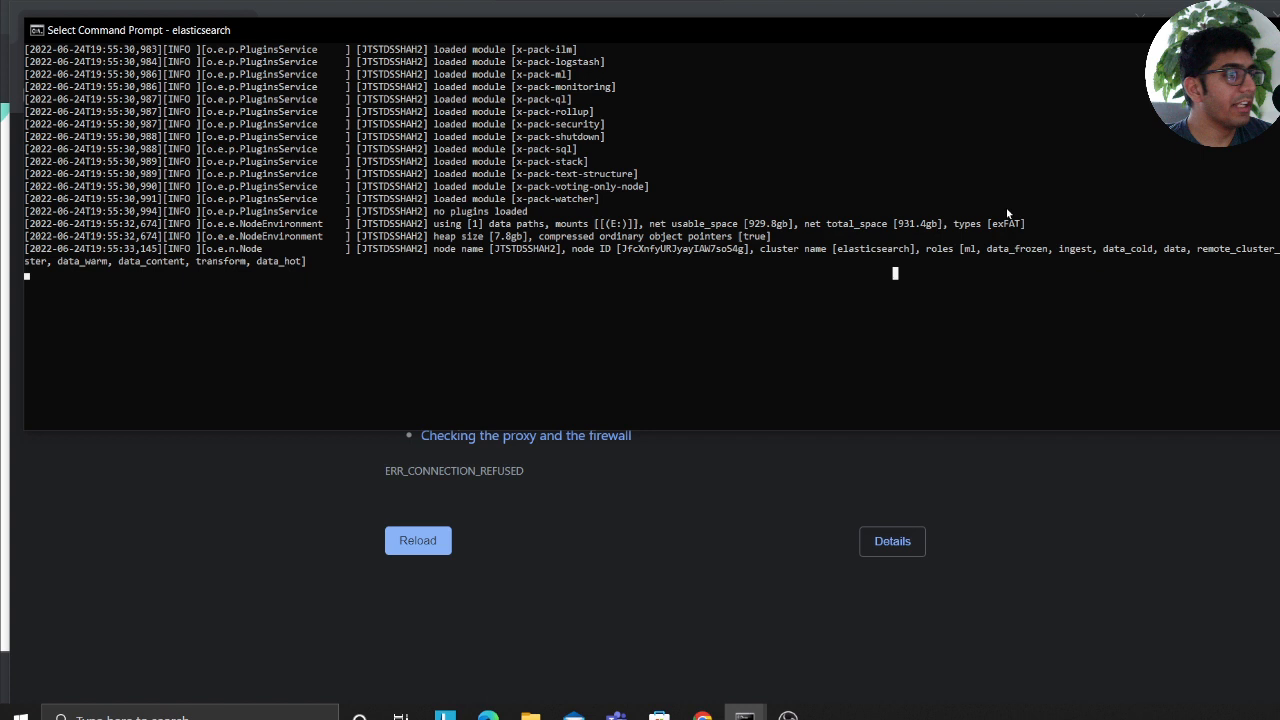
mouse_move(903, 243)
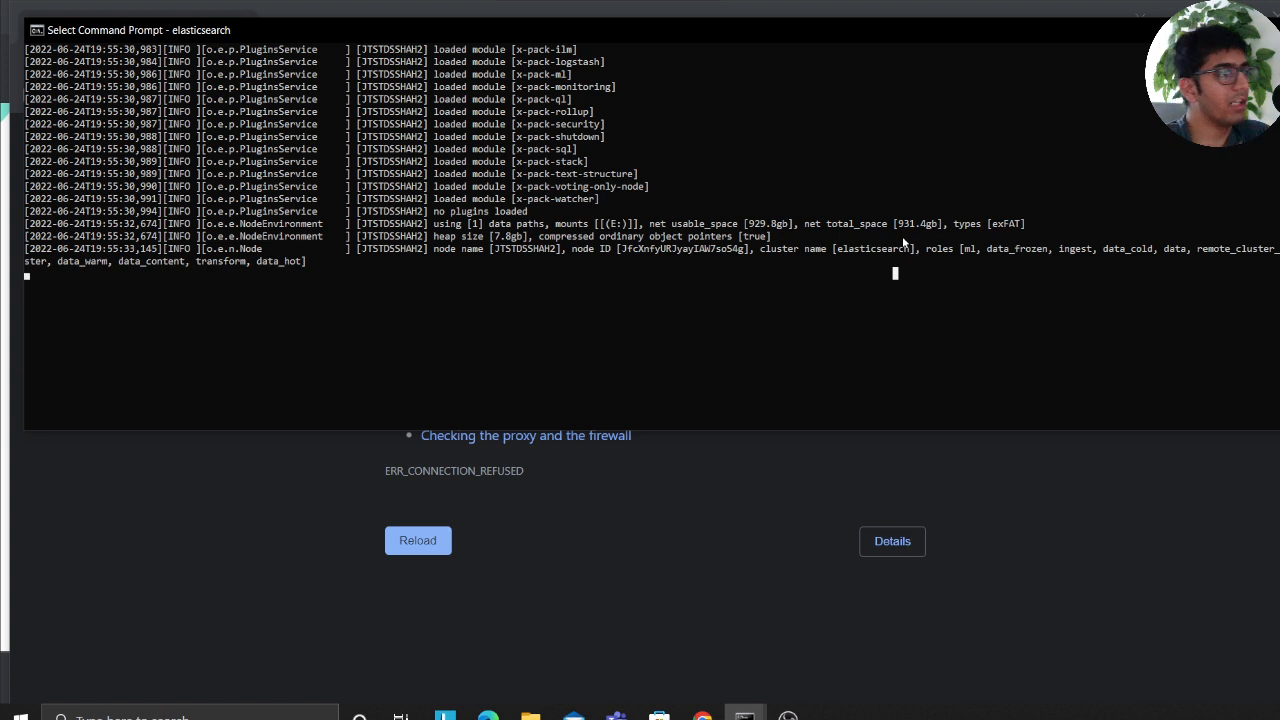
mouse_move(723, 202)
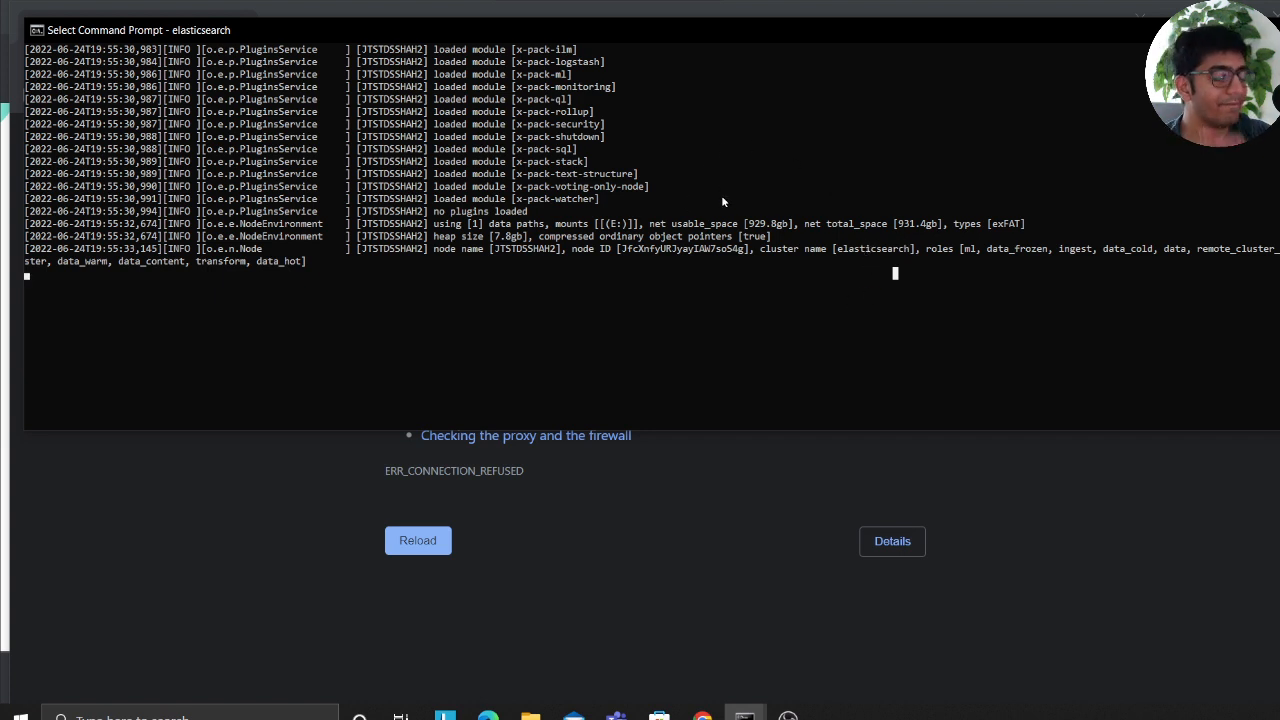
mouse_move(437, 288)
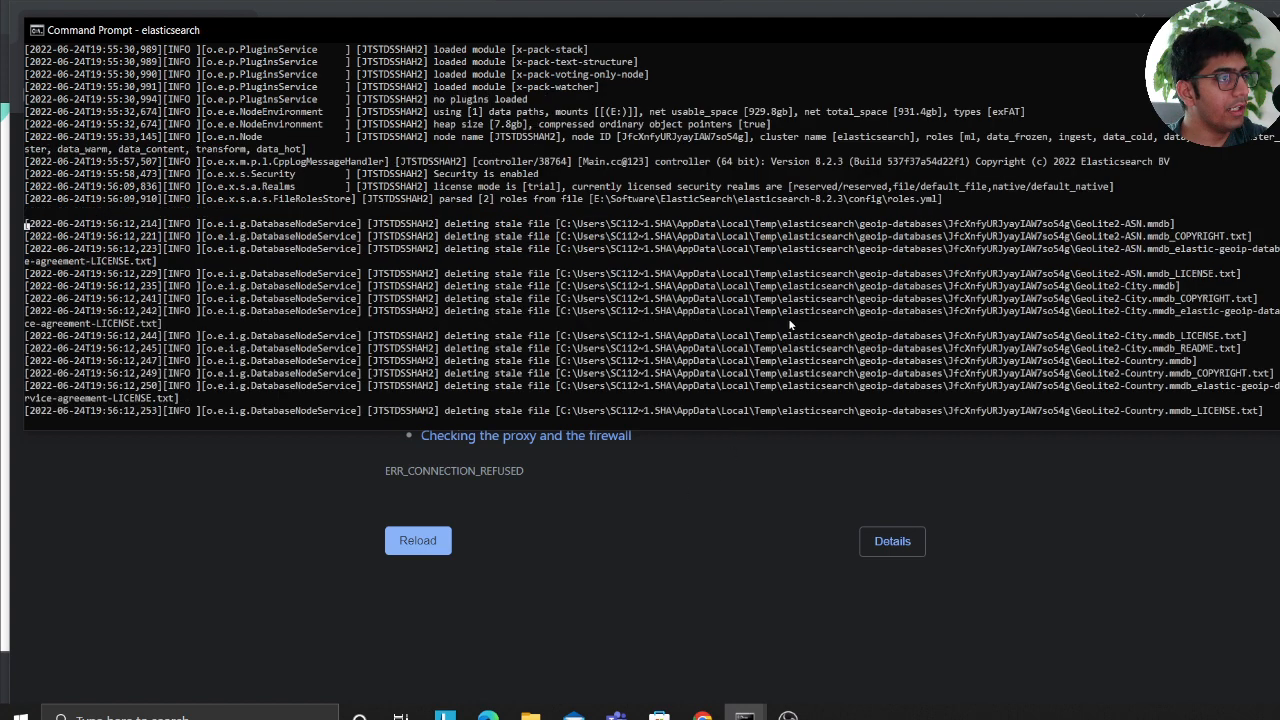
click(703, 717)
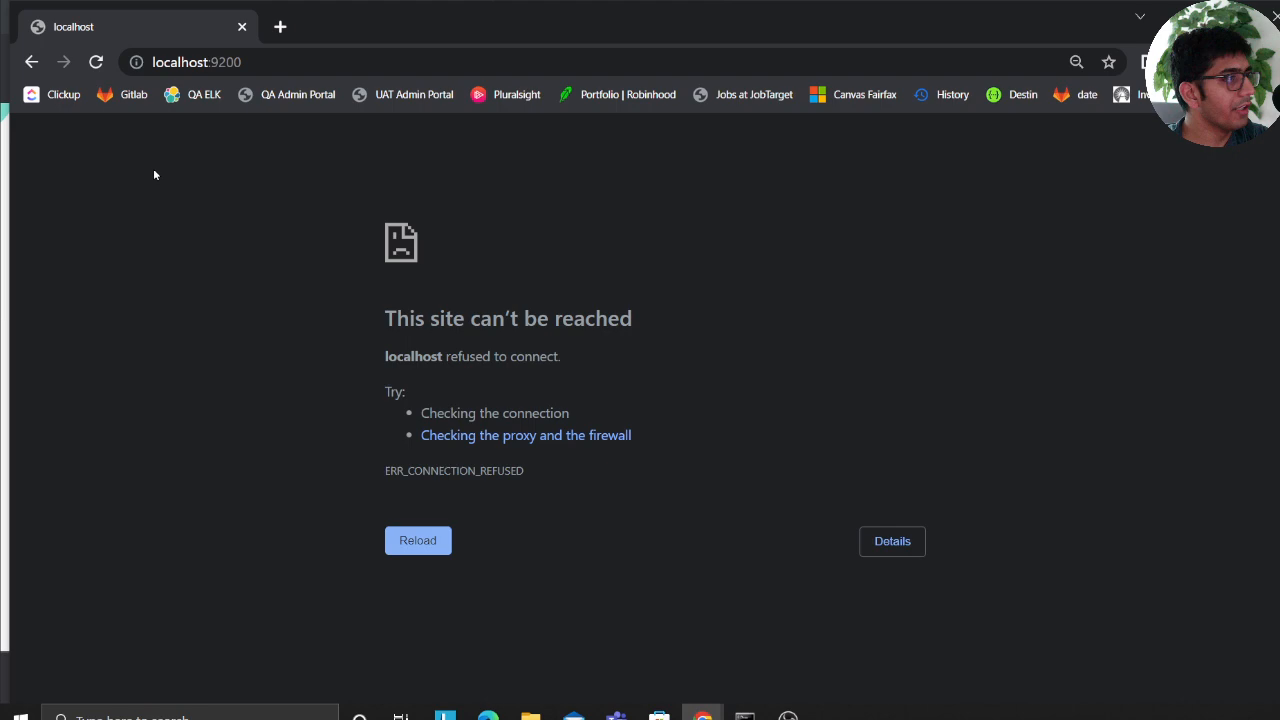
click(745, 717)
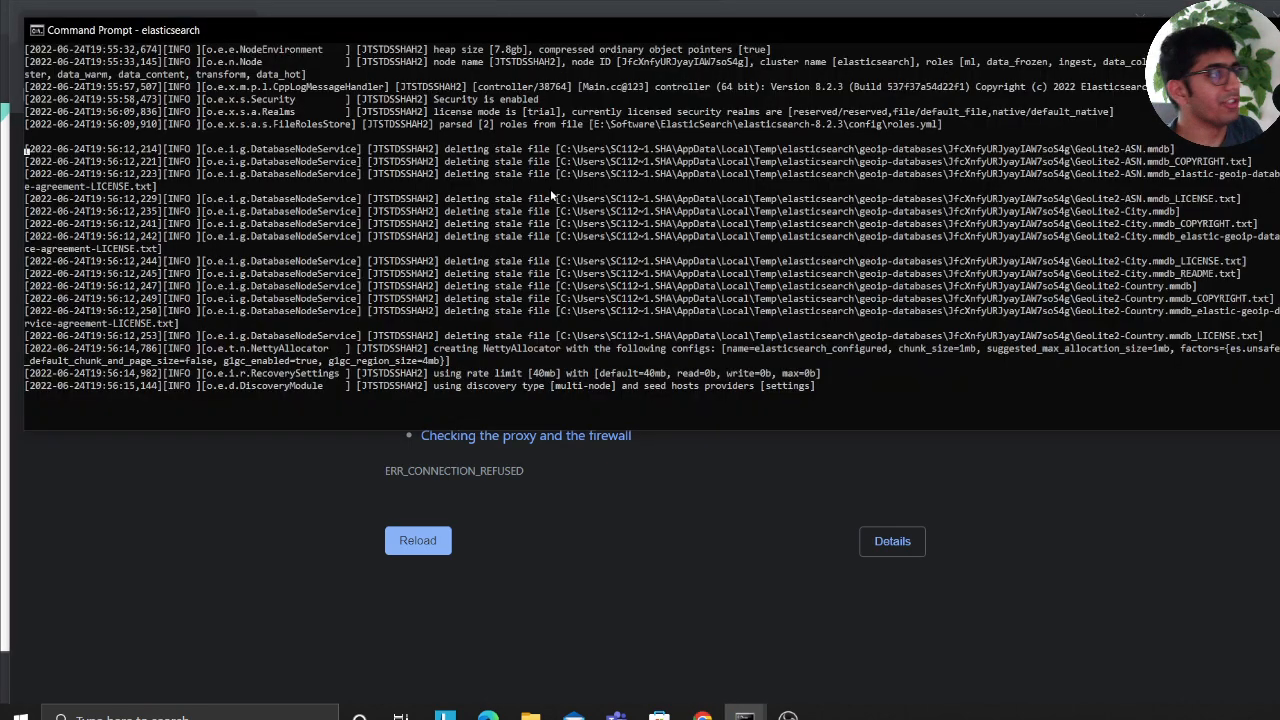
mouse_move(483, 397)
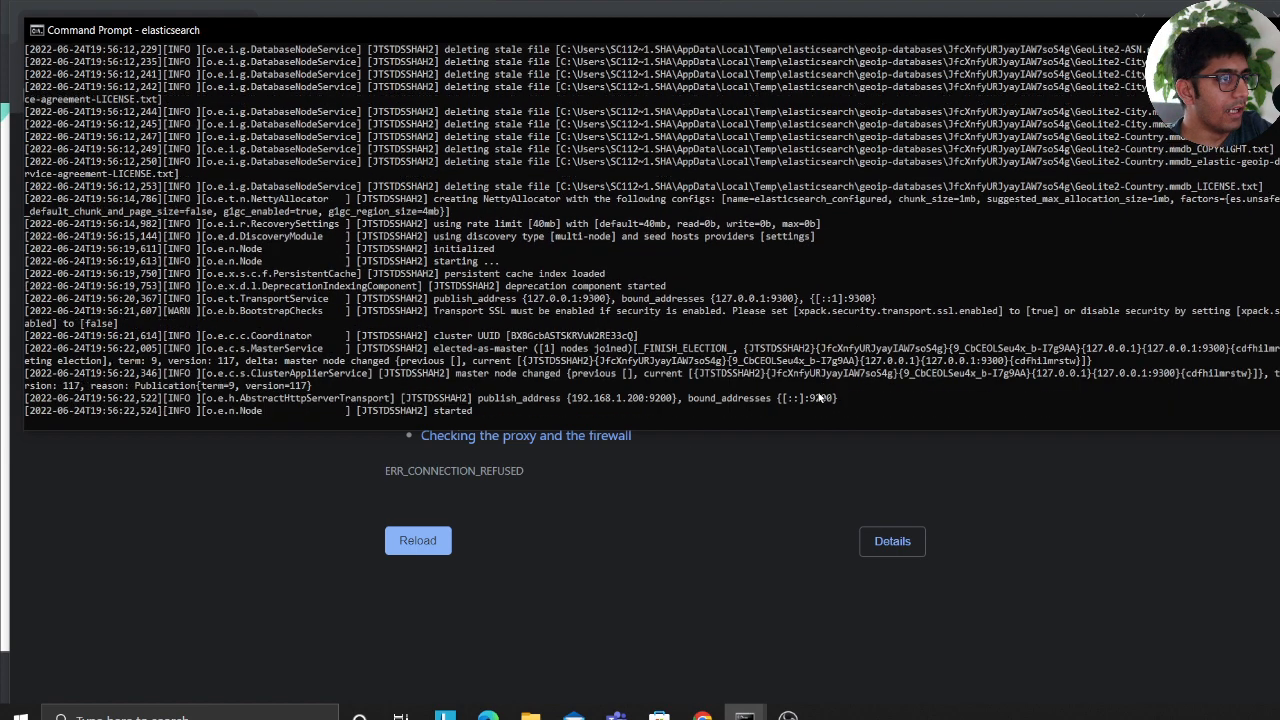
click(702, 716)
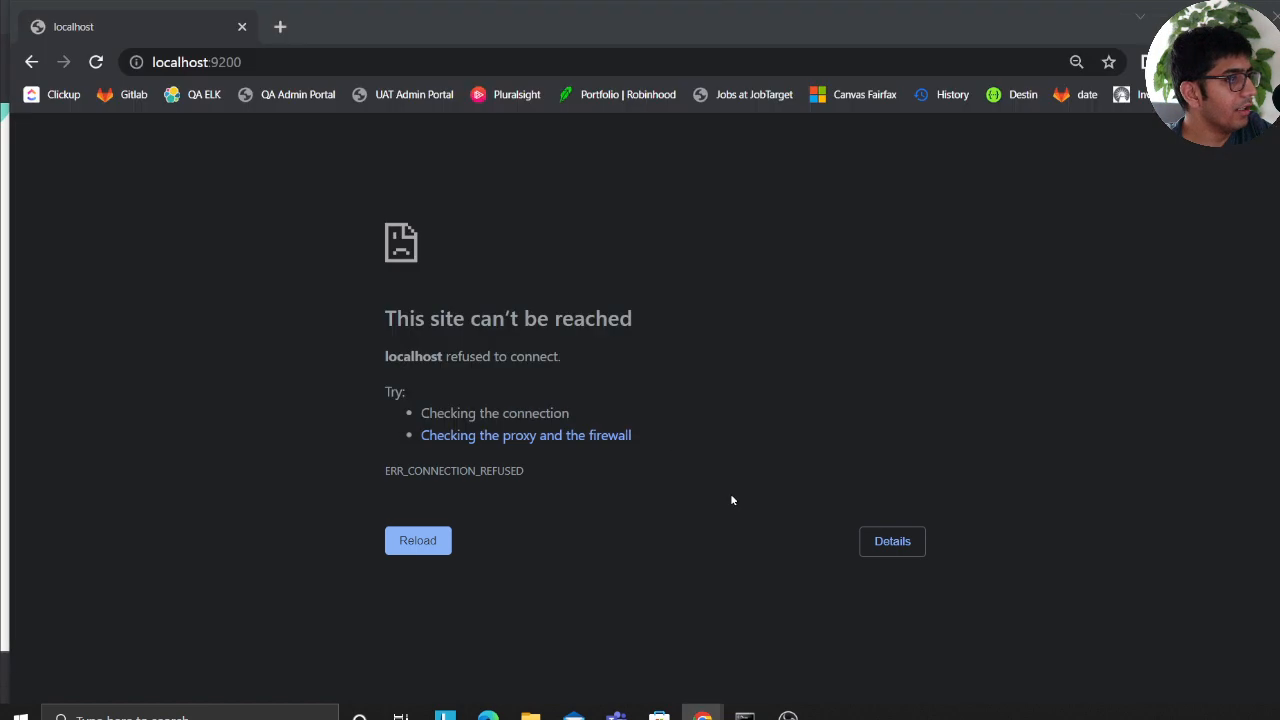
click(417, 540)
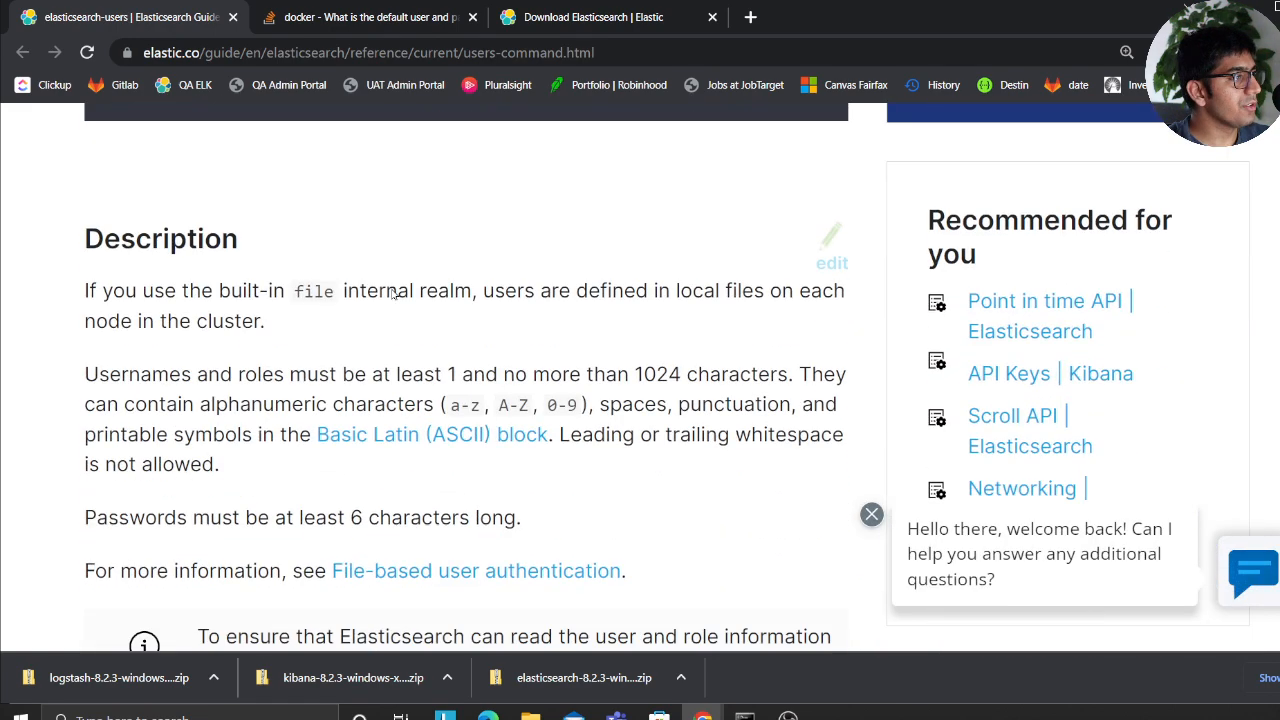
scroll(down, 3)
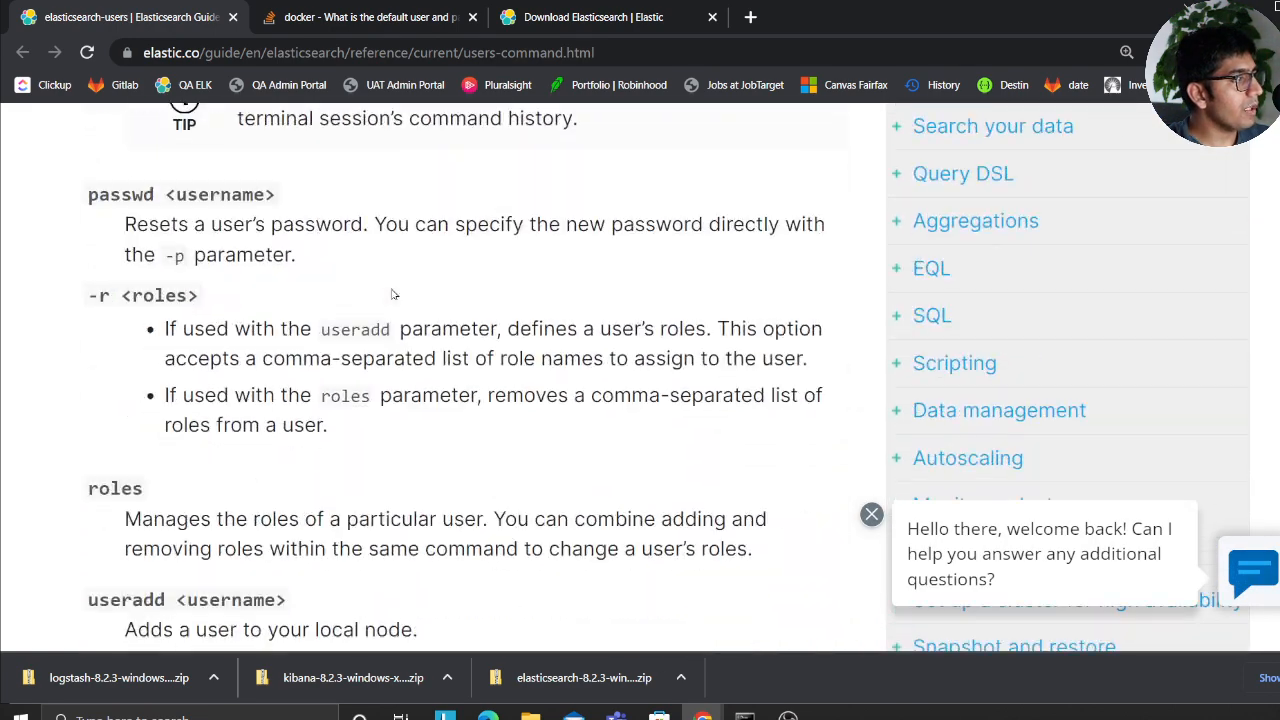
scroll(down, 3)
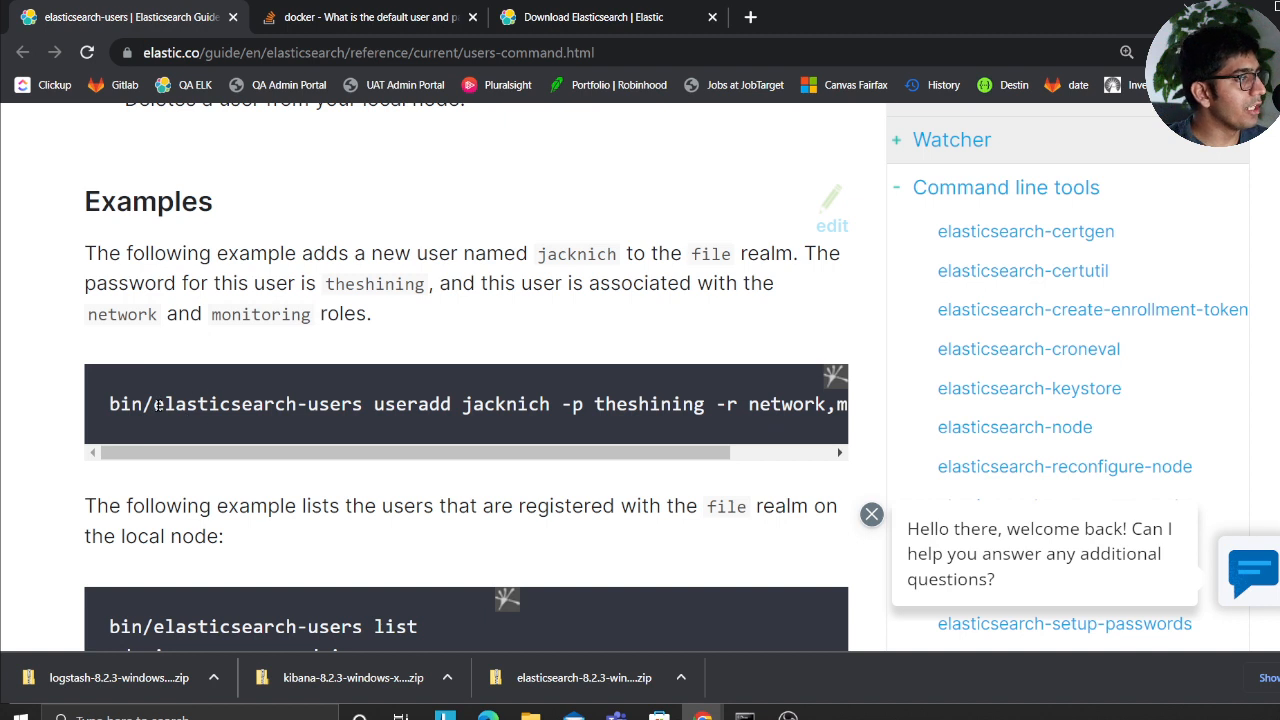
double_click(254, 404)
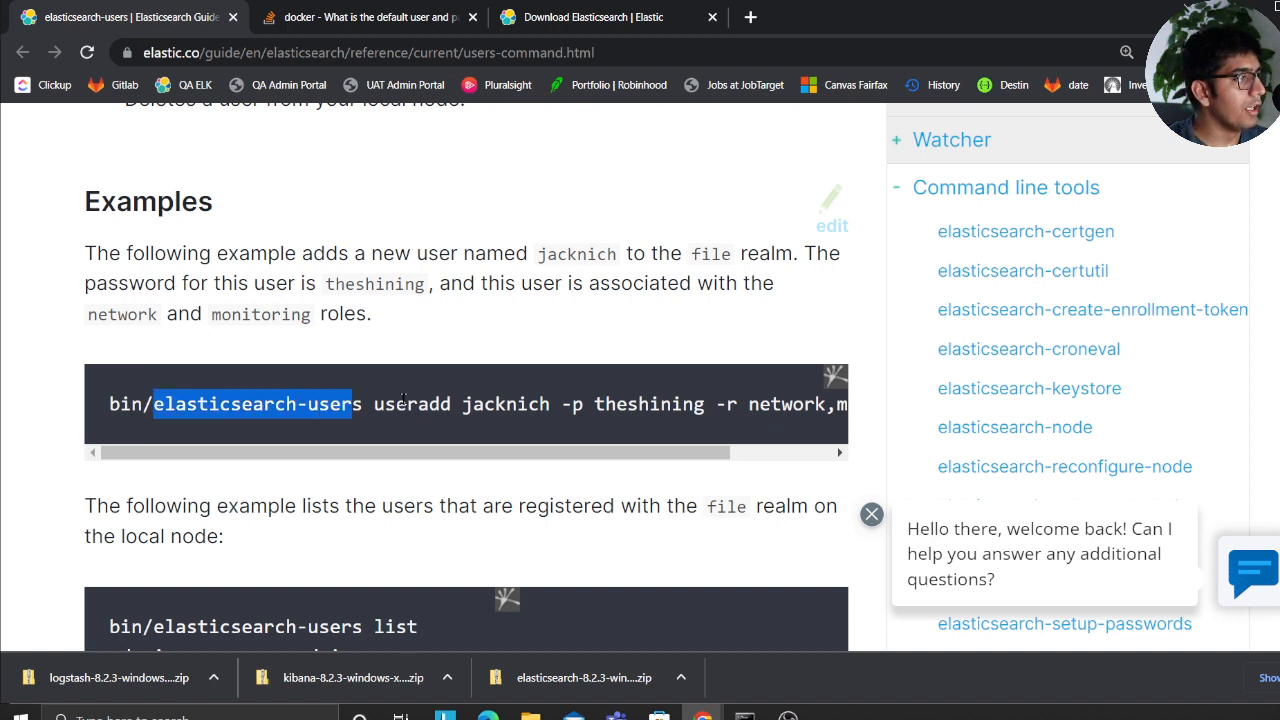
double_click(505, 404)
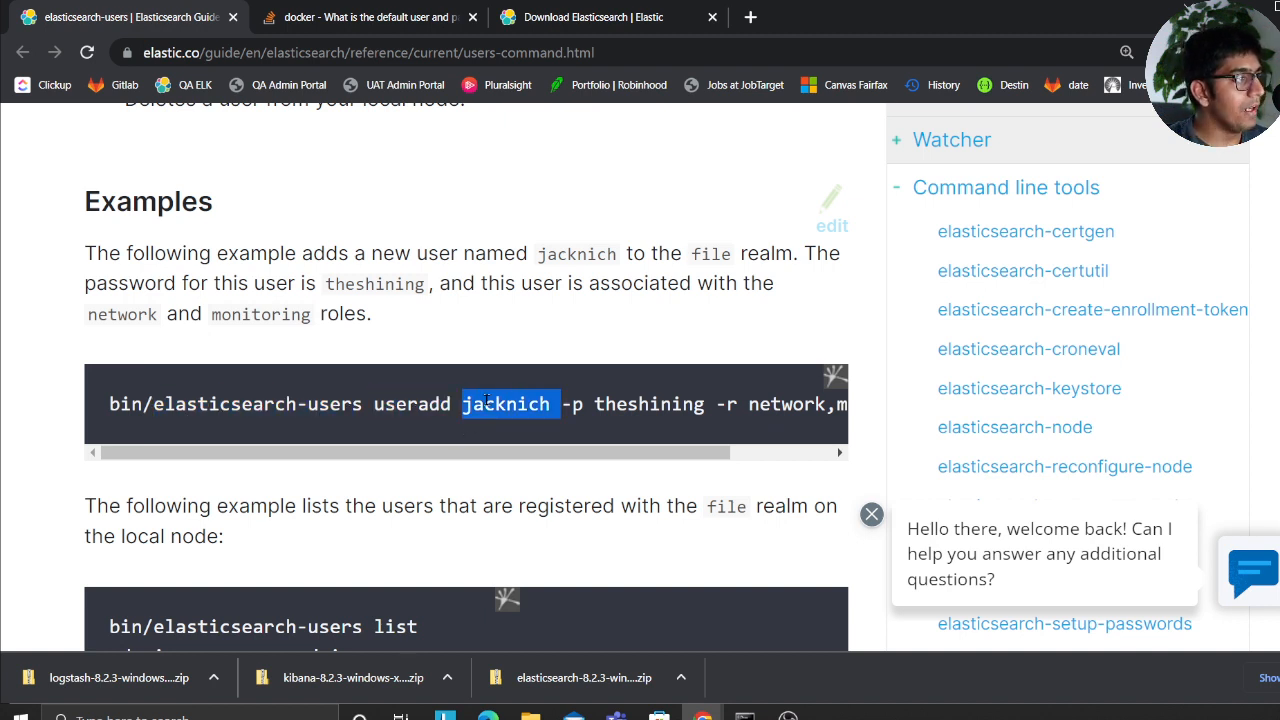
scroll(right, 3)
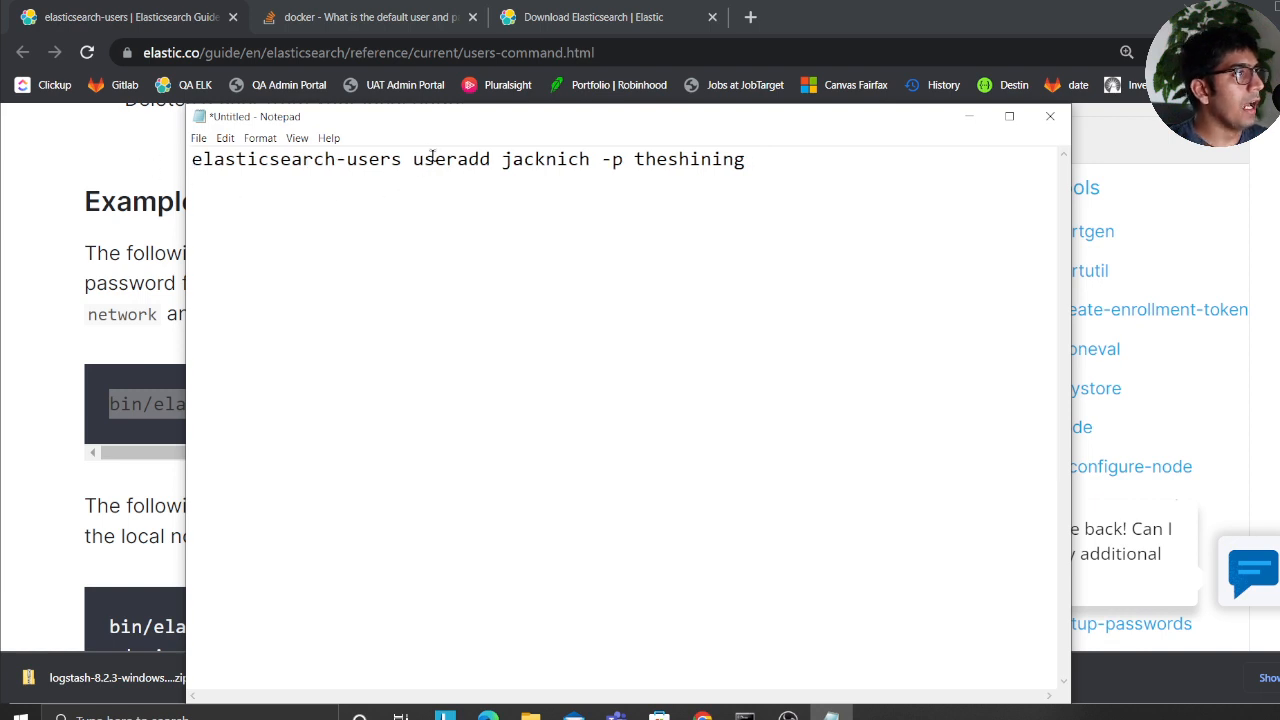
double_click(550, 159)
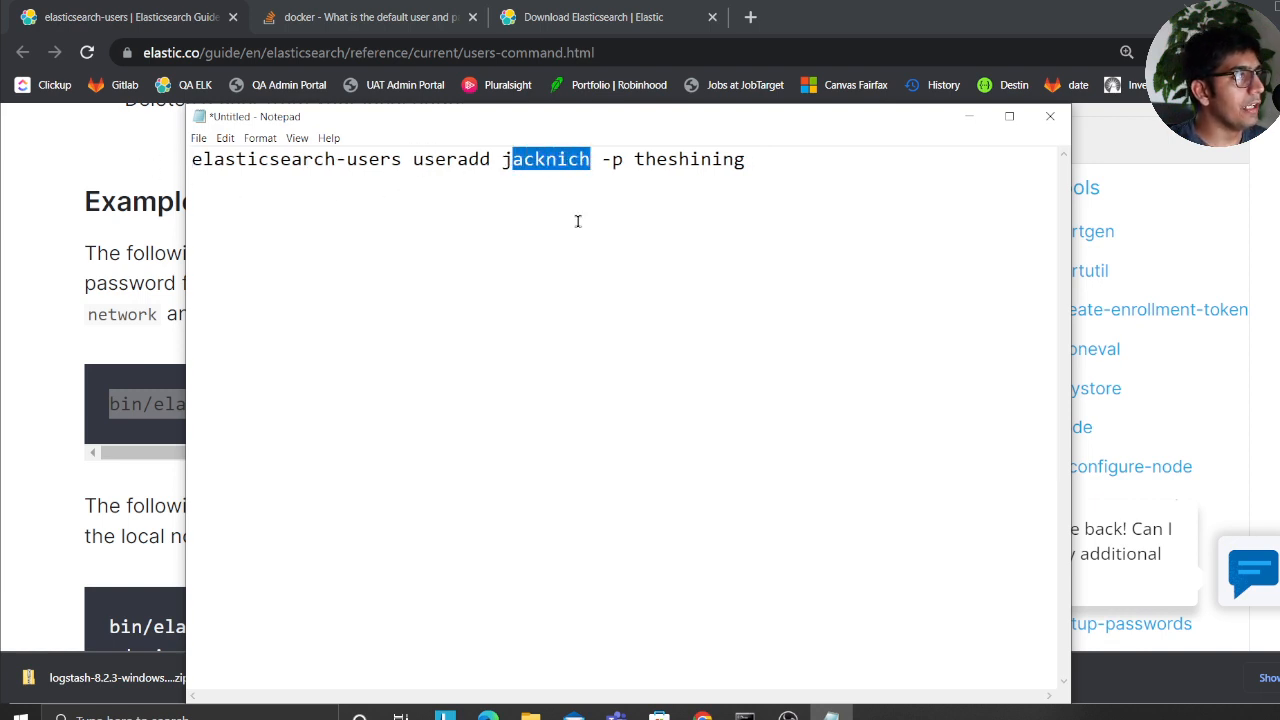
text(de)
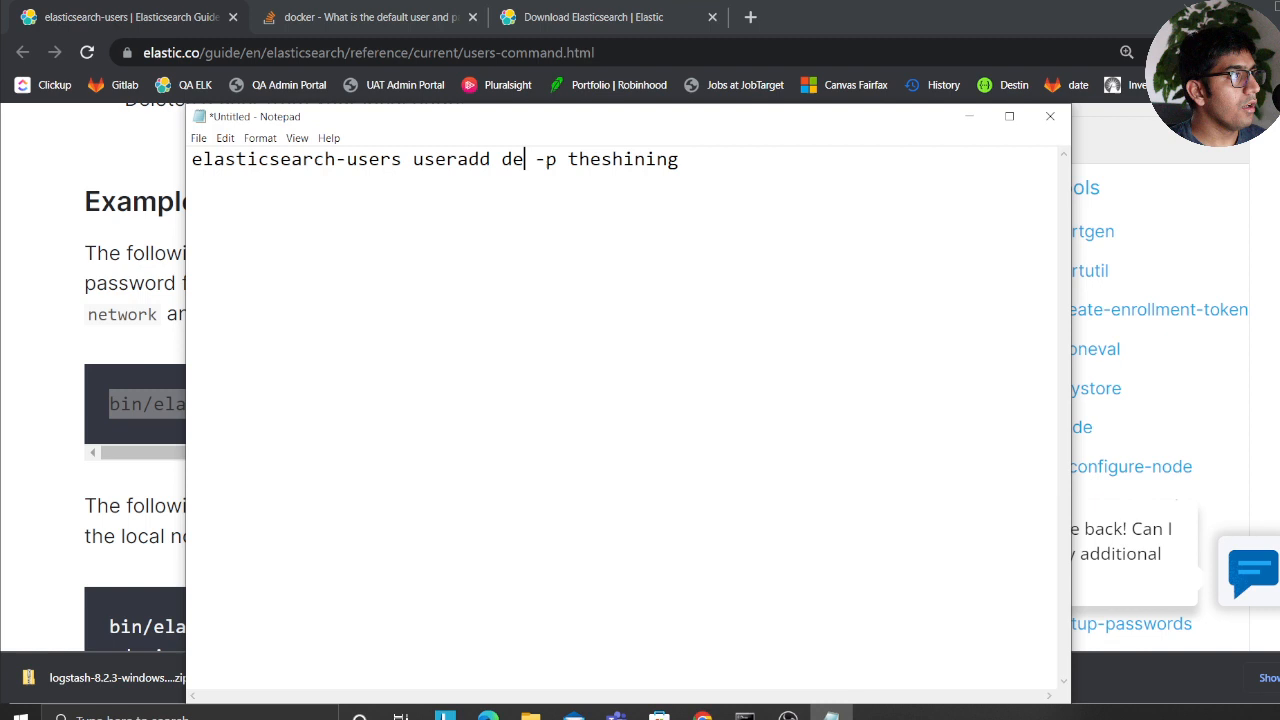
text(soumil)
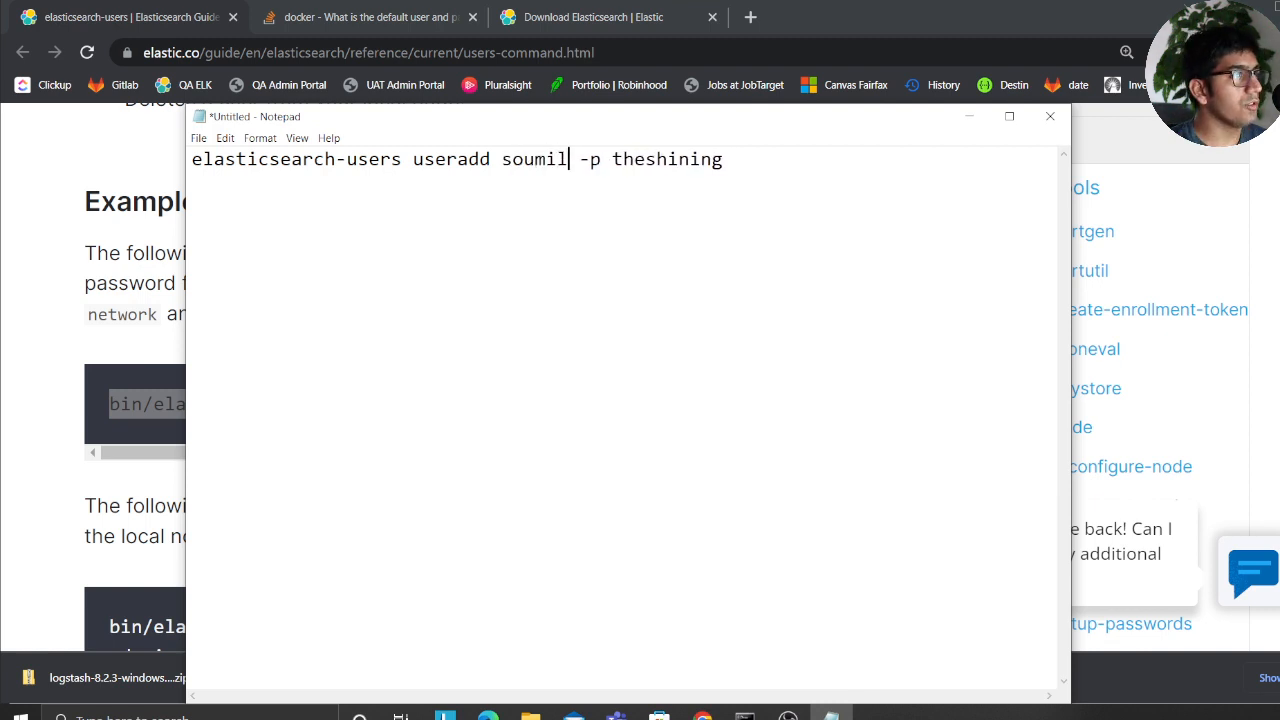
double_click(666, 159)
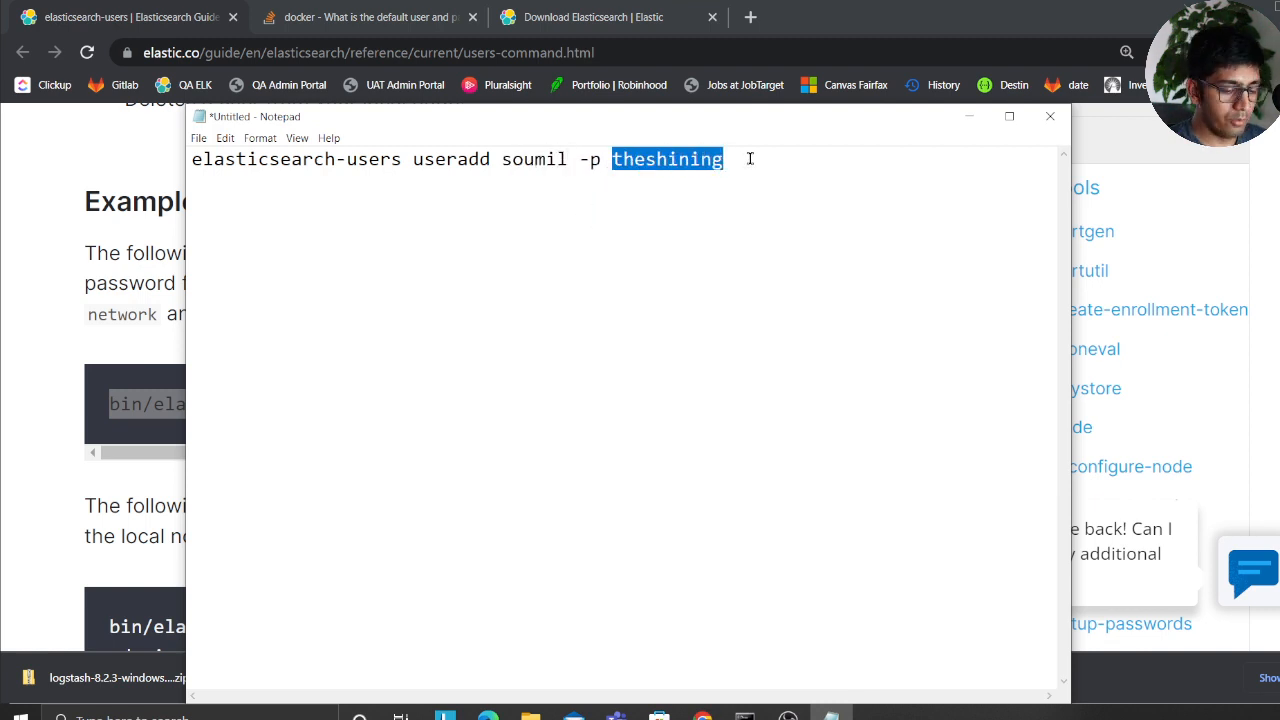
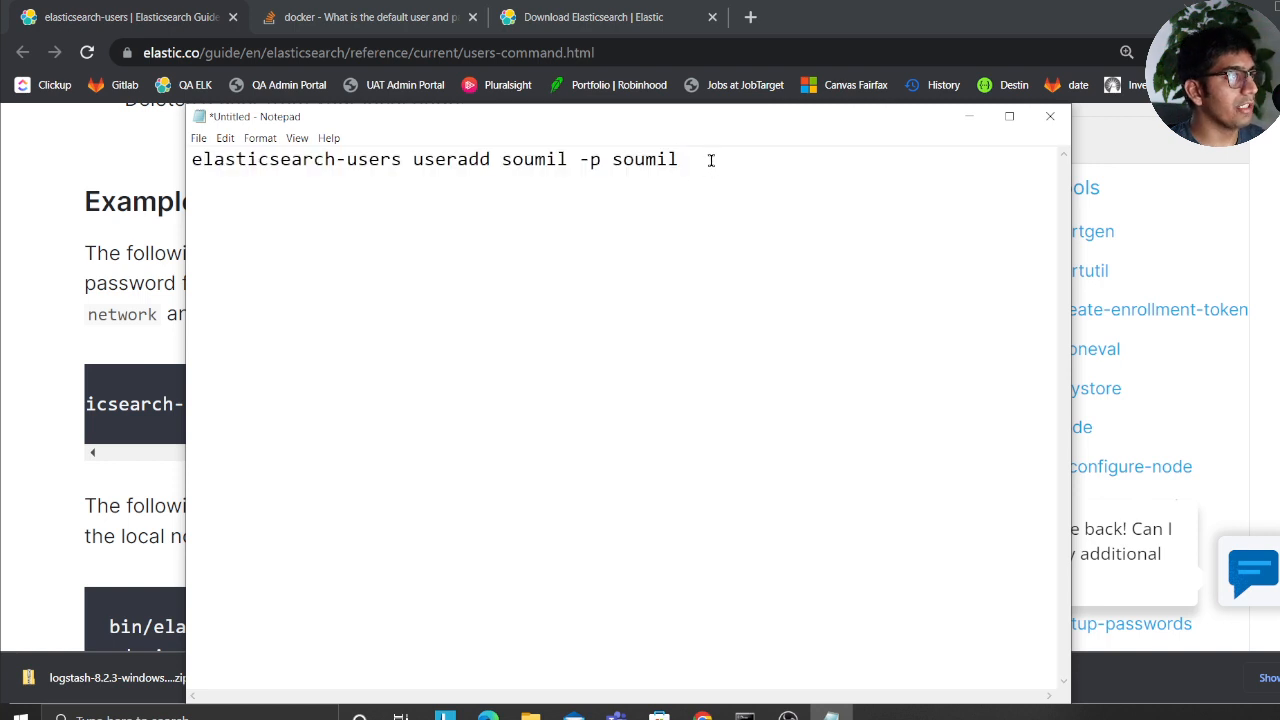
text(-r network,monitoring)
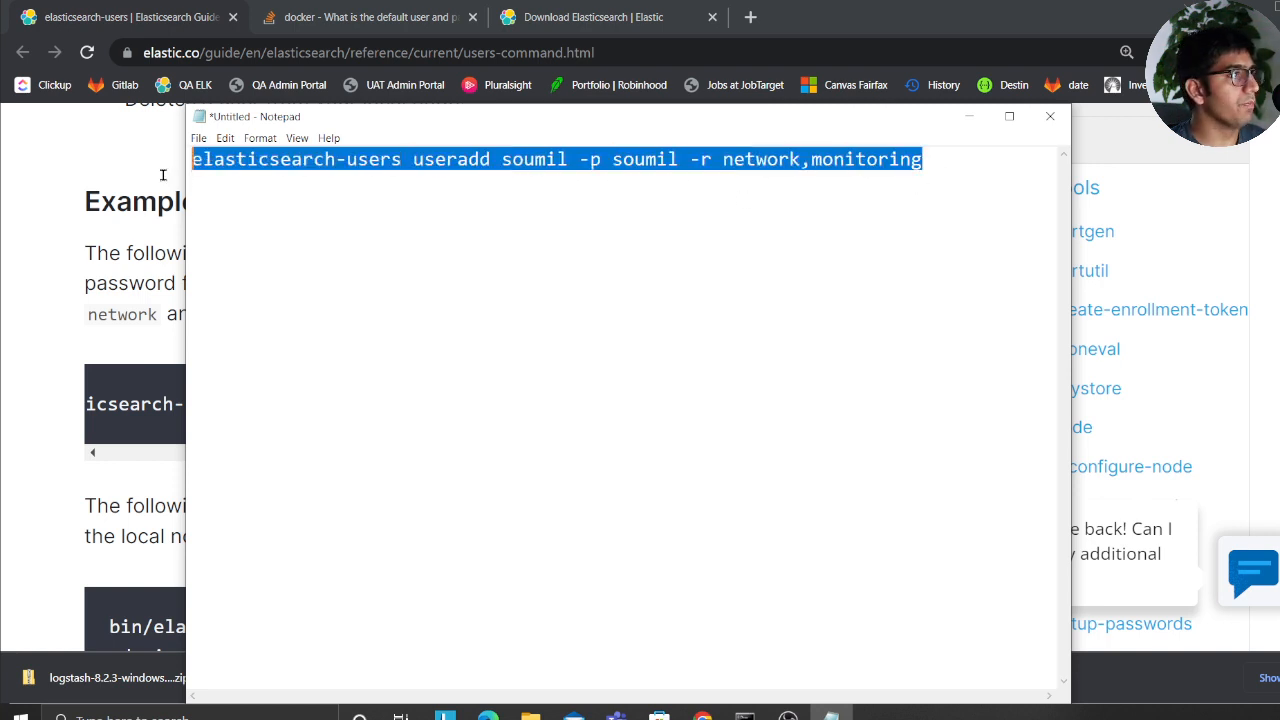
key(alt+tab)
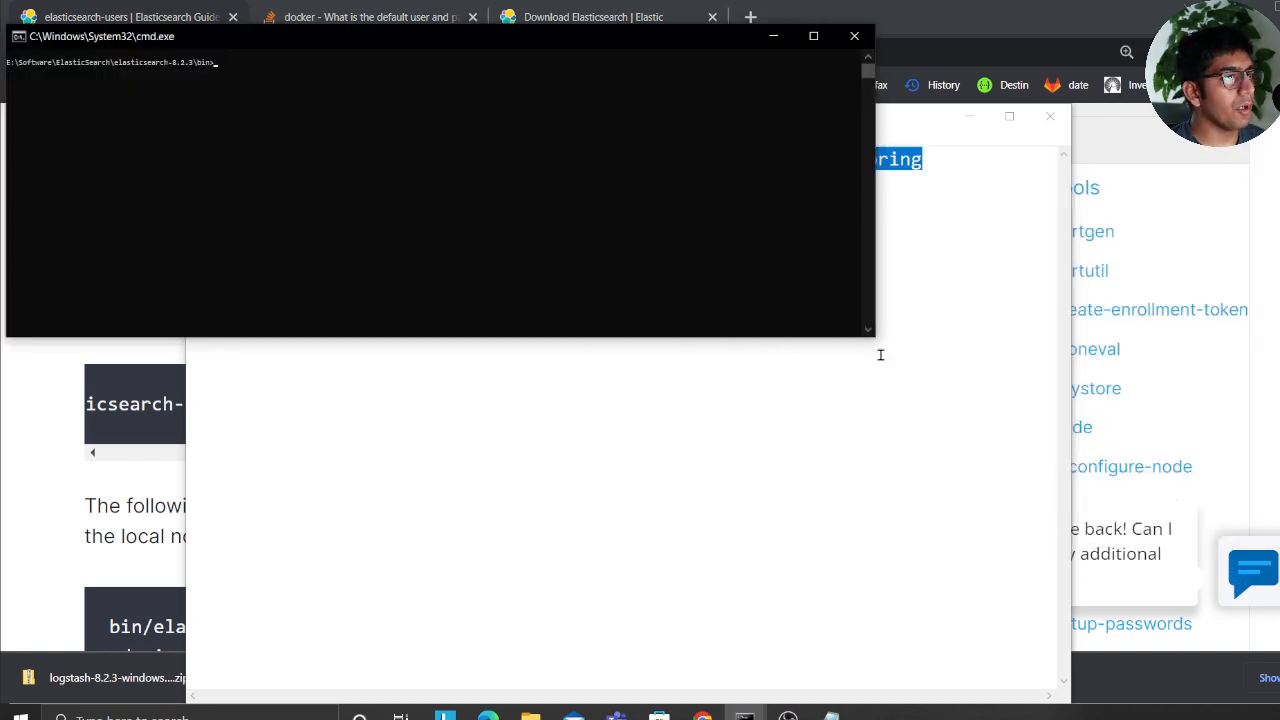
click(813, 36)
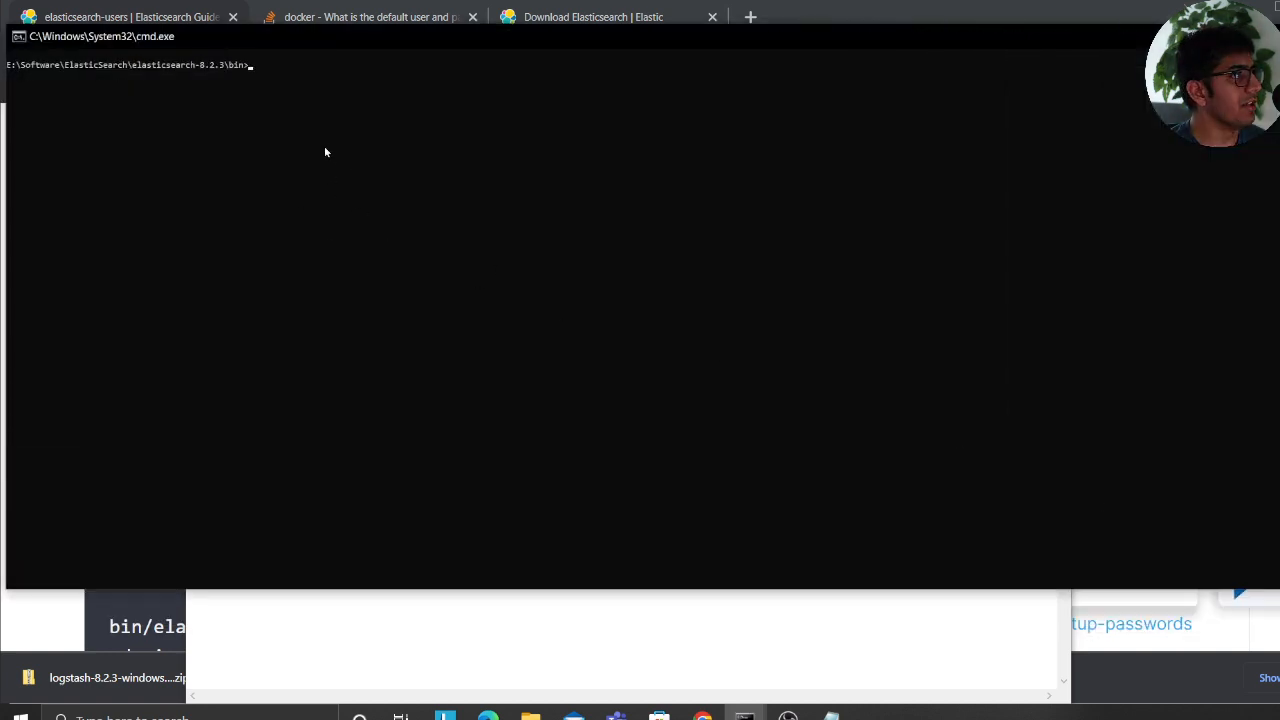
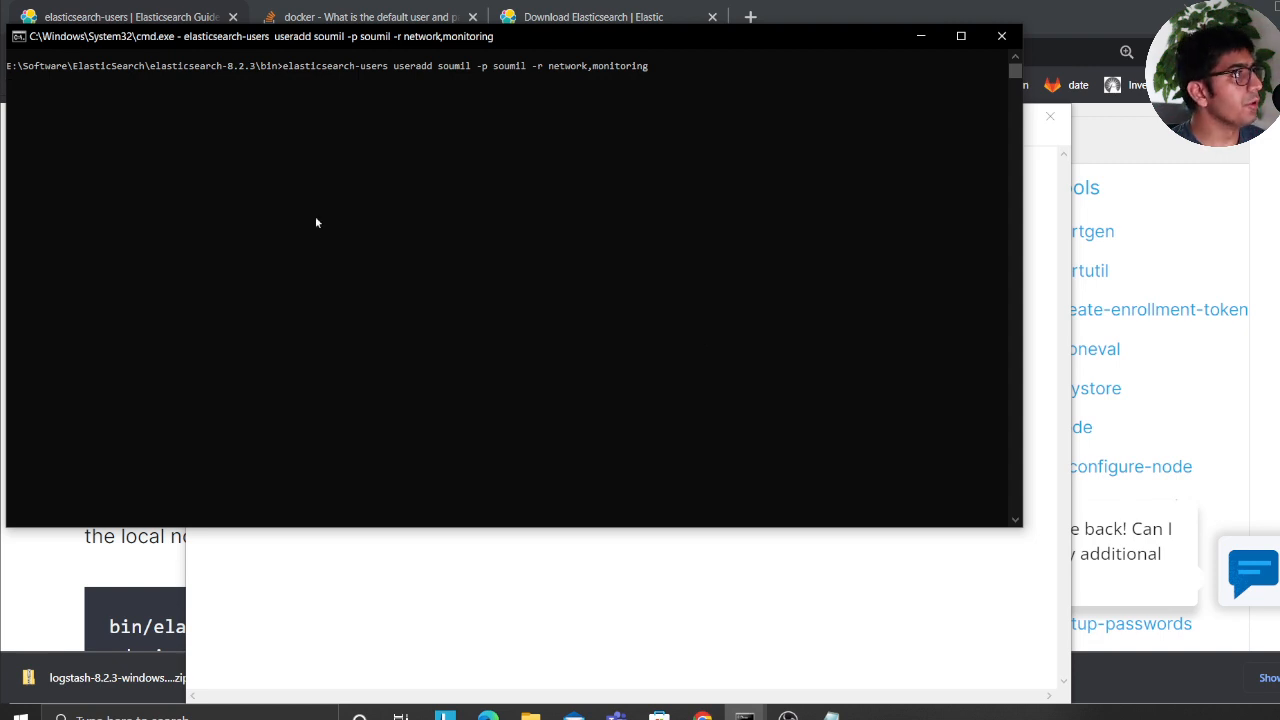
mouse_move(1010, 519)
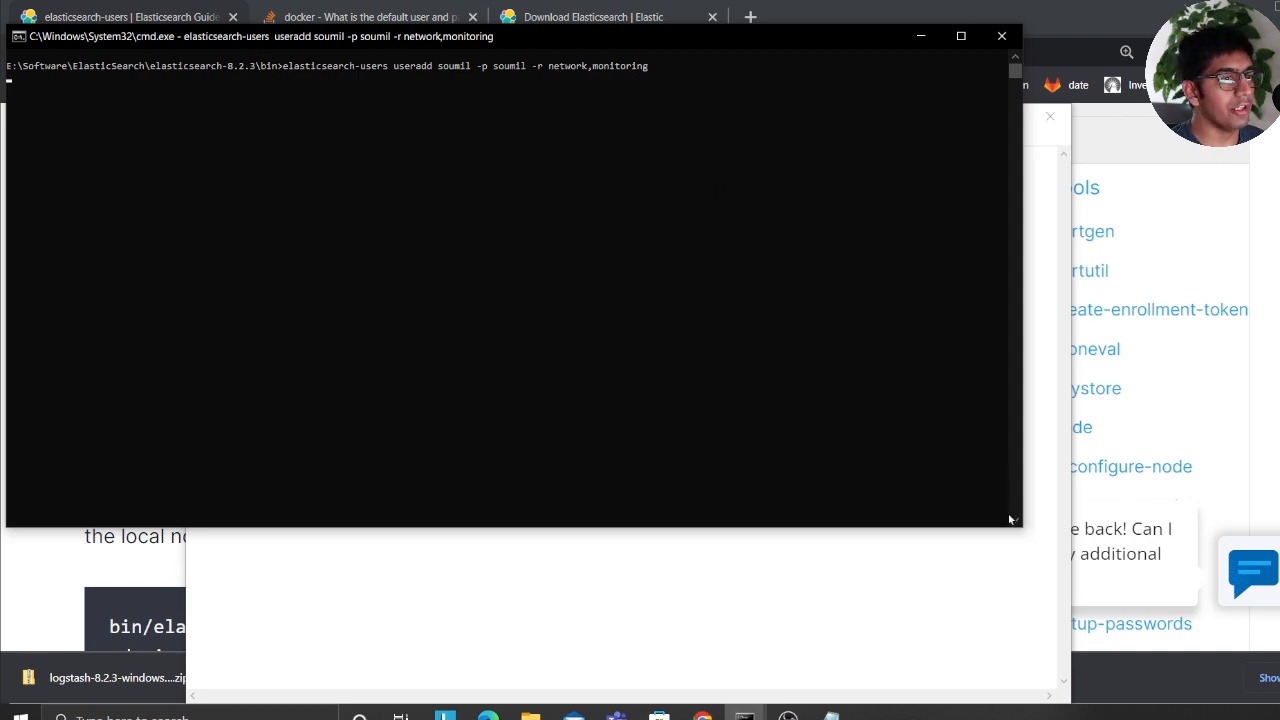
key(Return)
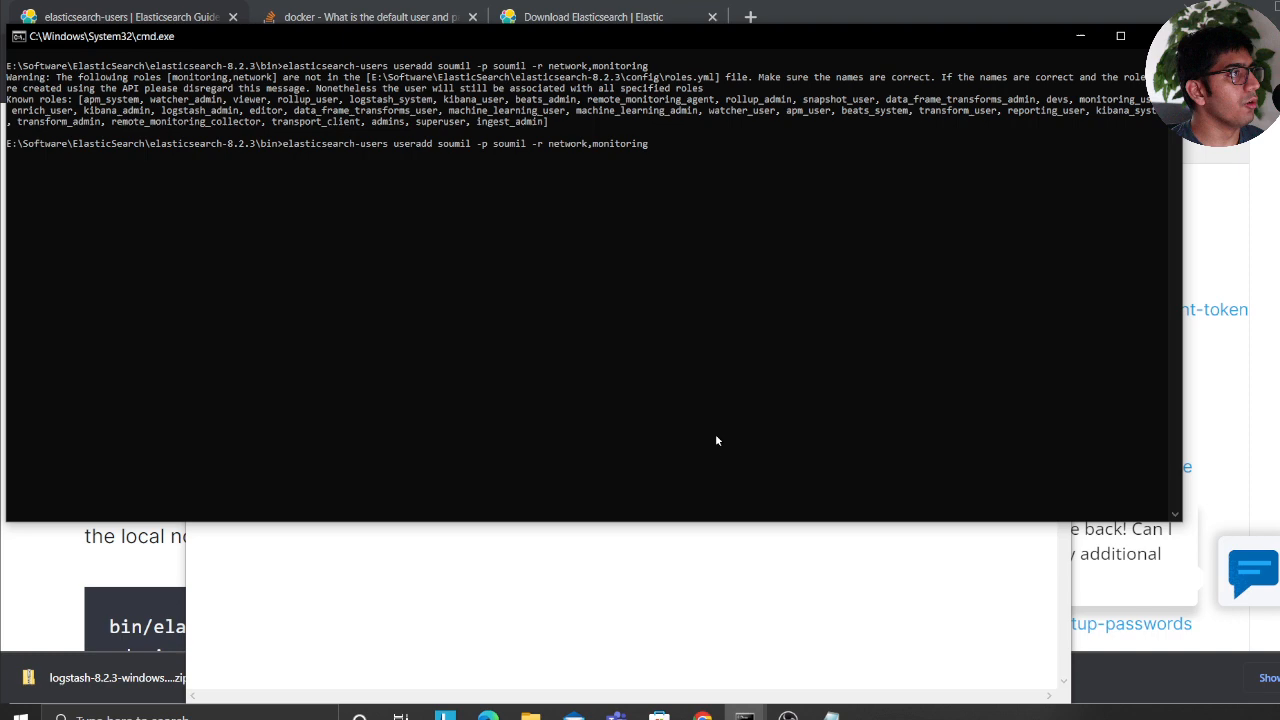
mouse_move(1233, 577)
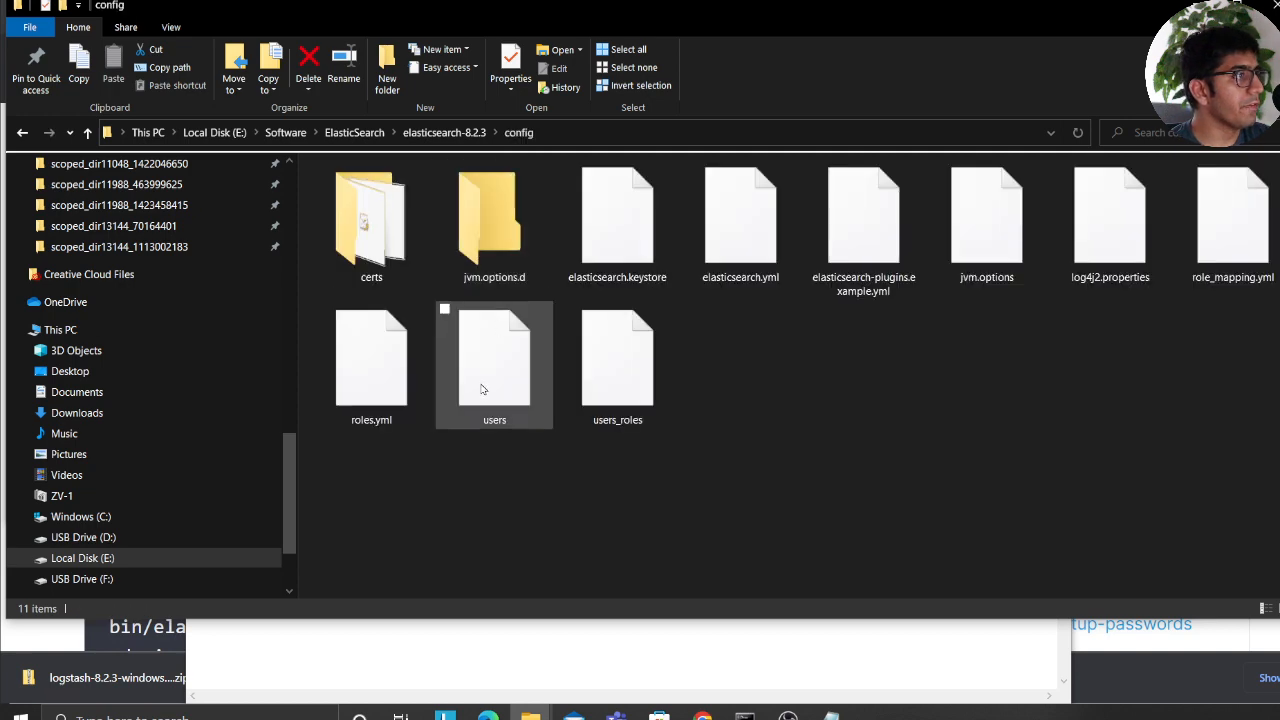
Step: Open the users and users_roles files from the elasticsearch-8.2.3 config folder in Notepad++
click(494, 360)
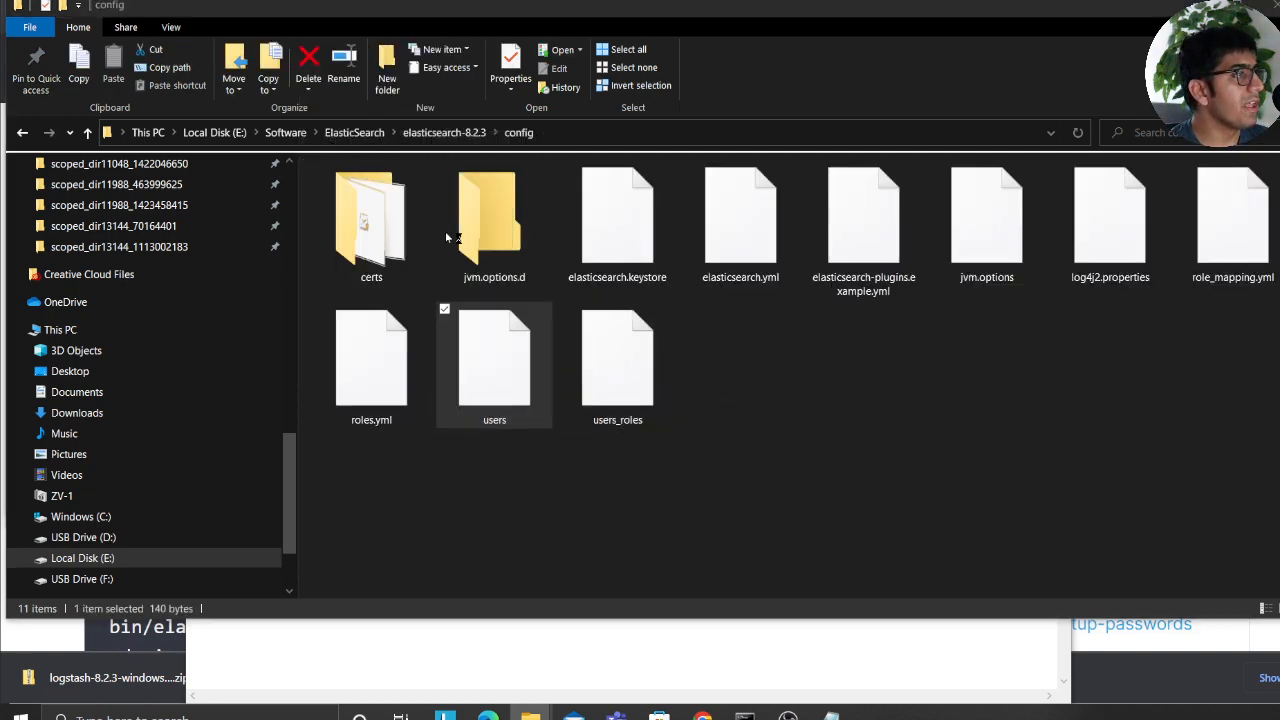
double_click(494, 356)
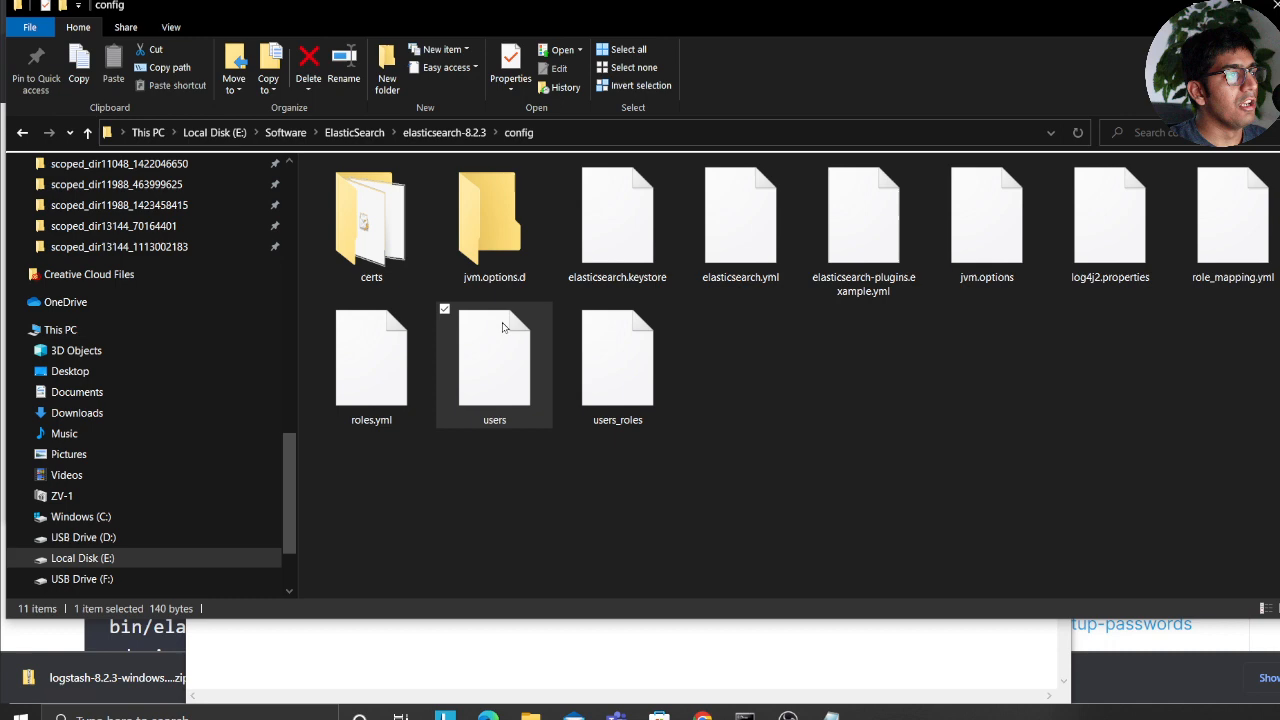
right_click(617, 360)
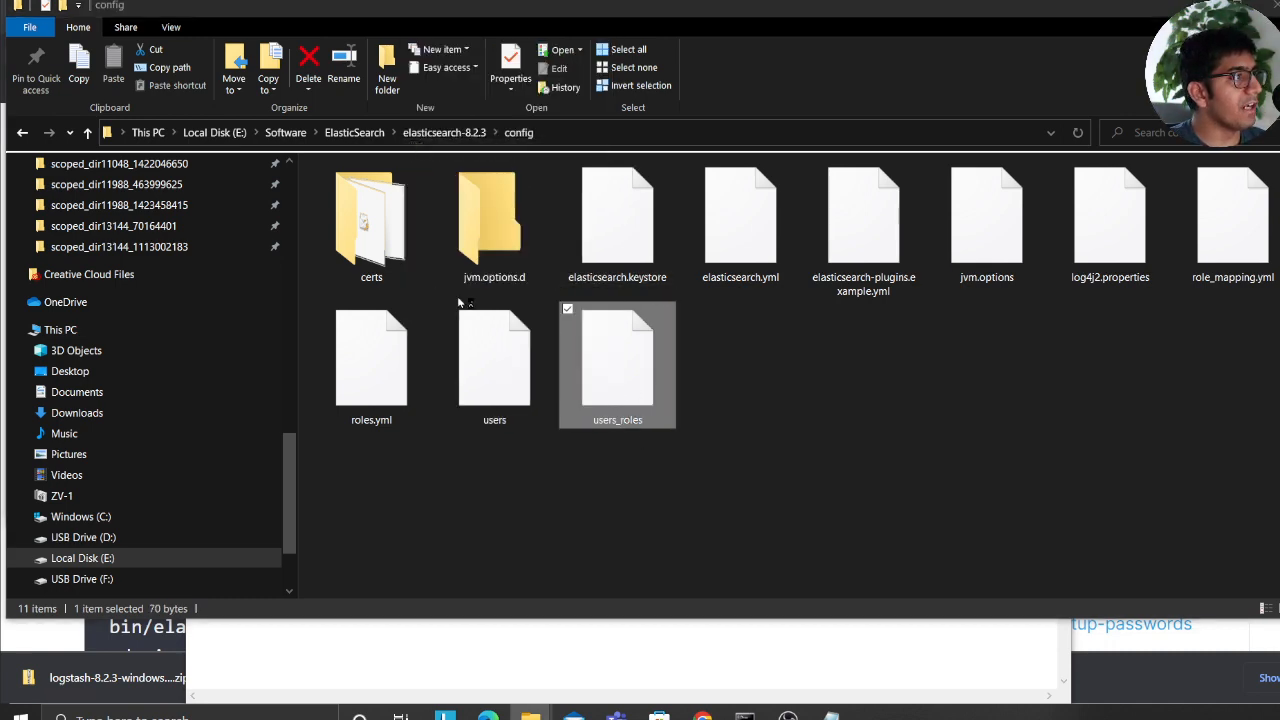
double_click(617, 356)
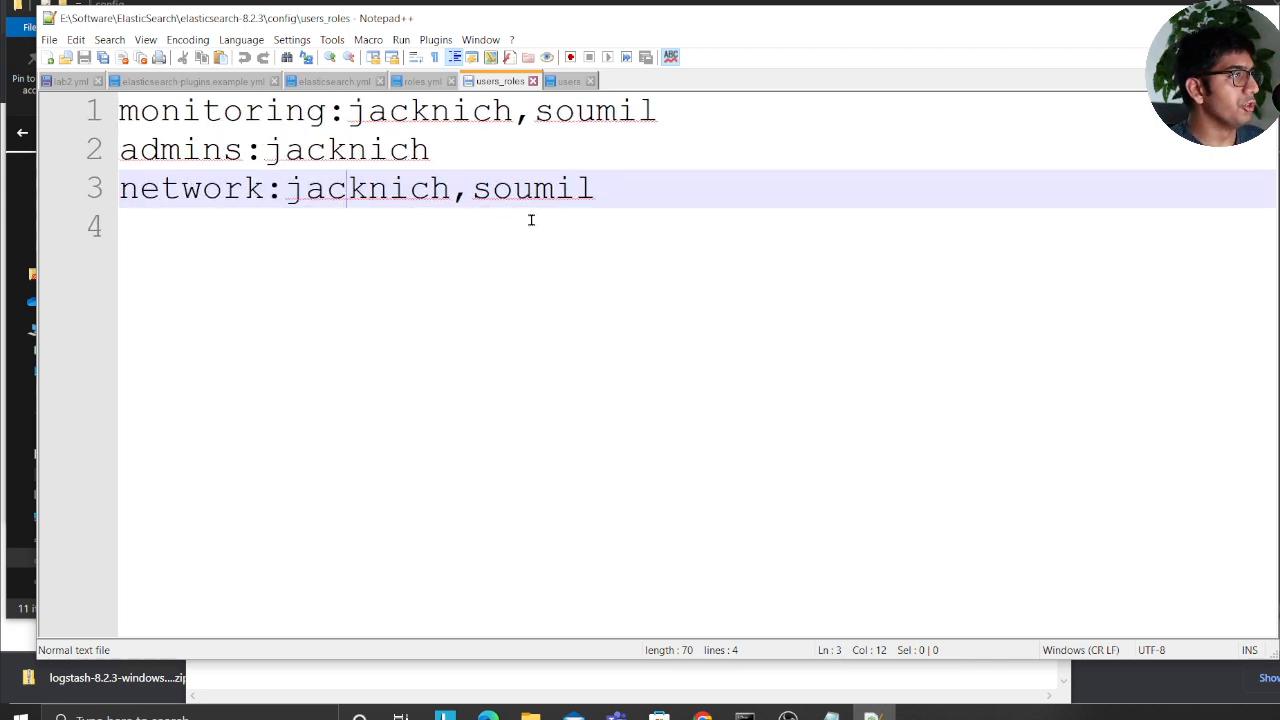
Step: Append ',soumil' to the admins:jacknich line in users_roles and save
double_click(190, 188)
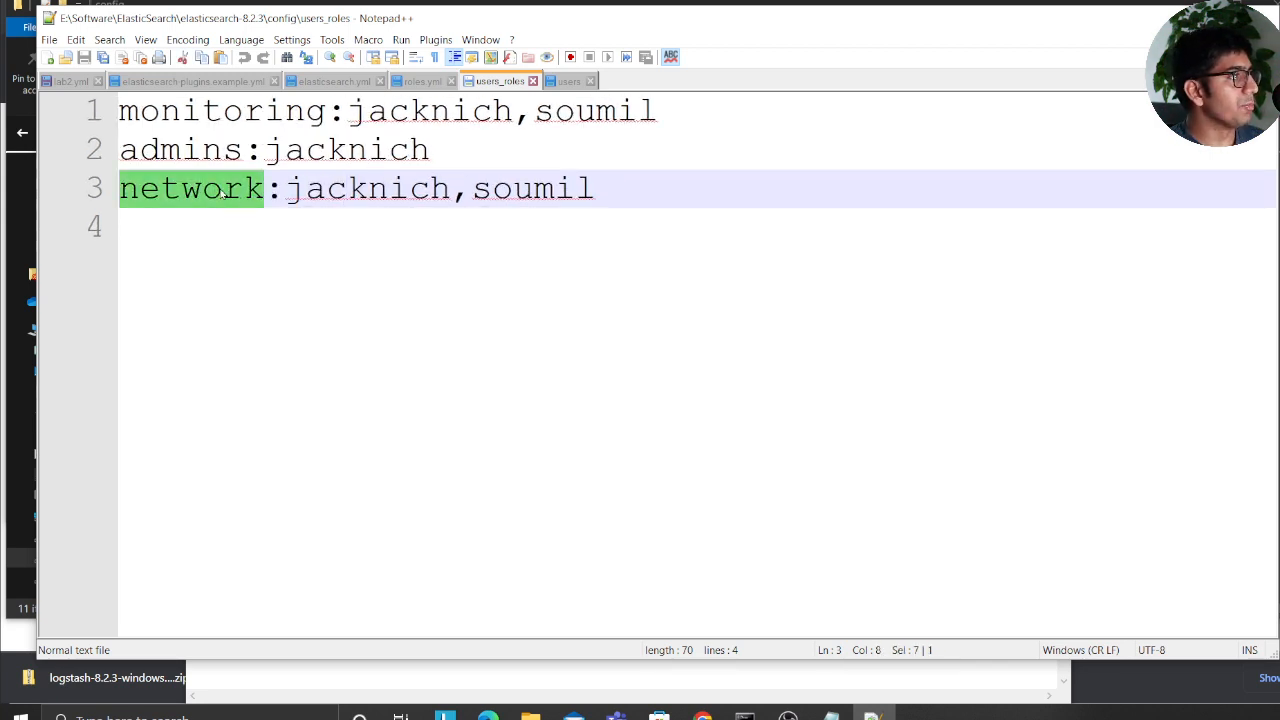
double_click(533, 188)
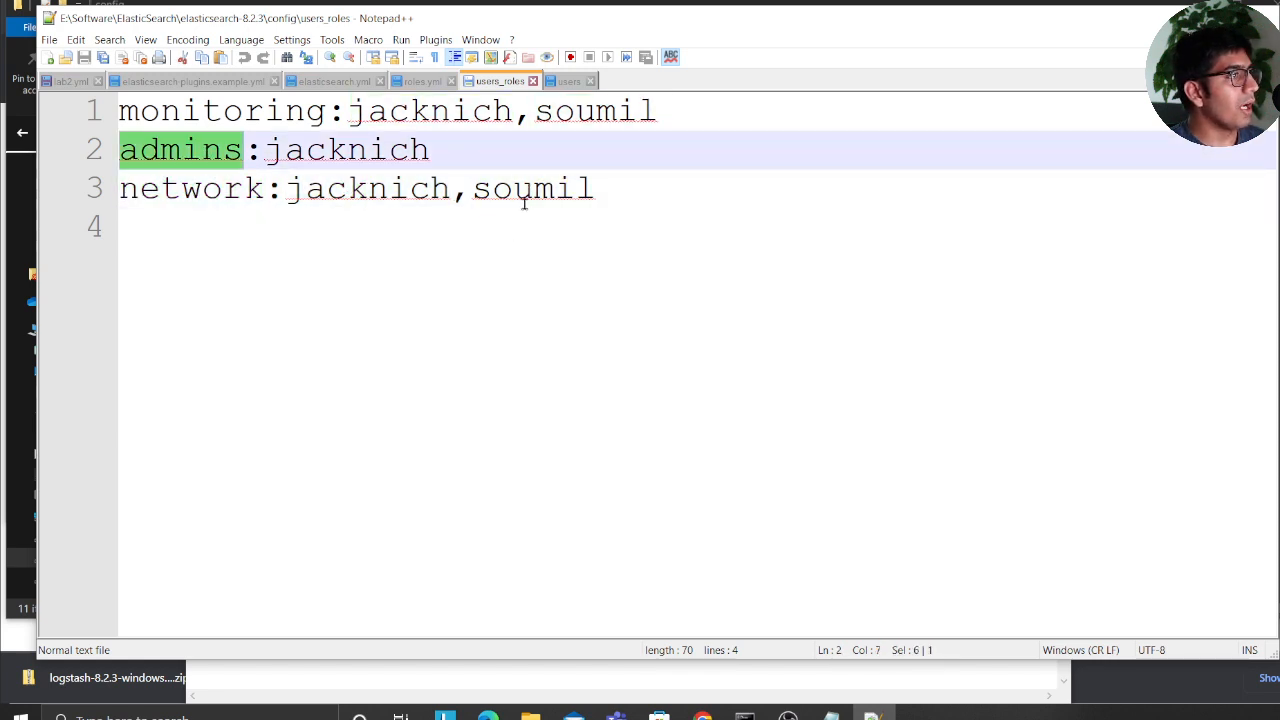
text(,soumil)
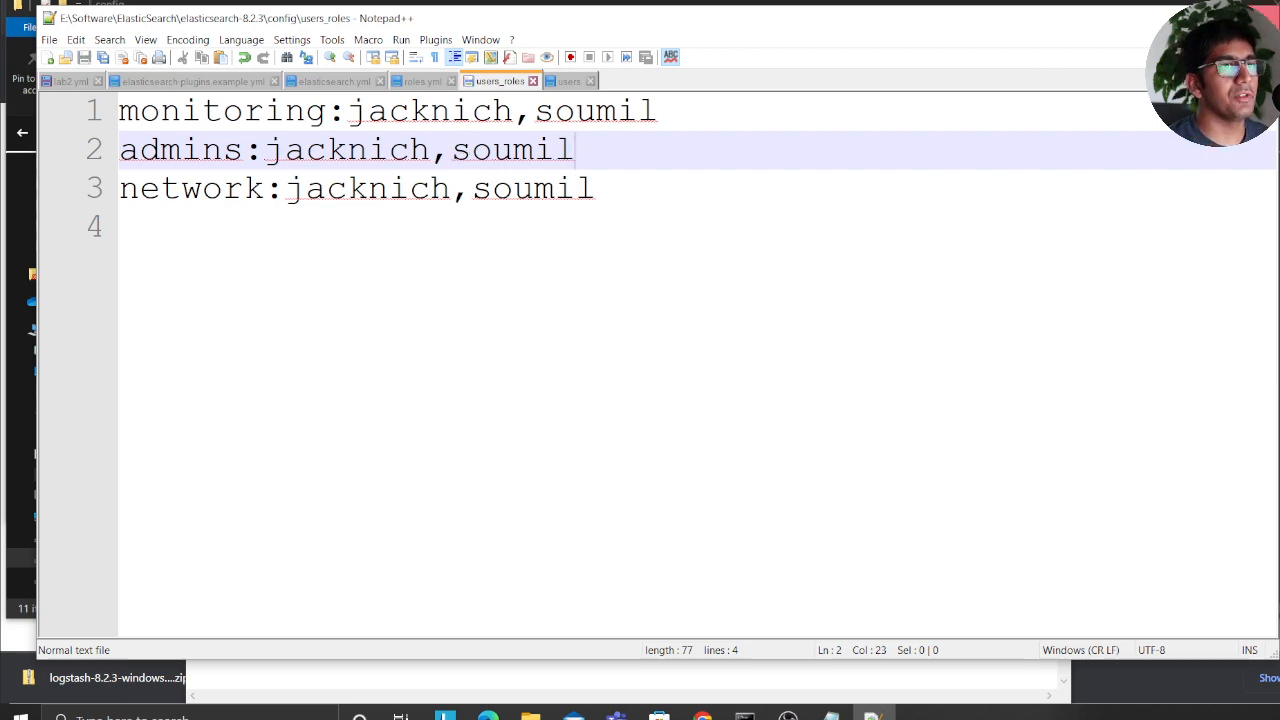
key(alt+tab)
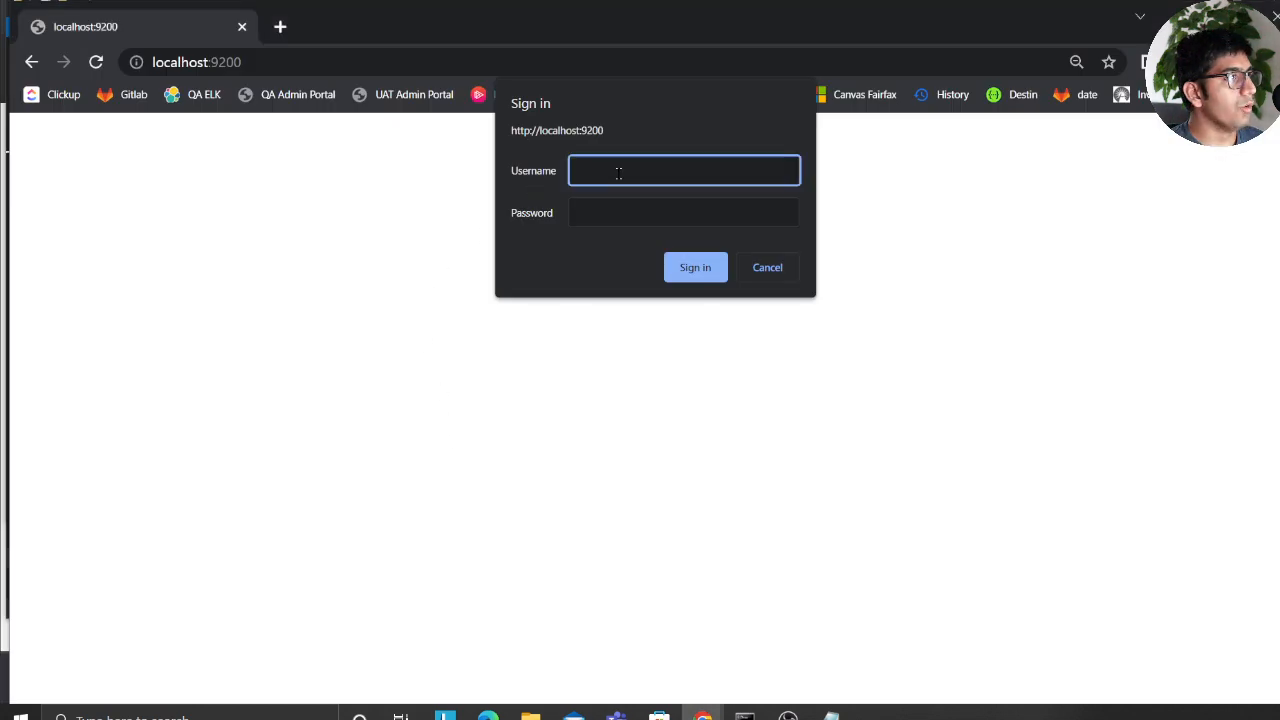
Step: Enter 'soumil' as the username in the localhost:9200 sign-in prompt, then the password
text(soumil)
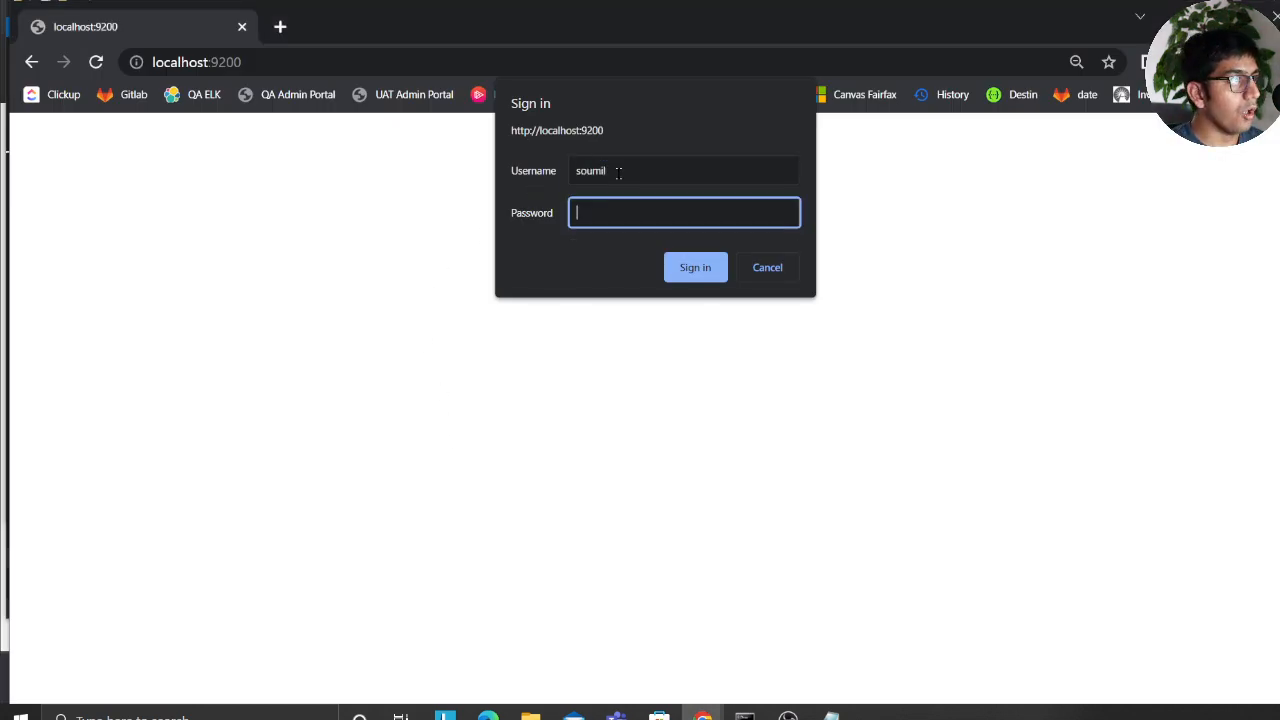
click(695, 267)
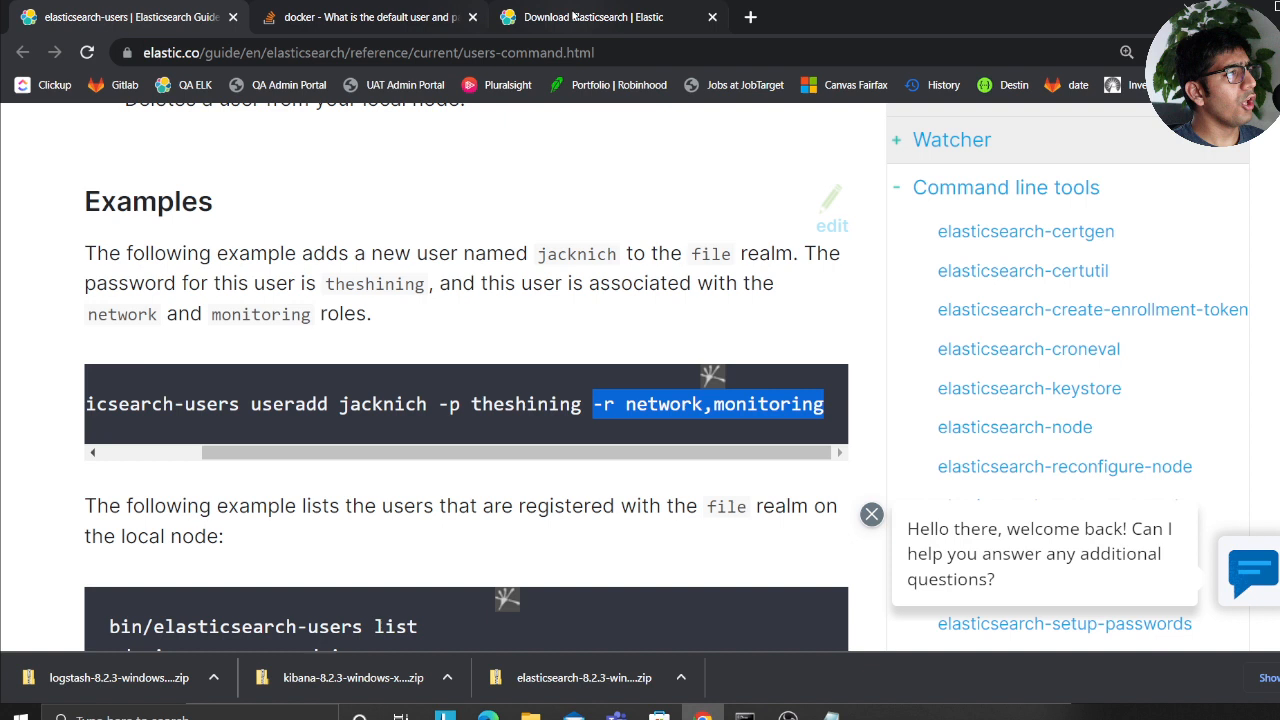
mouse_move(370, 17)
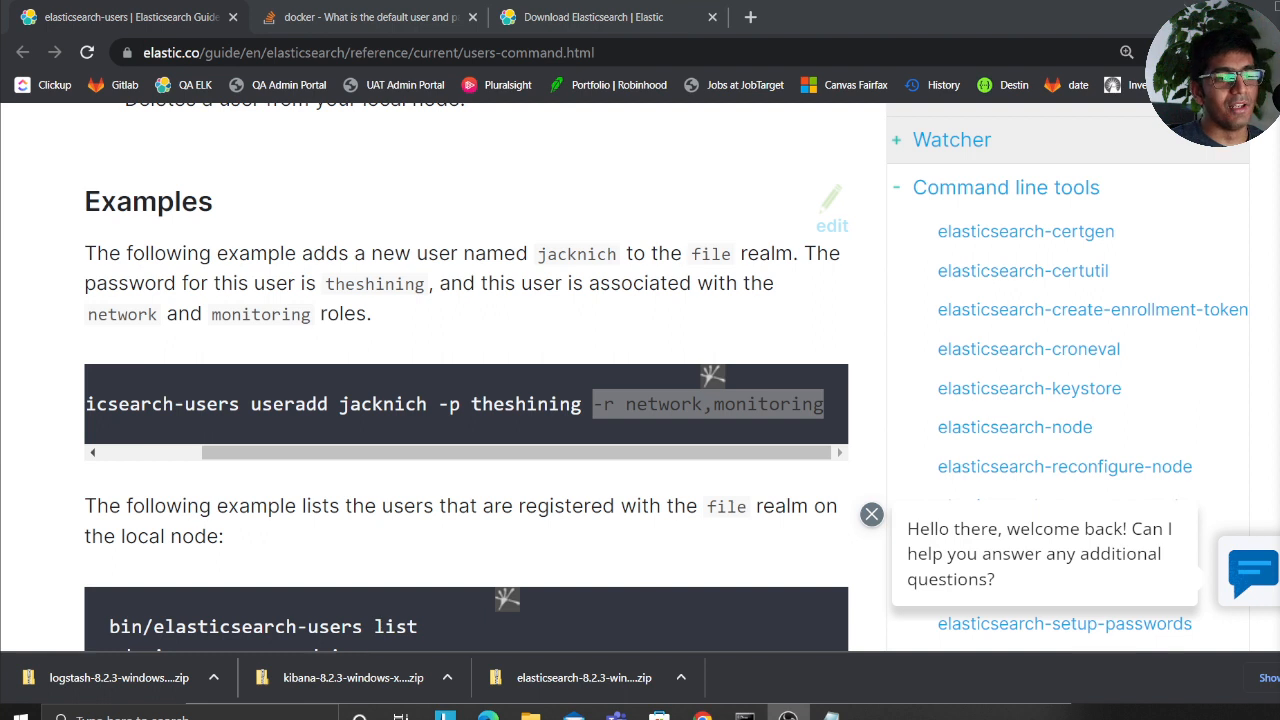
mouse_move(1195, 505)
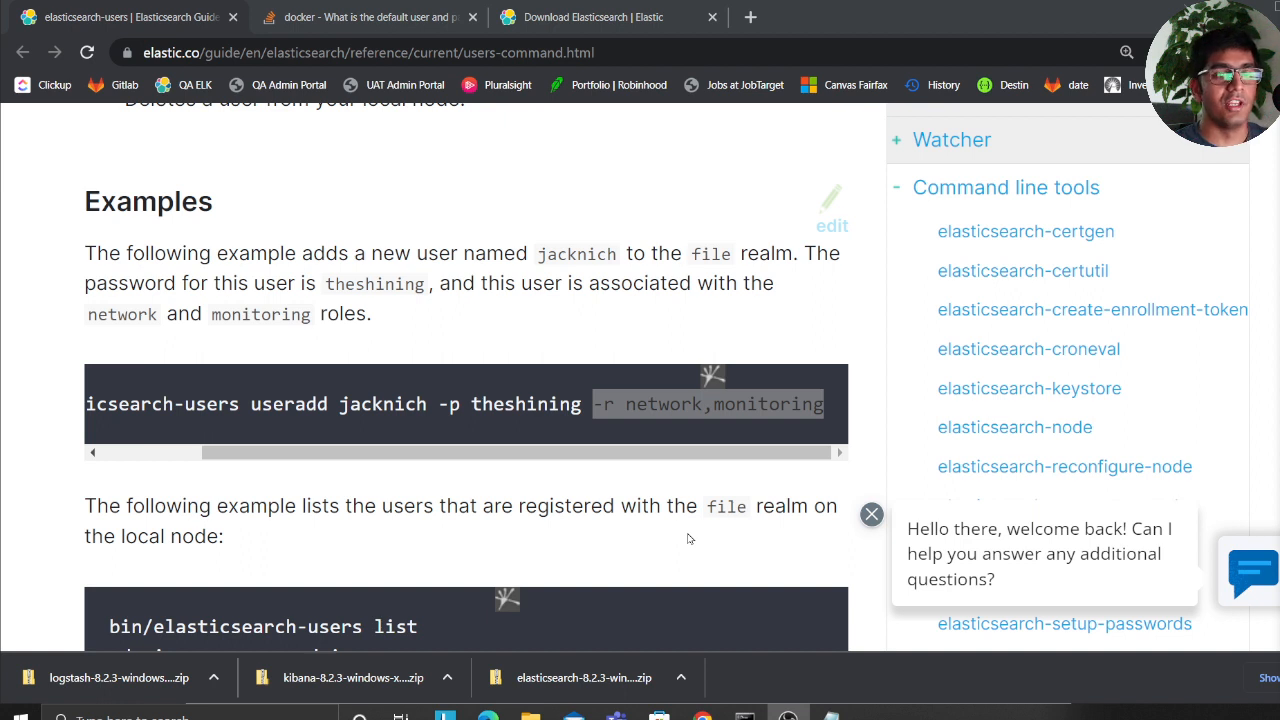
mouse_move(692, 498)
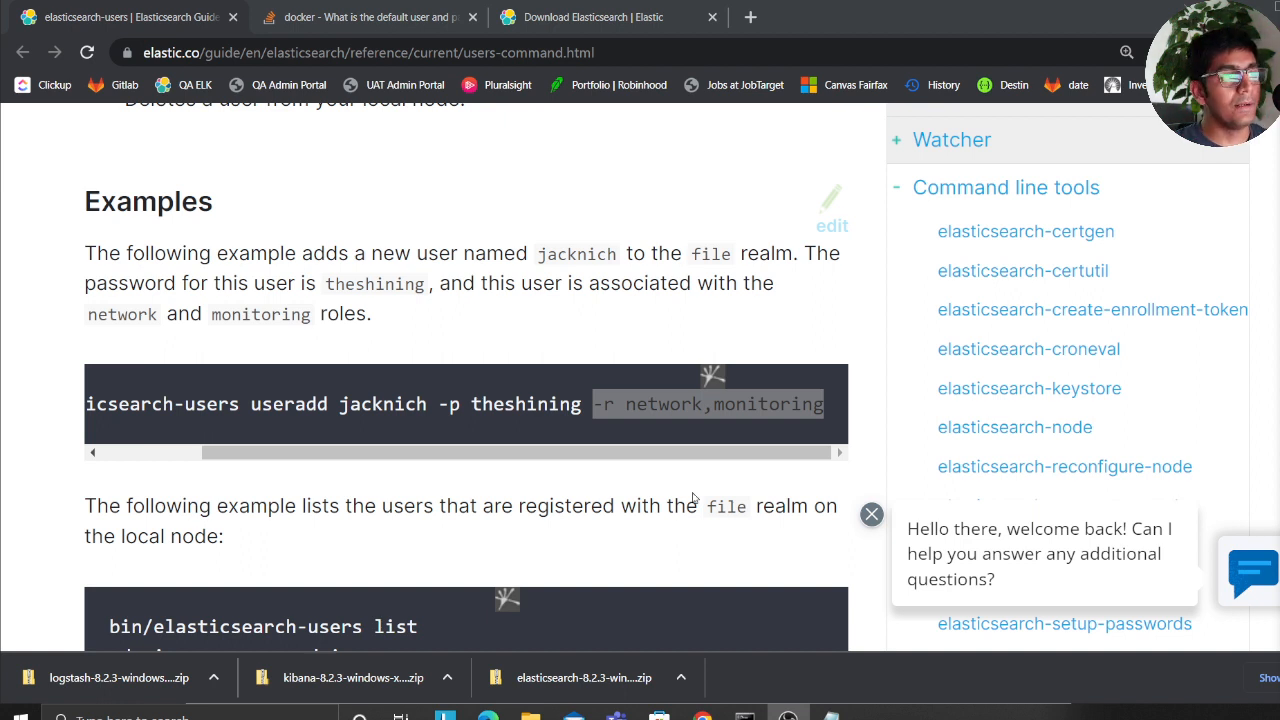
mouse_move(659, 567)
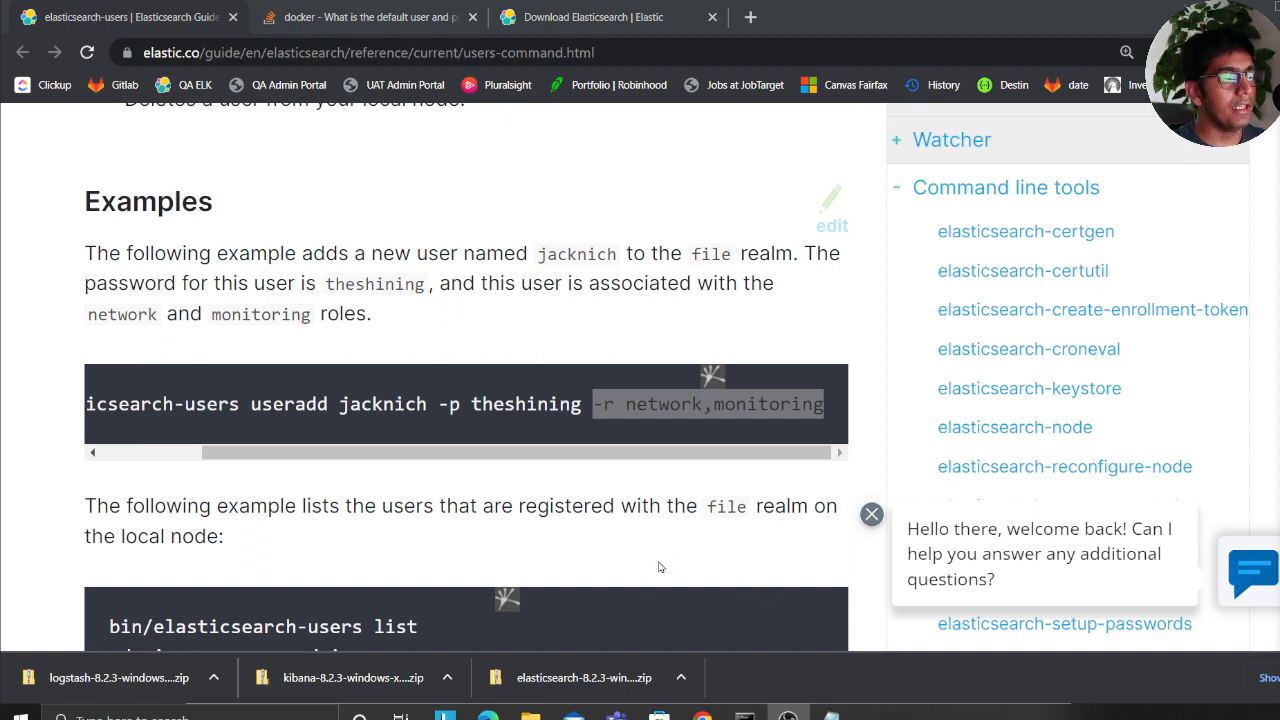